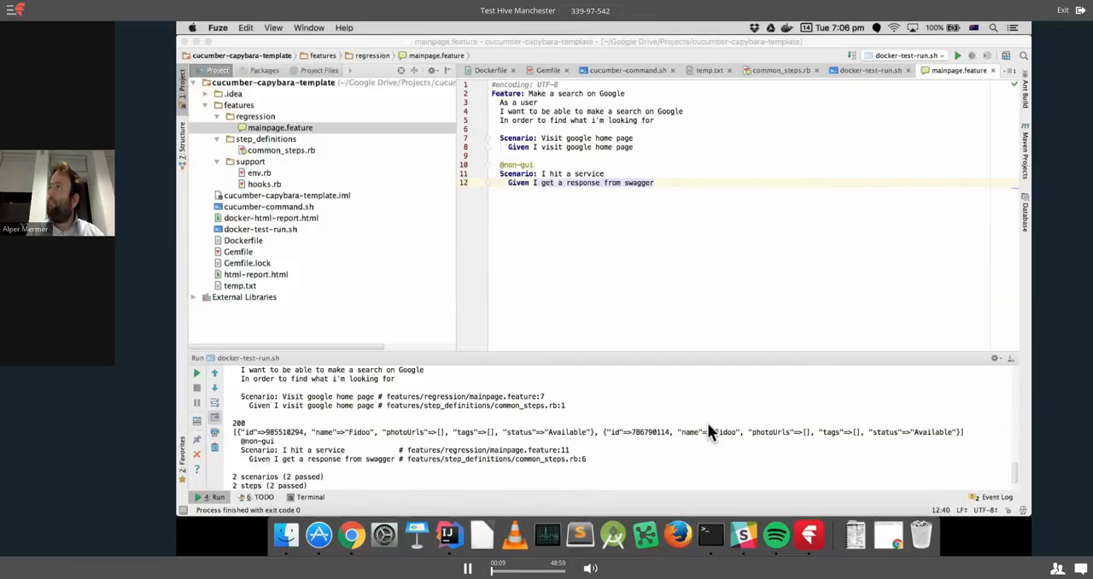
{"action": "mouse_move", "coordinate": [694, 318]}
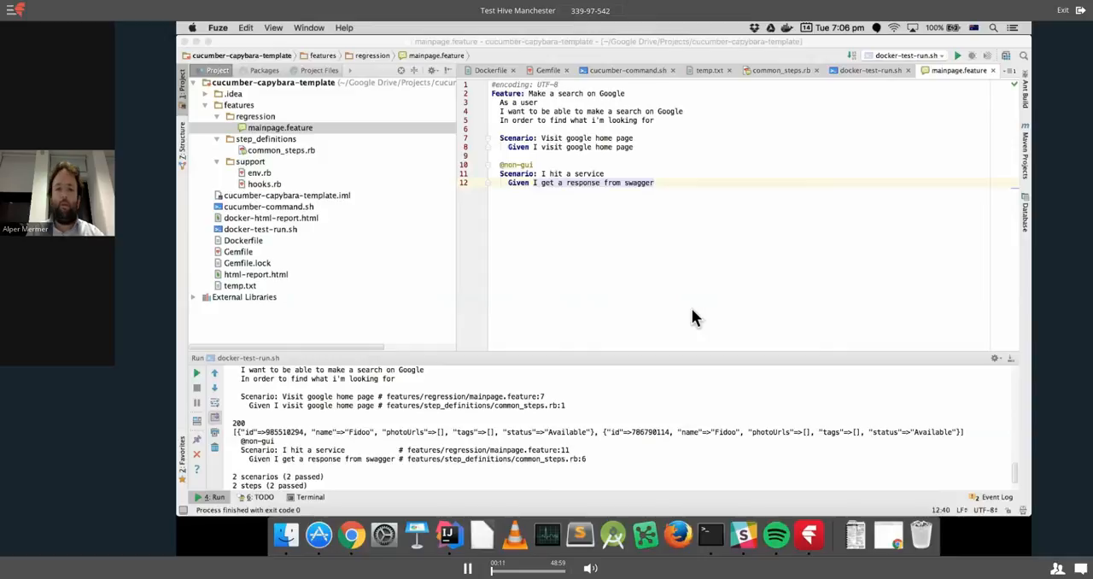
{"action": "mouse_move", "coordinate": [895, 312]}
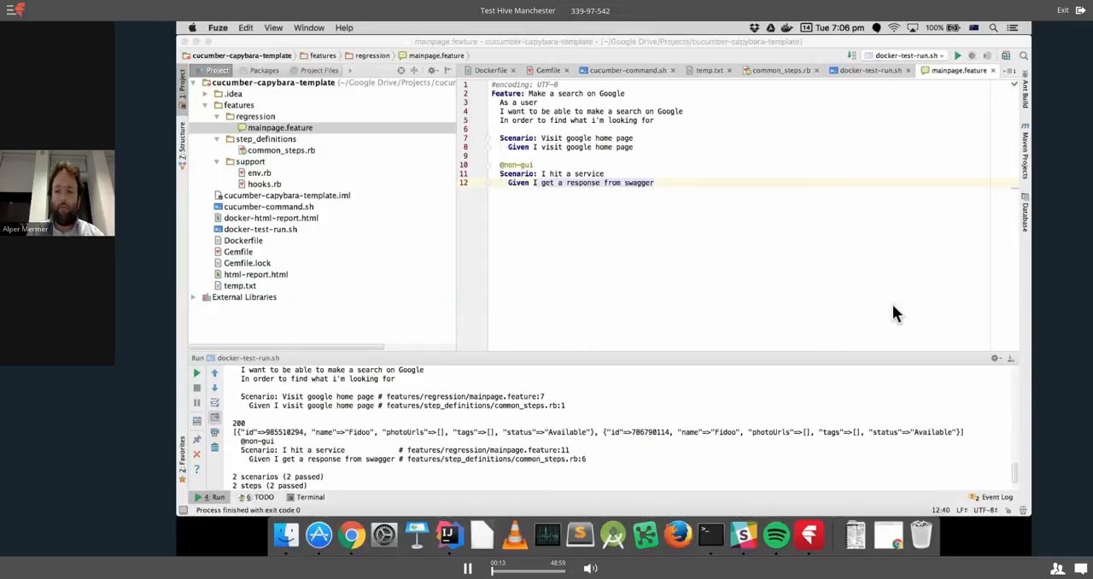
{"action": "mouse_move", "coordinate": [942, 438]}
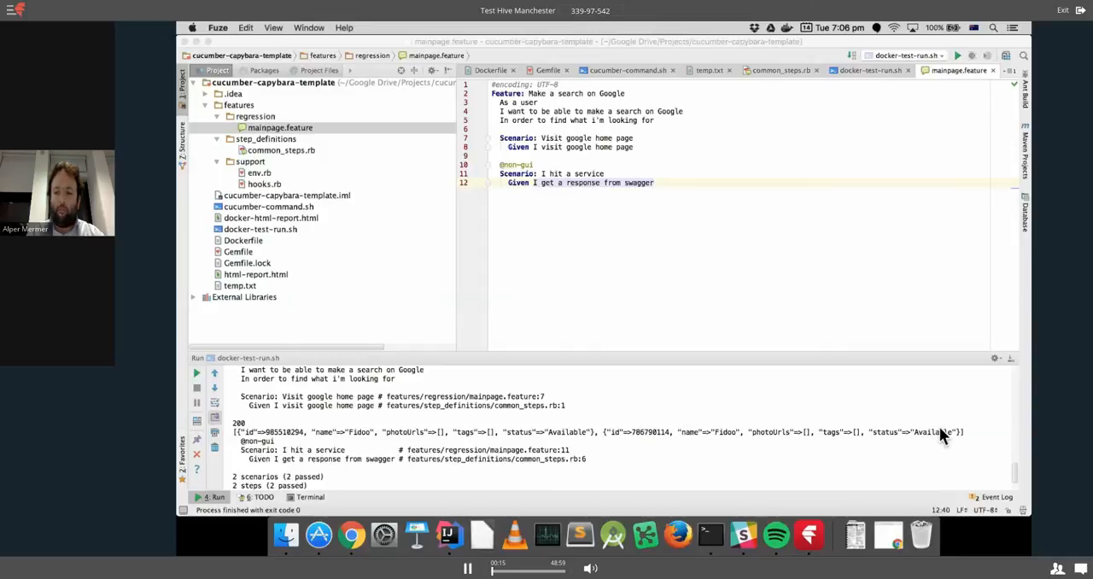
{"action": "mouse_move", "coordinate": [606, 239]}
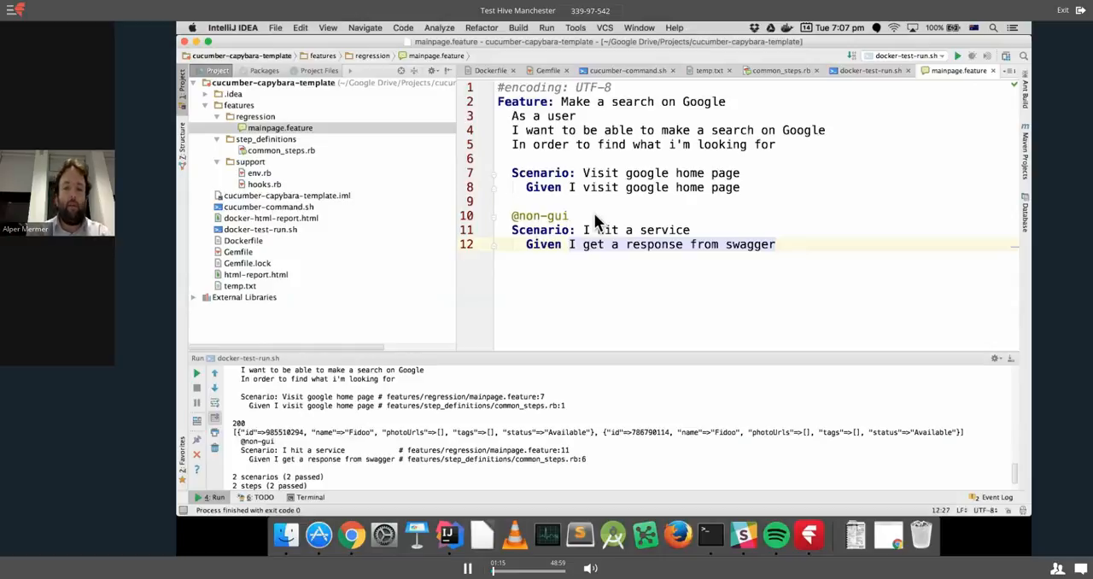
{"action": "left_click", "coordinate": [280, 127]}
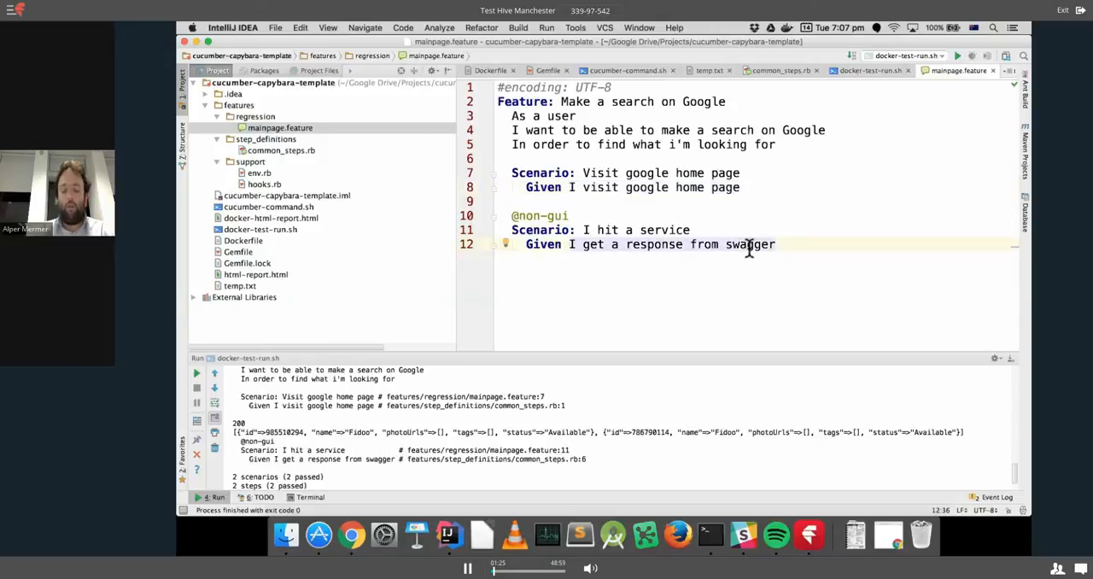
{"action": "mouse_move", "coordinate": [749, 233]}
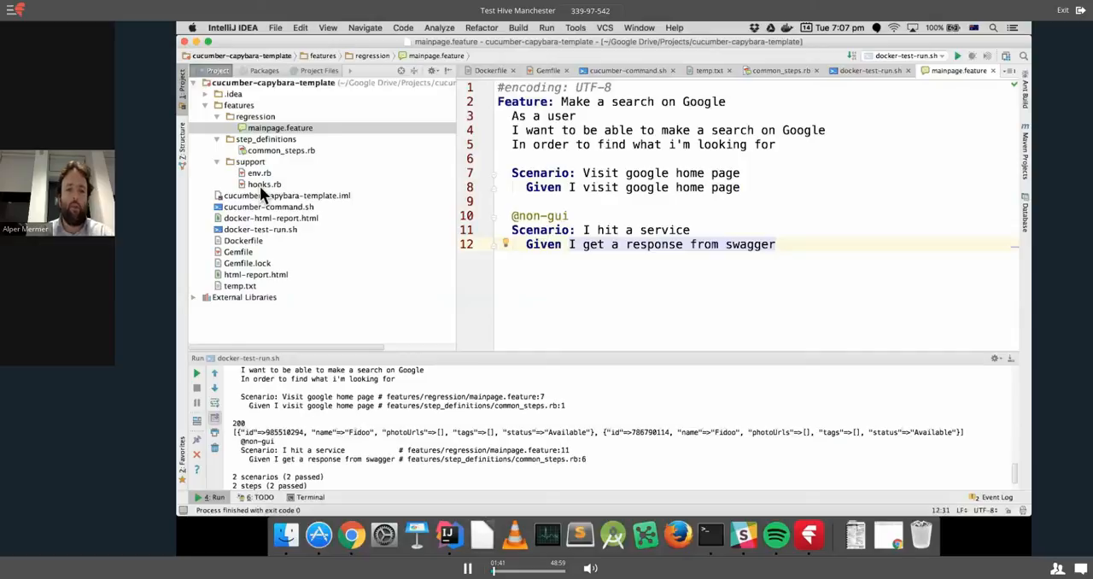
{"action": "left_click", "coordinate": [259, 173]}
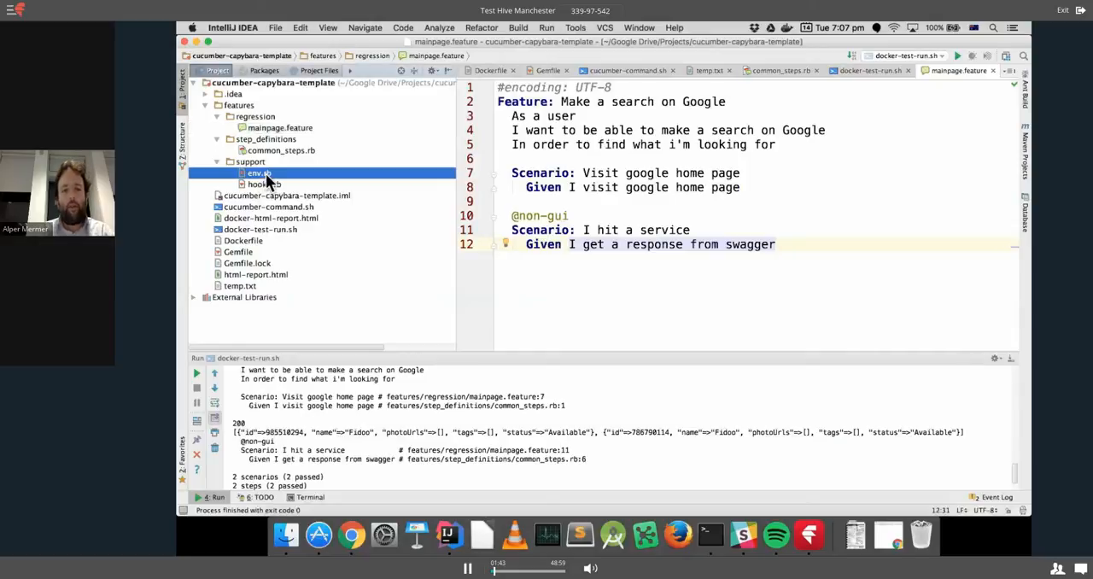
Open env.rb and hooks.rb to review the Capybara settings and screenshot After hook.
{"action": "double_click", "coordinate": [258, 172]}
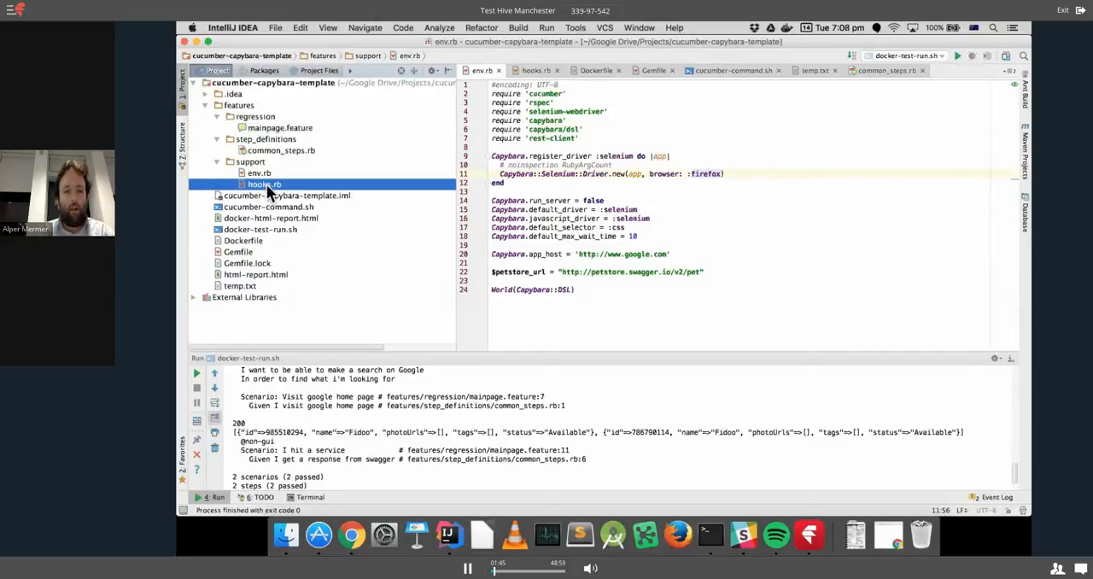
{"action": "left_click", "coordinate": [263, 185]}
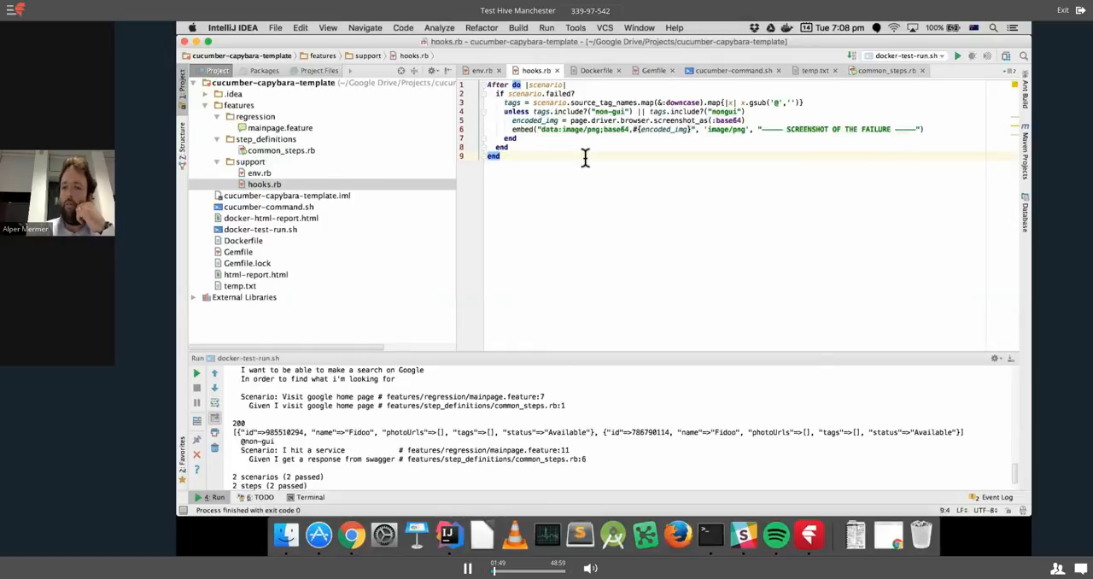
{"action": "mouse_move", "coordinate": [575, 112]}
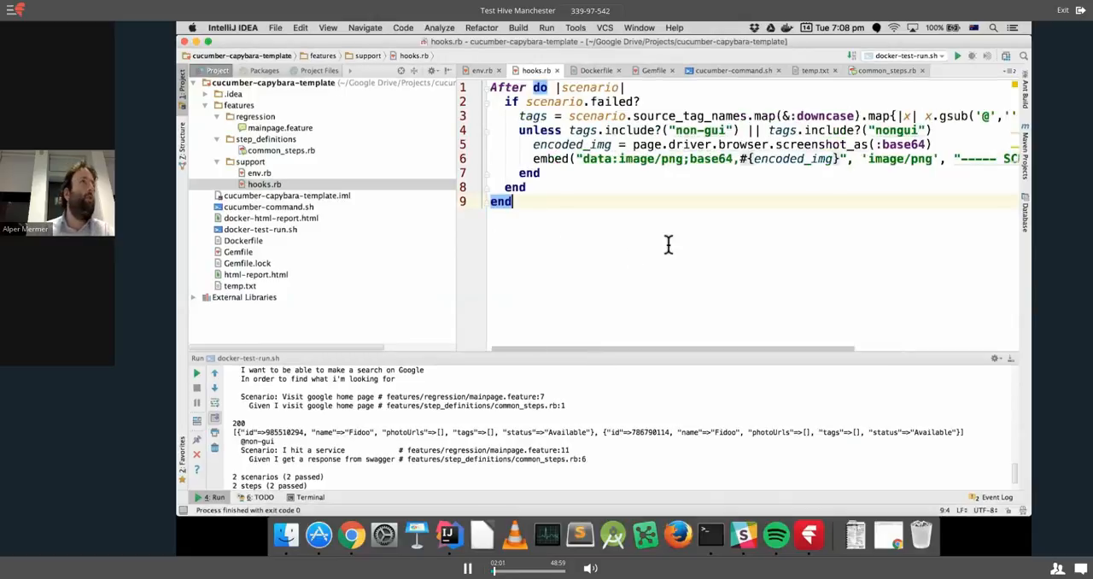
{"action": "mouse_move", "coordinate": [705, 176]}
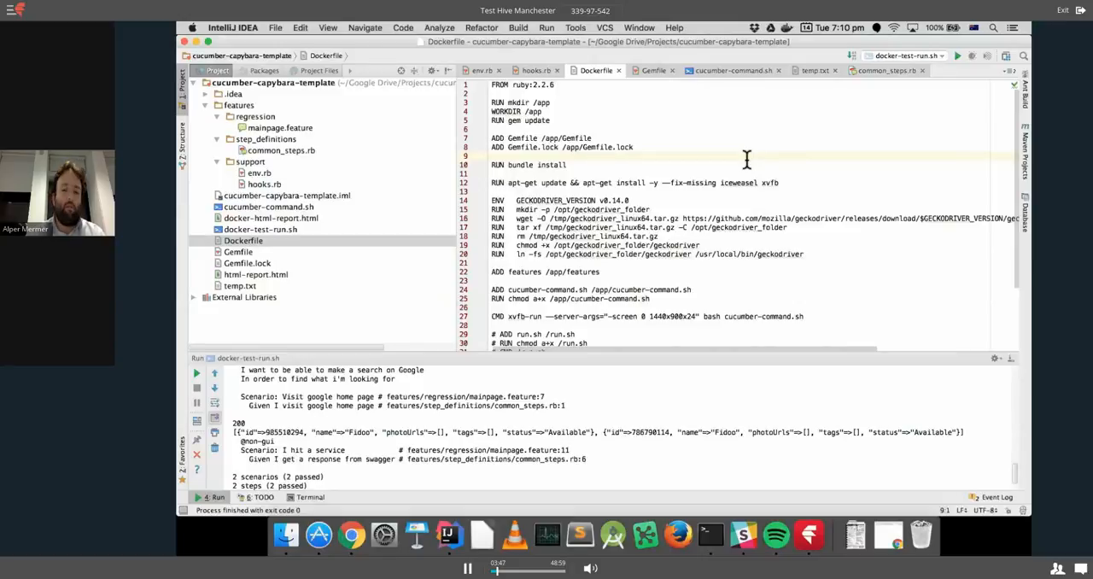
{"action": "mouse_move", "coordinate": [299, 239]}
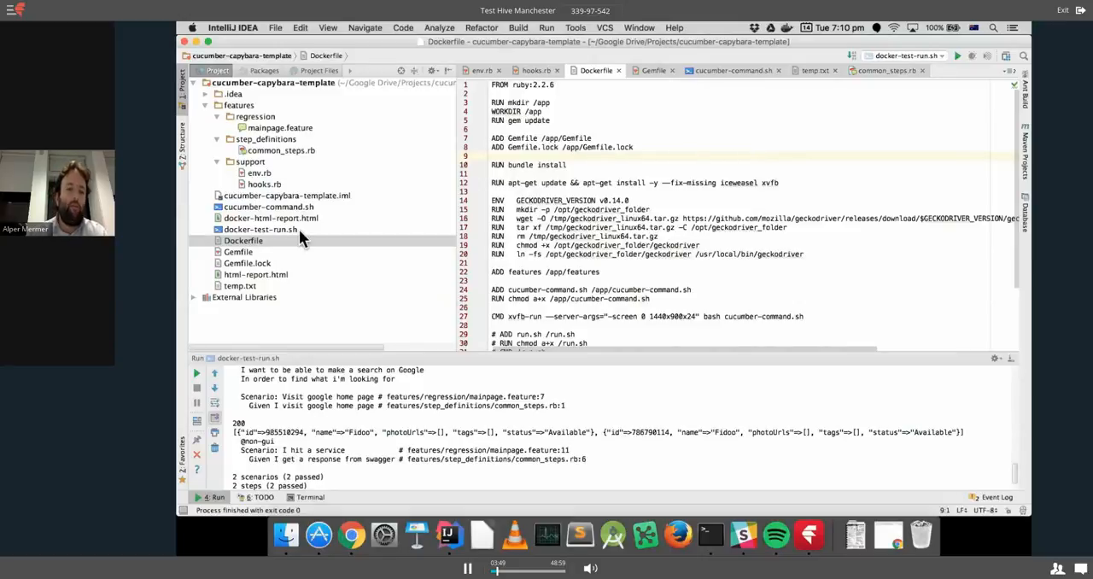
Open the Gemfile listing cucumber, rspec, capybara, selenium-webdriver and rest-client gems.
{"action": "left_click", "coordinate": [261, 229]}
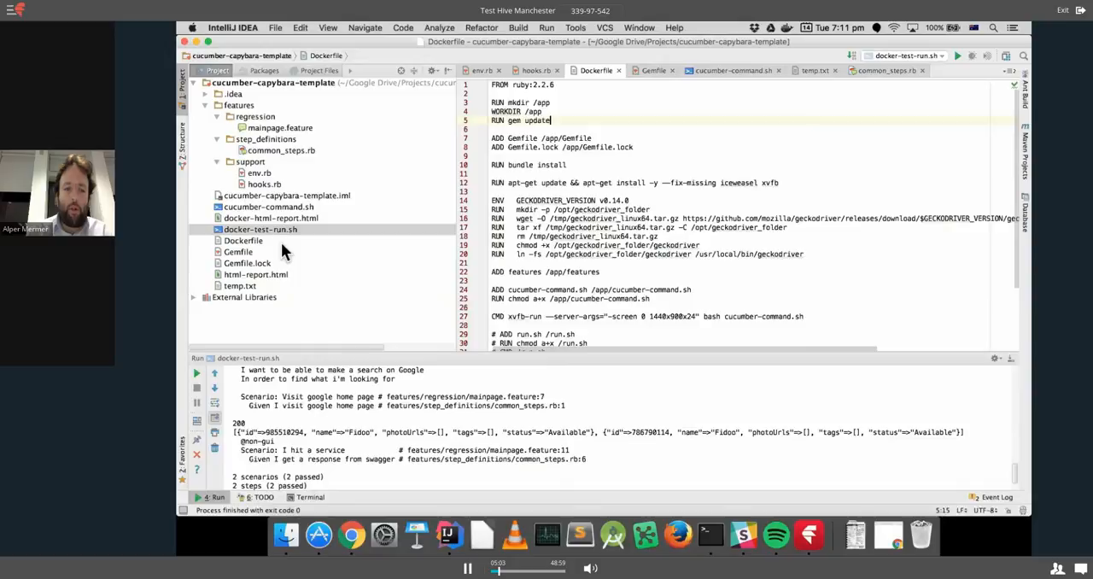
{"action": "left_click", "coordinate": [239, 252]}
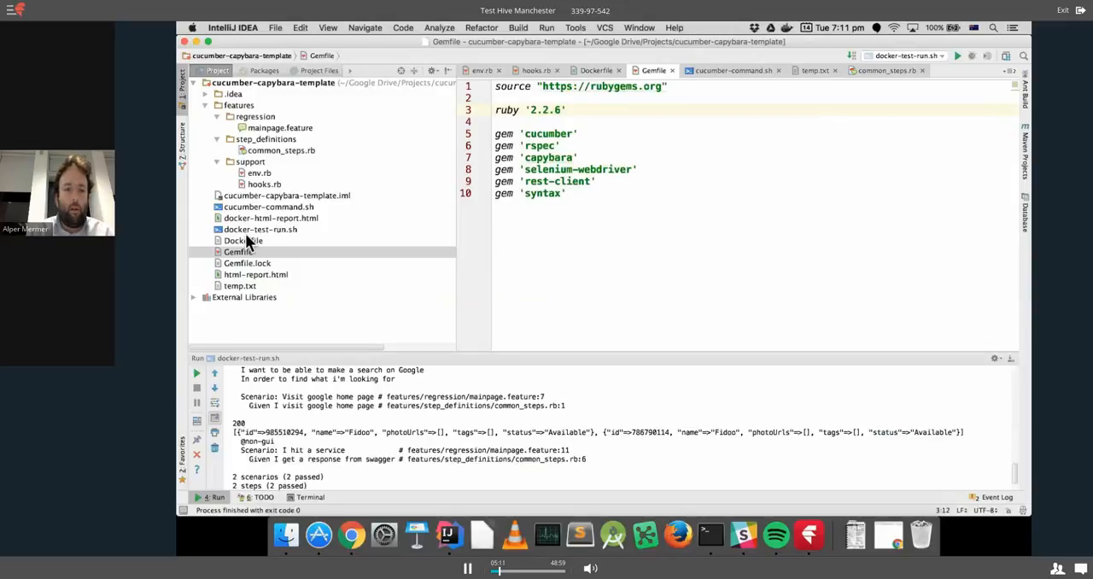
Reopen the Dockerfile that copies Gemfile and Gemfile.lock into /app.
{"action": "left_click", "coordinate": [243, 240]}
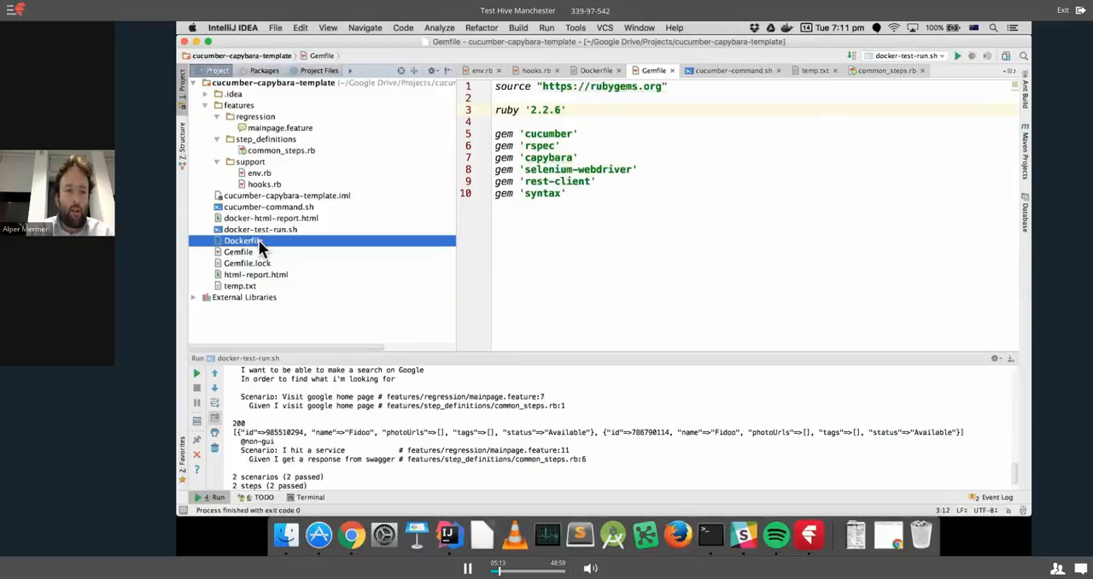
{"action": "double_click", "coordinate": [240, 240]}
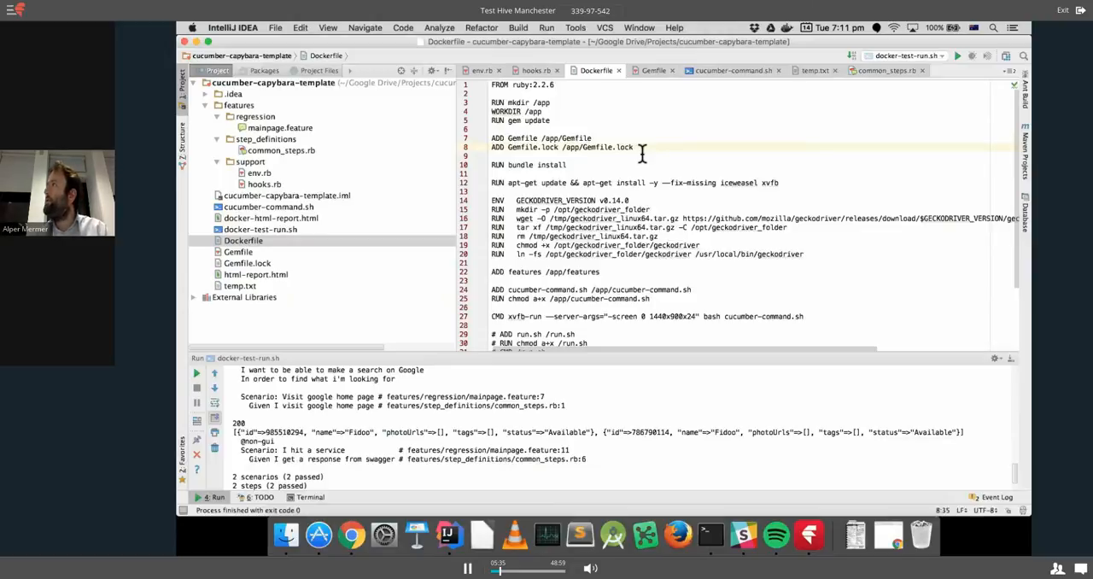
{"action": "scroll", "scroll_direction": "right", "scroll_amount": 3}
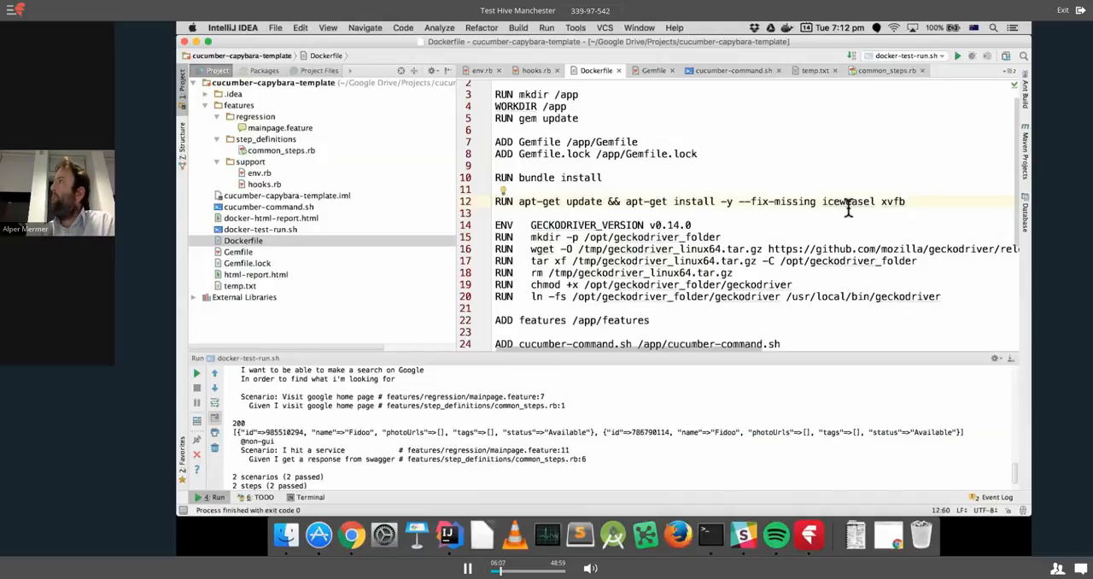
{"action": "mouse_move", "coordinate": [848, 201]}
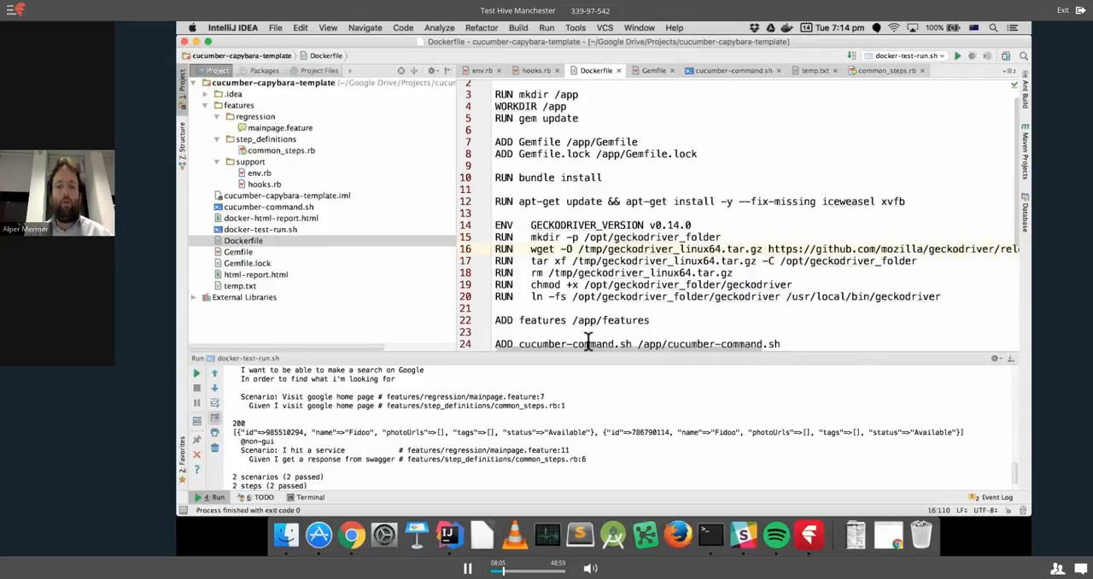
{"action": "mouse_move", "coordinate": [719, 330]}
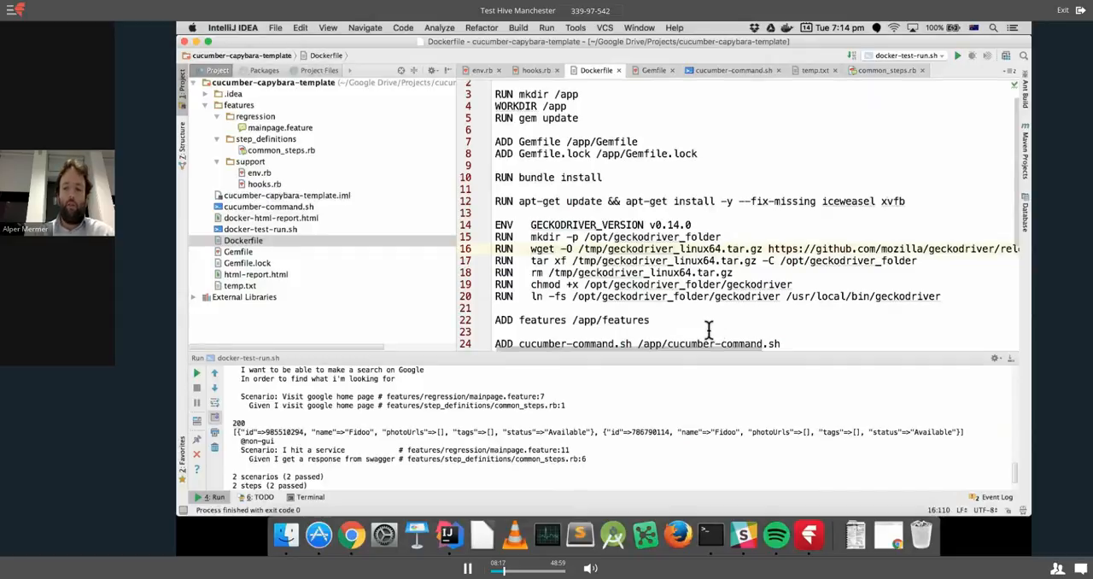
{"action": "mouse_move", "coordinate": [828, 248]}
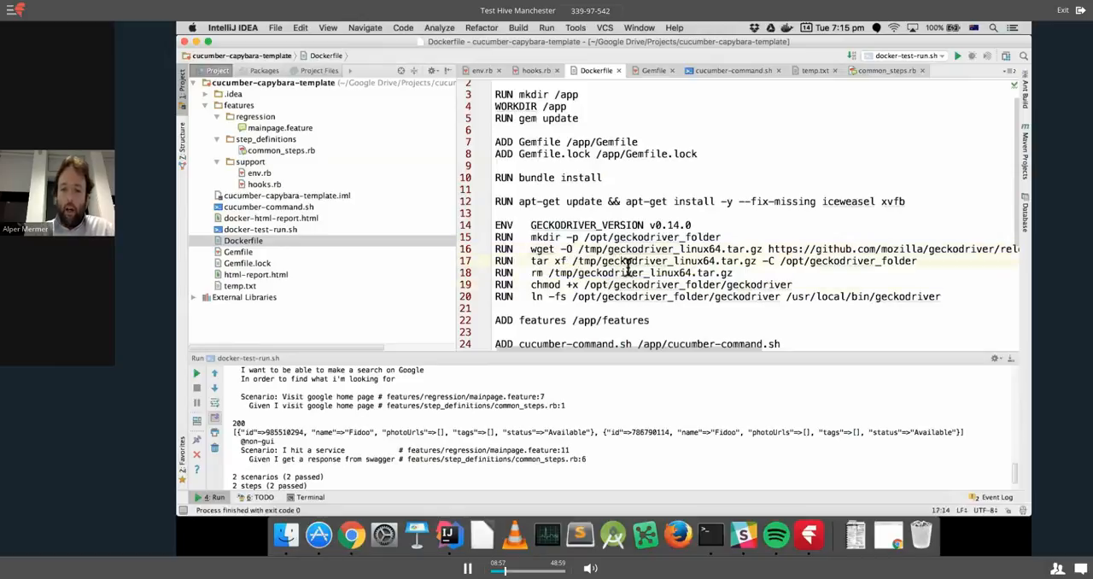
{"action": "mouse_move", "coordinate": [627, 272]}
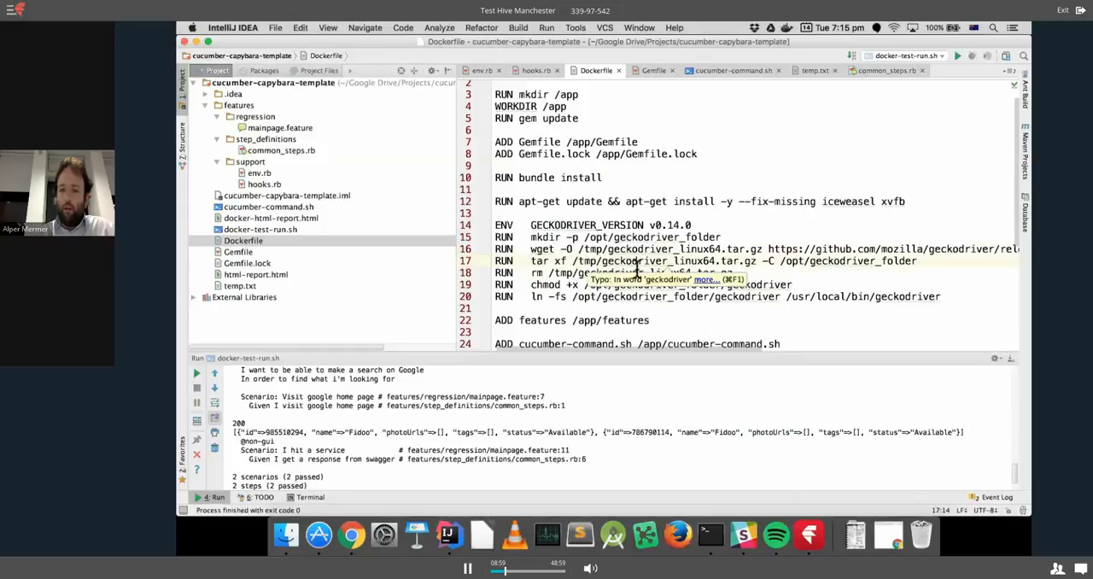
{"action": "mouse_move", "coordinate": [623, 273]}
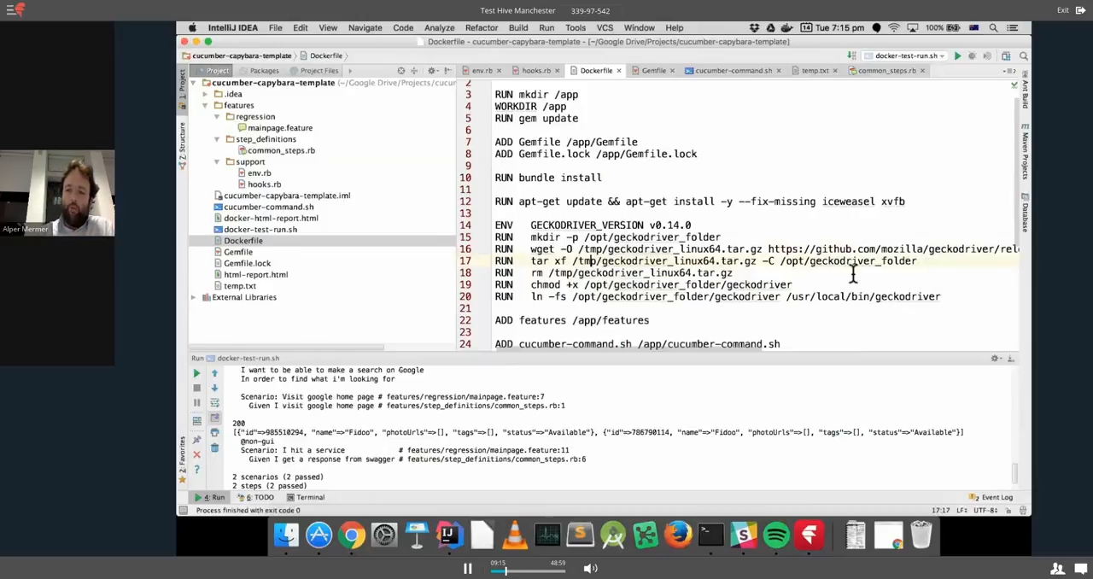
{"action": "mouse_move", "coordinate": [940, 274]}
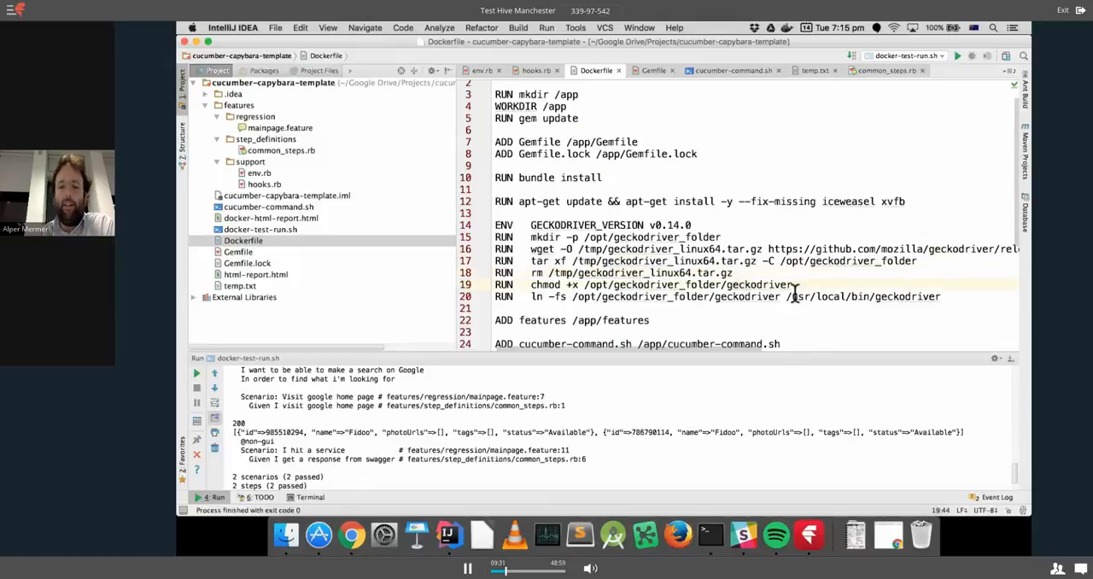
{"action": "mouse_move", "coordinate": [662, 296]}
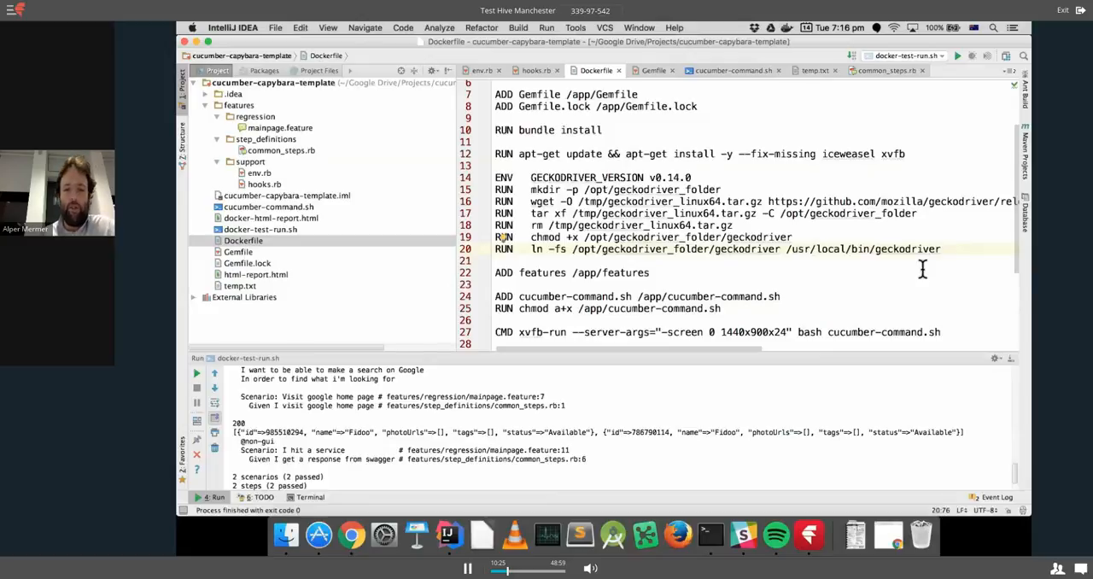
Collapse the features subfolders and view the Dockerfile's later lines down to the xvfb-run CMD.
{"action": "scroll", "scroll_direction": "down", "scroll_amount": 3}
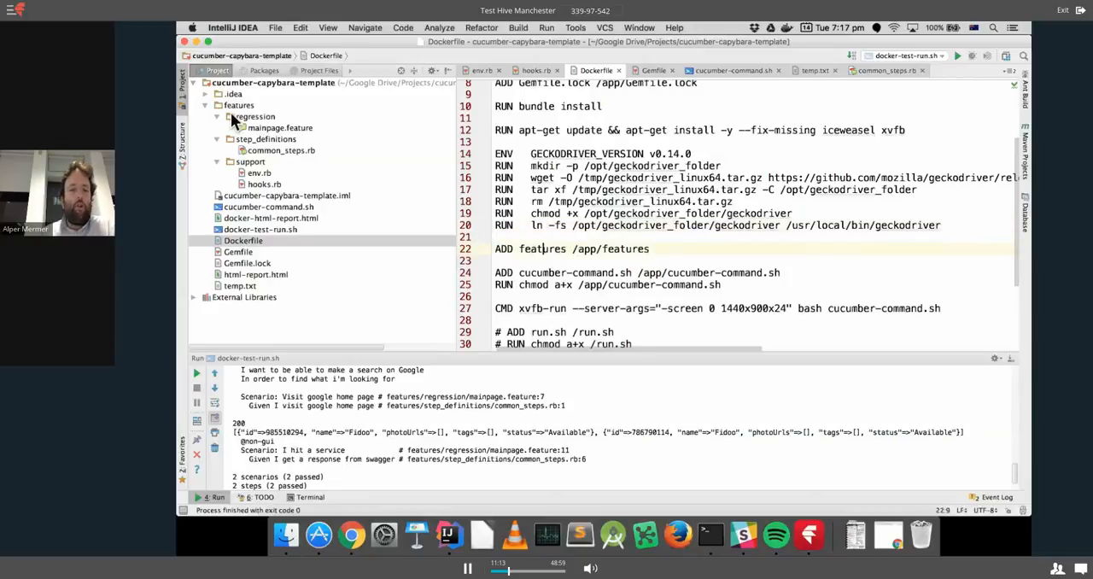
{"action": "left_click", "coordinate": [206, 106]}
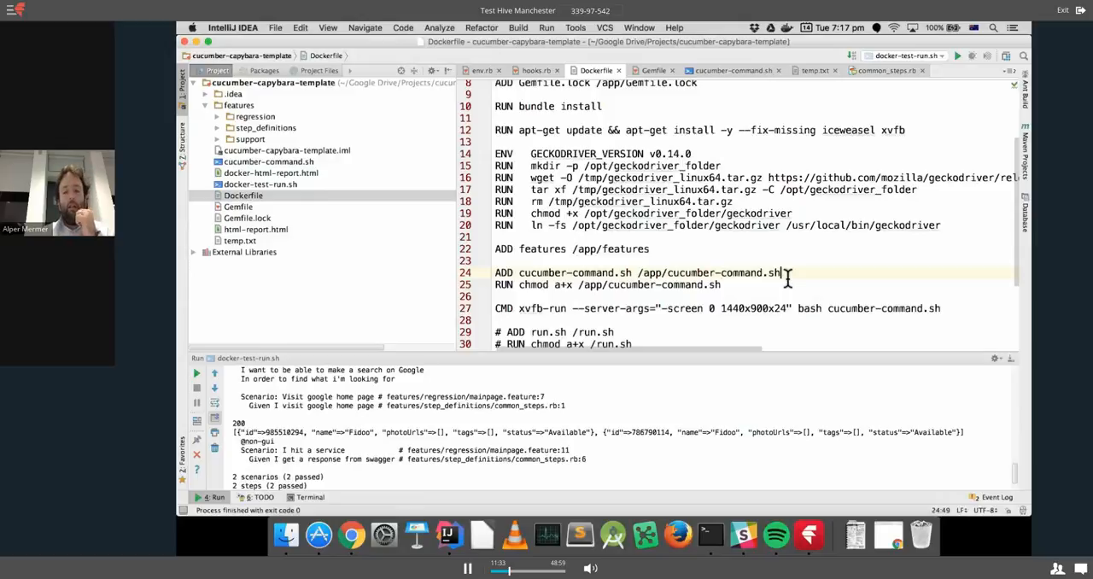
{"action": "mouse_move", "coordinate": [333, 171]}
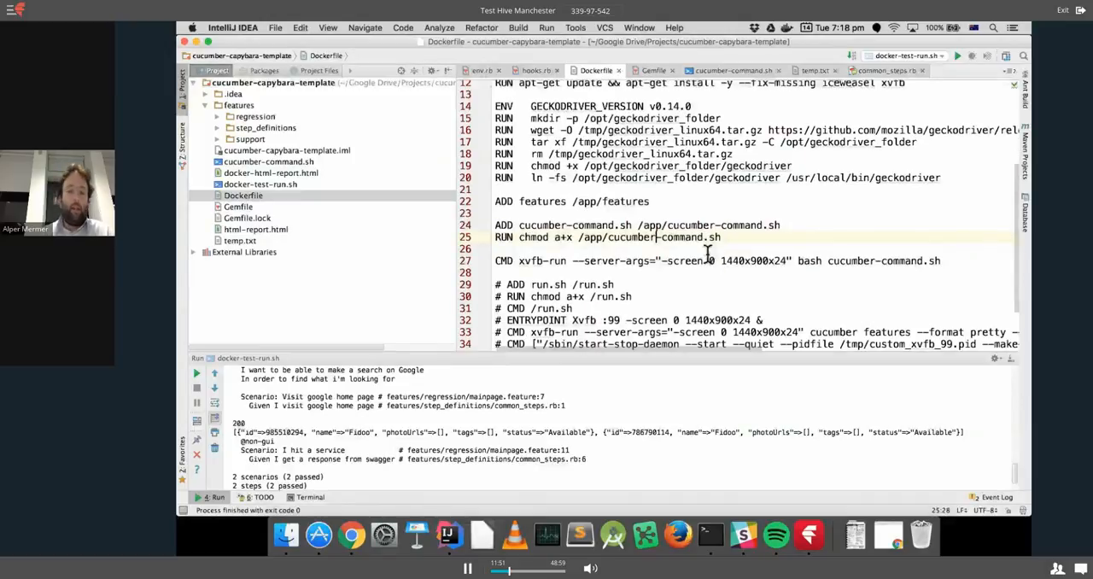
{"action": "scroll", "scroll_direction": "down", "scroll_amount": 3}
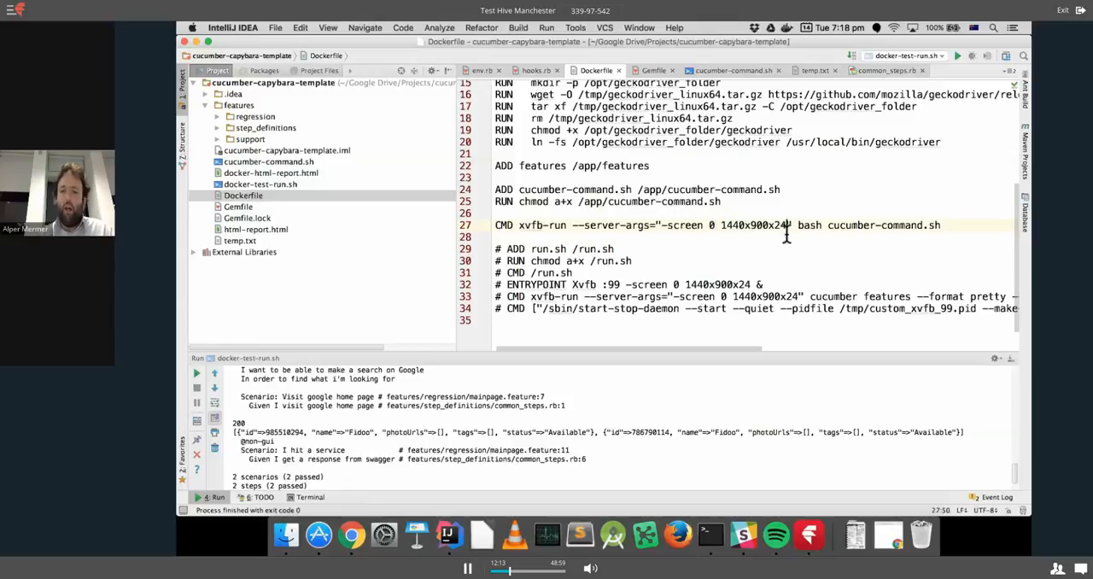
{"action": "double_click", "coordinate": [753, 225]}
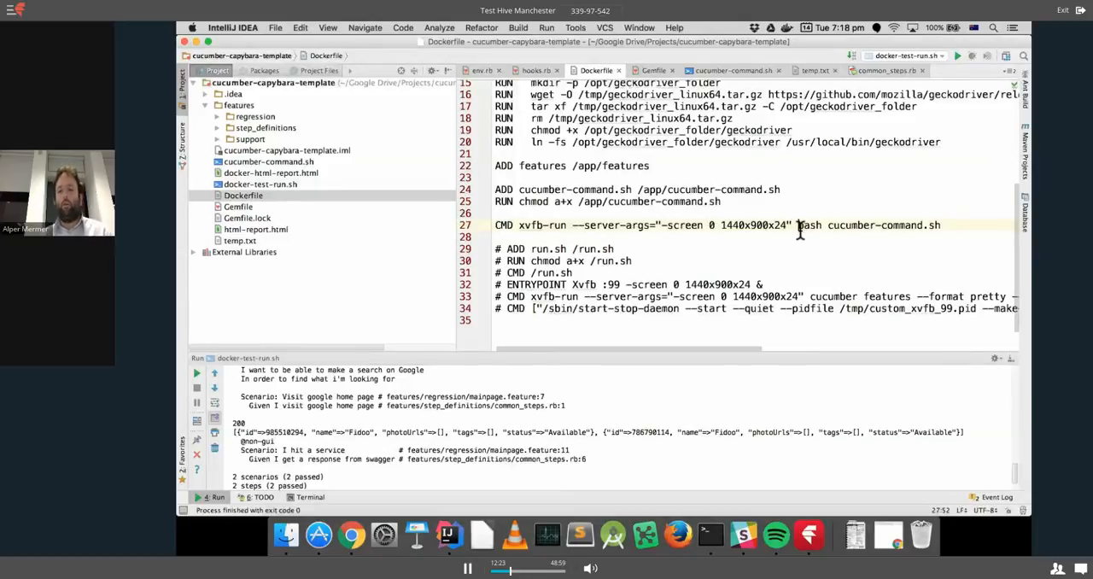
{"action": "mouse_move", "coordinate": [833, 231]}
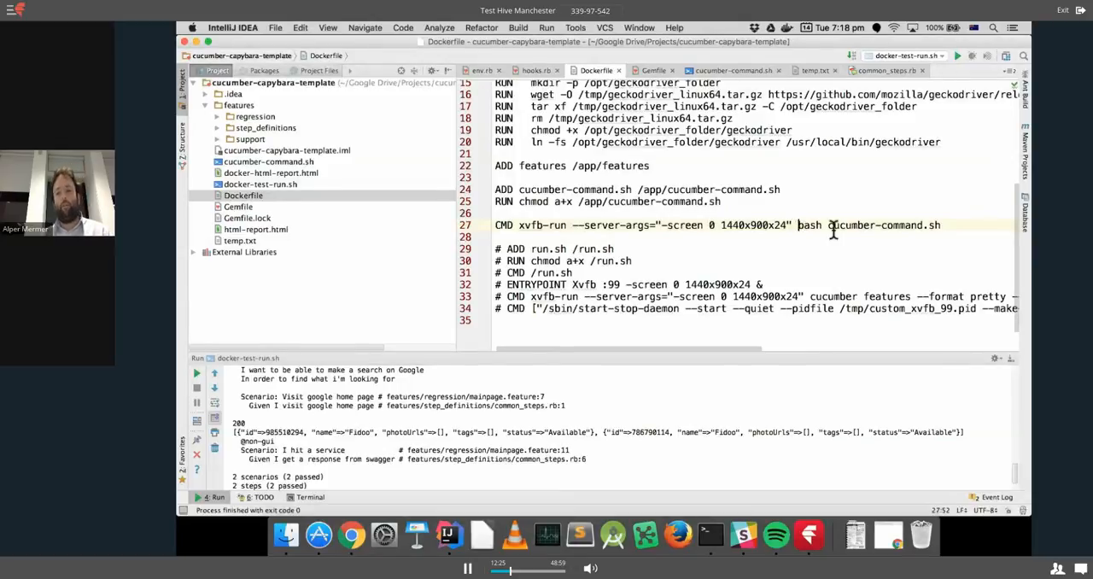
{"action": "mouse_move", "coordinate": [812, 247]}
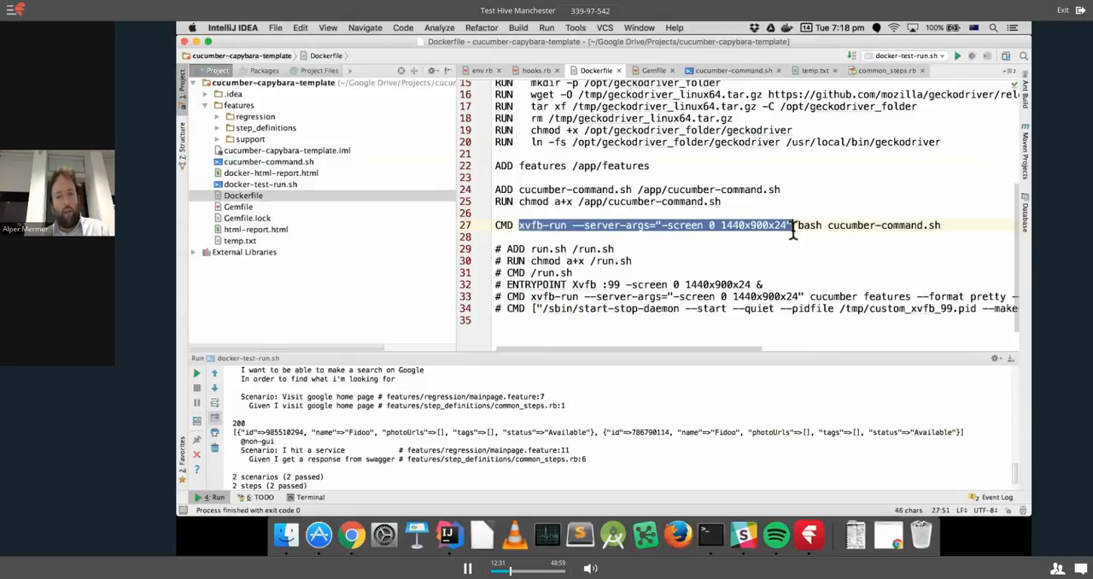
{"action": "left_click", "coordinate": [800, 225]}
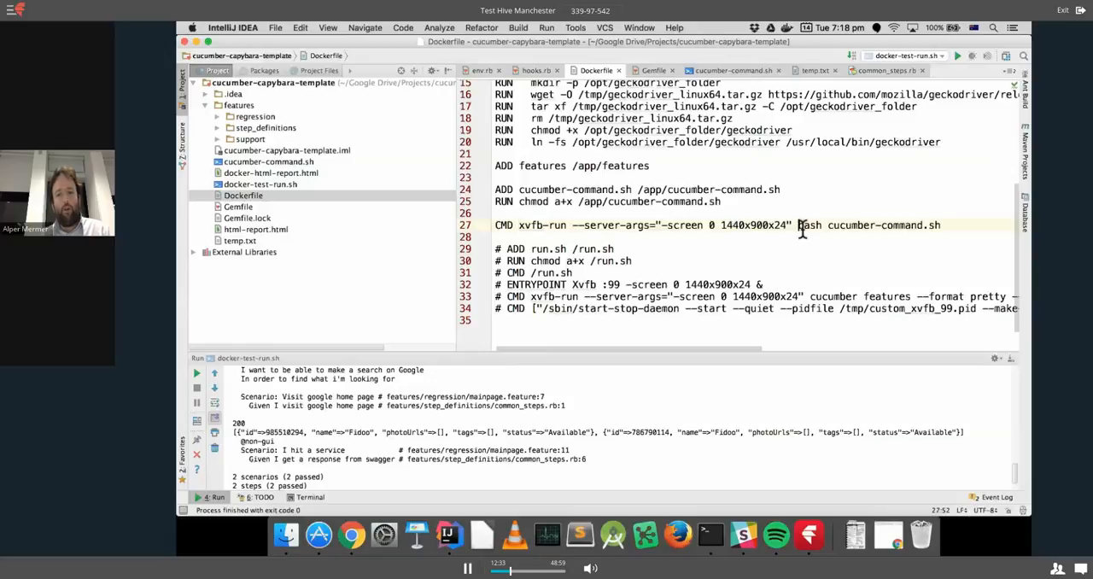
{"action": "double_click", "coordinate": [868, 225]}
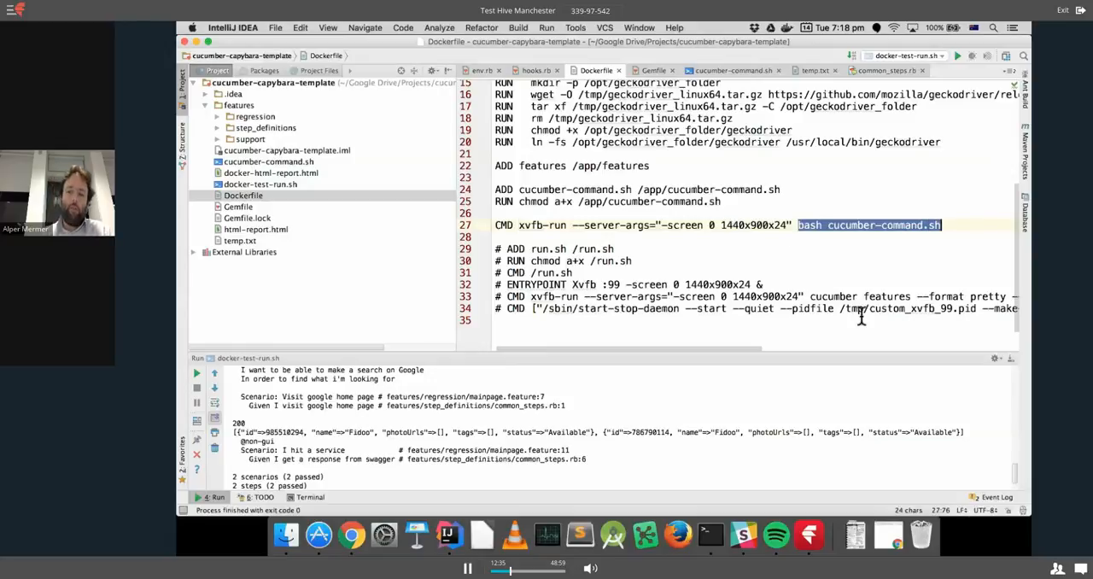
{"action": "mouse_move", "coordinate": [885, 240]}
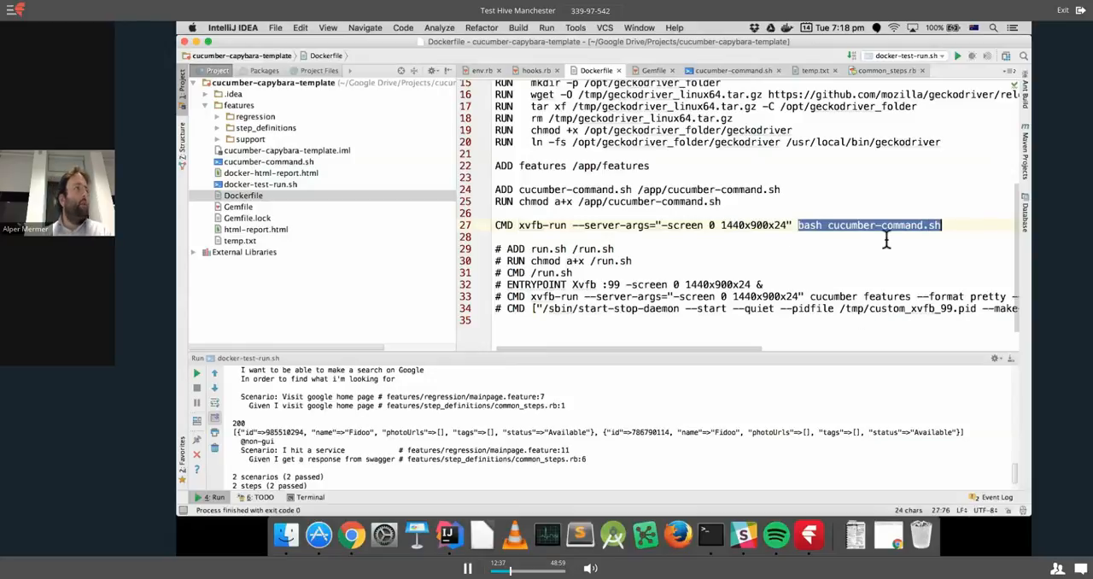
{"action": "left_click", "coordinate": [427, 254]}
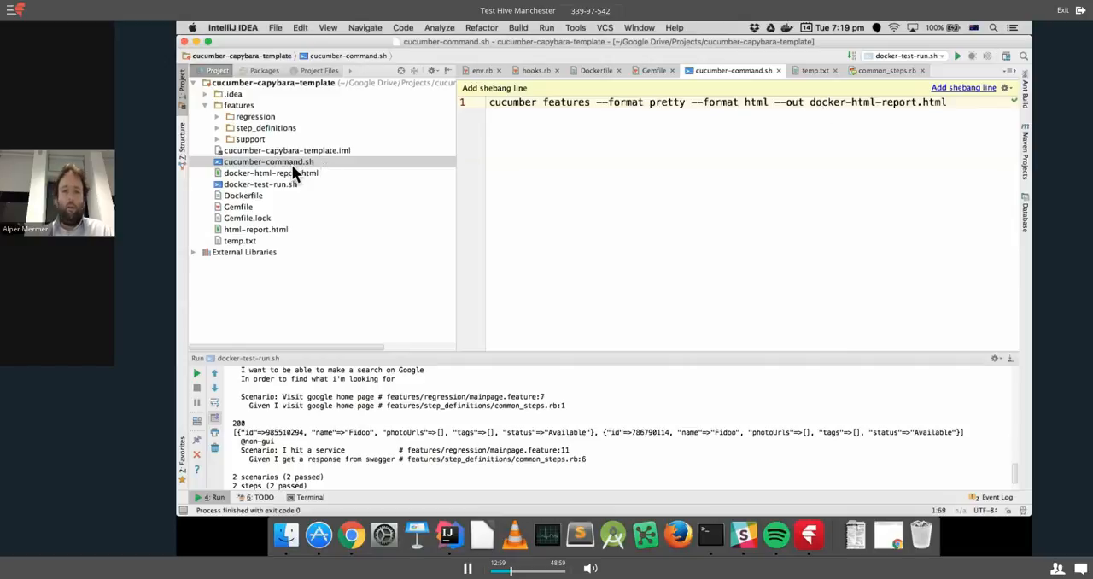
{"action": "mouse_move", "coordinate": [669, 122]}
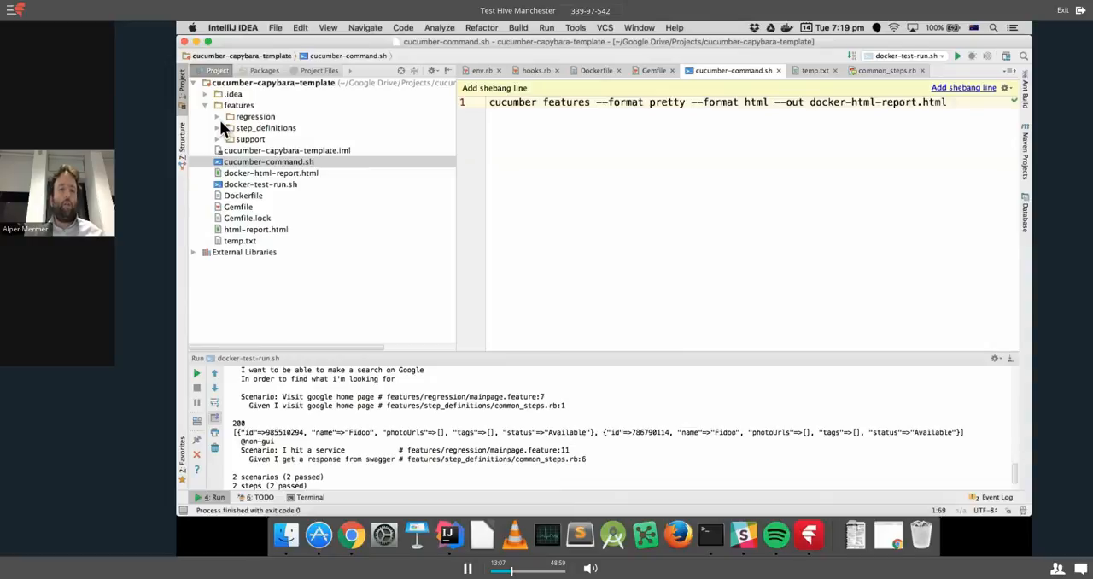
Return to the Dockerfile to review its xvfb-run CMD.
{"action": "left_click", "coordinate": [239, 104]}
{"action": "type", "text": "/regression"}
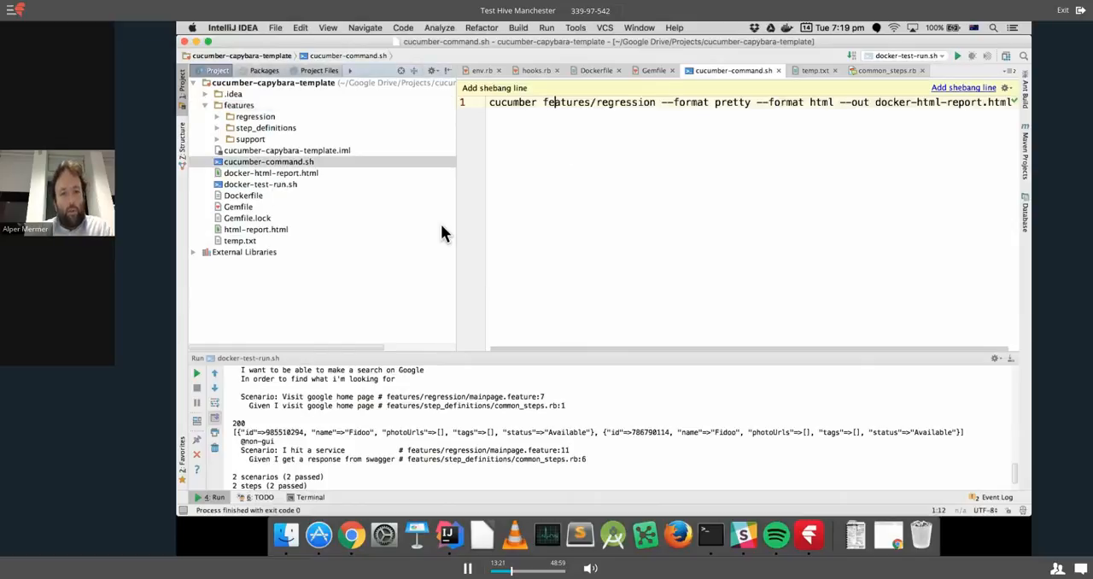
{"action": "mouse_move", "coordinate": [264, 201]}
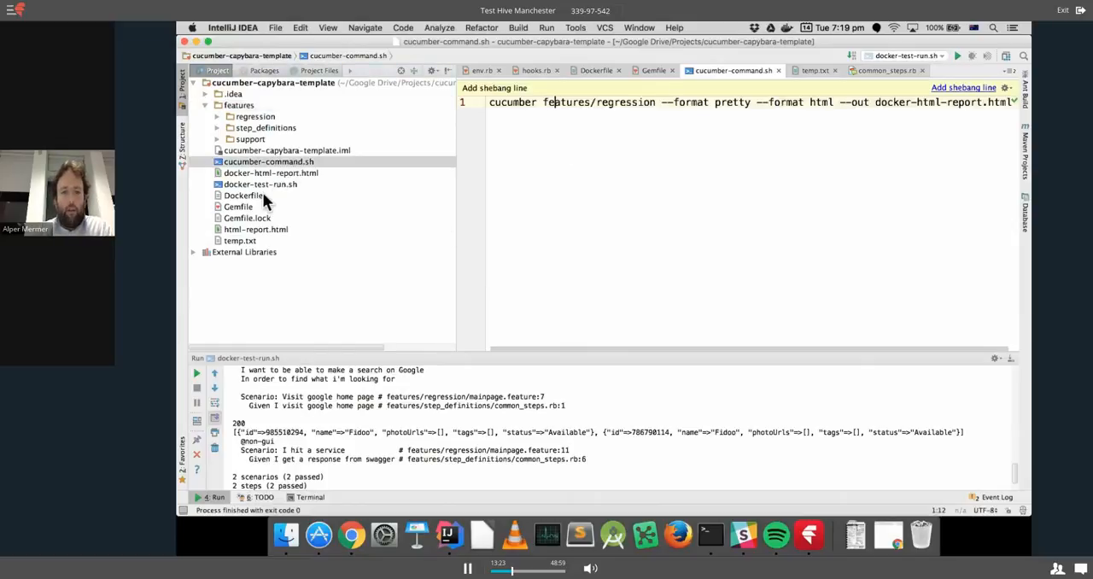
{"action": "left_click", "coordinate": [243, 196]}
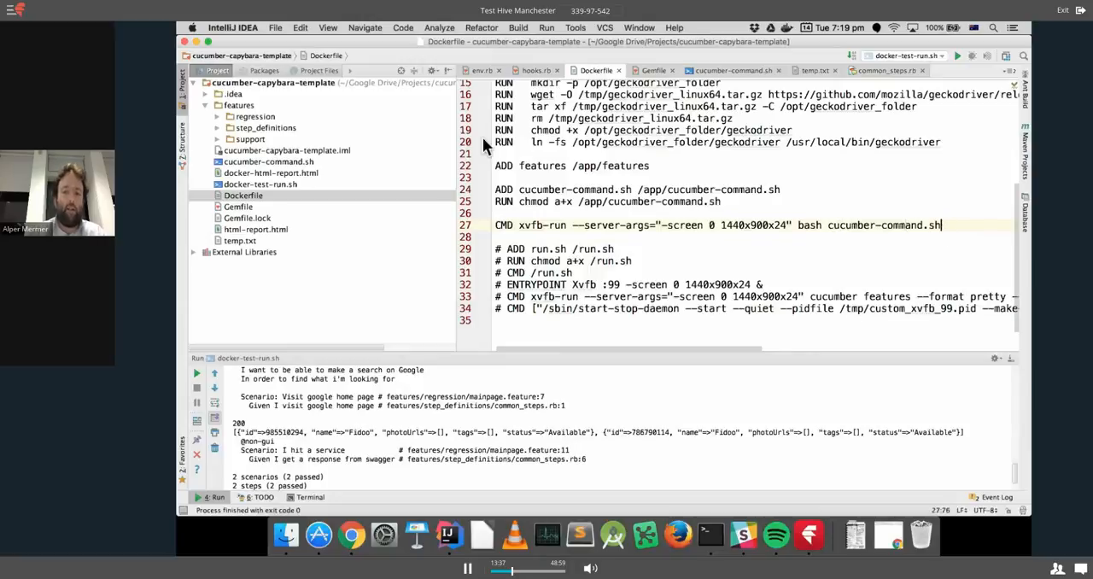
Change docker-test-run.sh line 5 to use docker ps -l -q, then expand features/regression.
{"action": "double_click", "coordinate": [260, 184]}
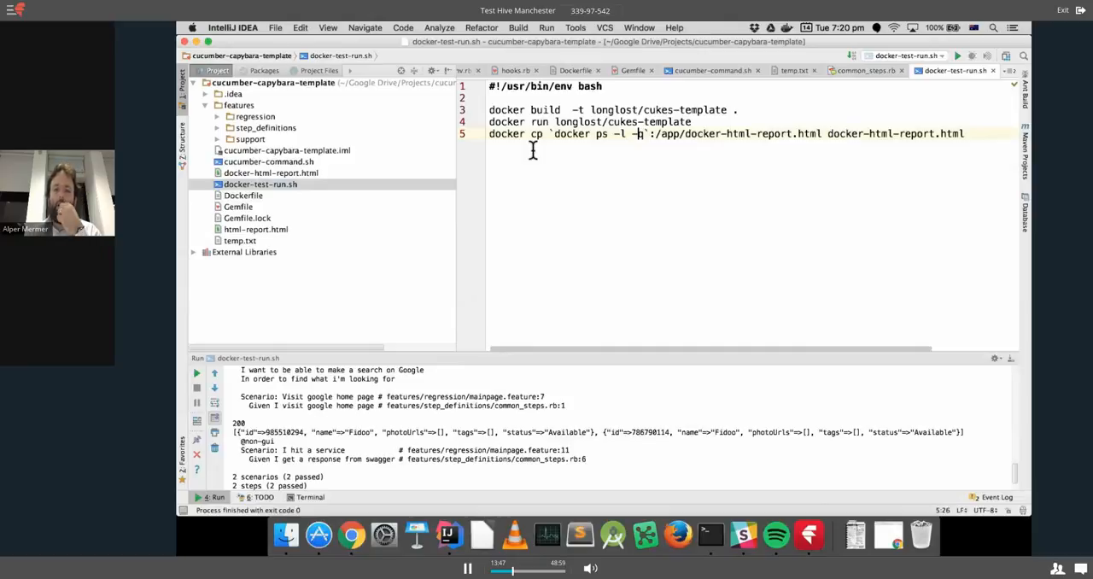
{"action": "mouse_move", "coordinate": [510, 109]}
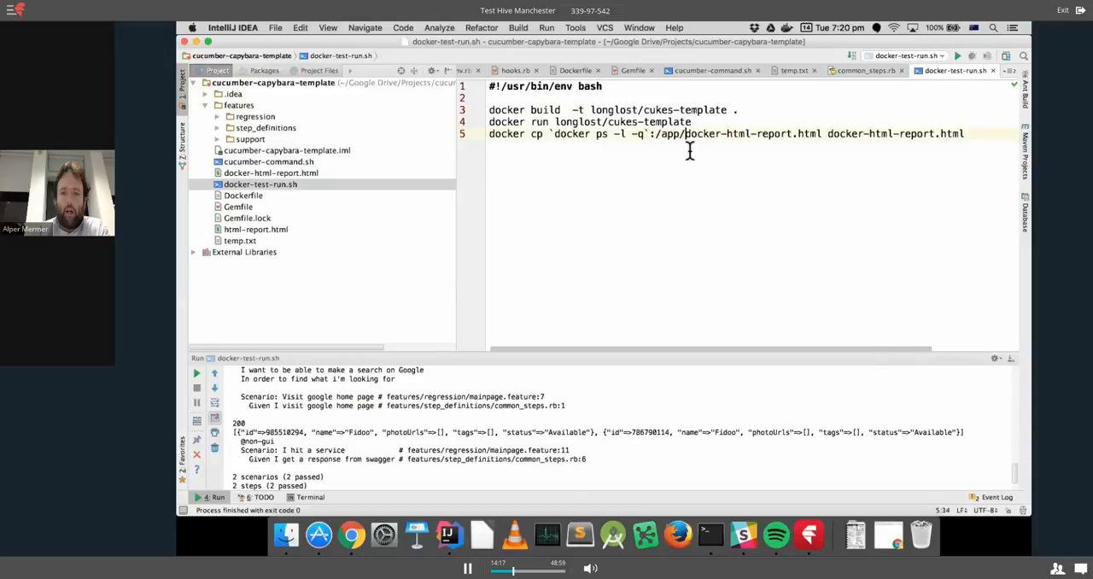
{"action": "mouse_move", "coordinate": [648, 144]}
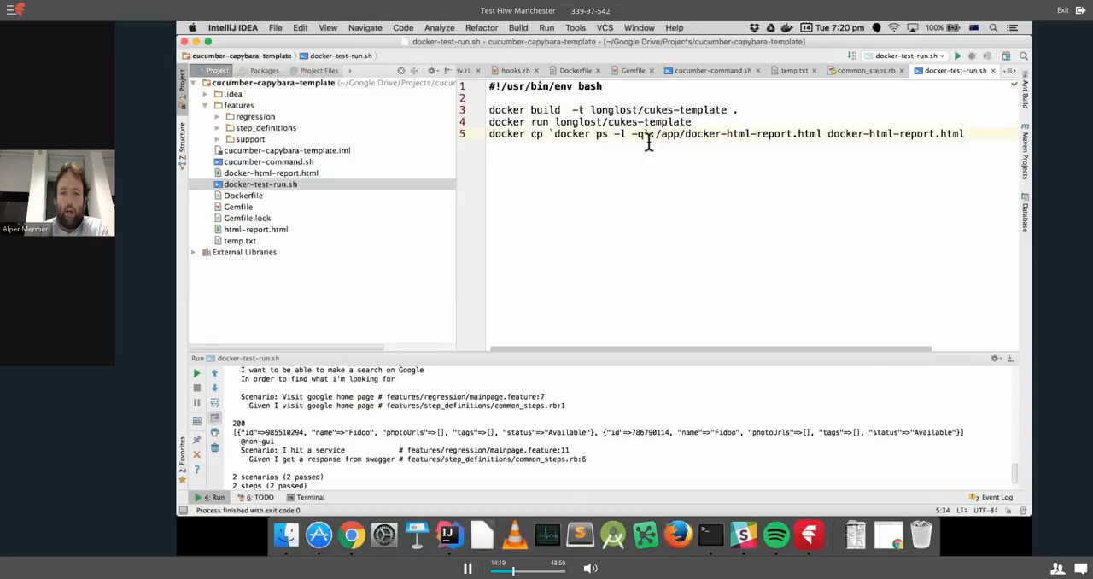
{"action": "mouse_move", "coordinate": [705, 142]}
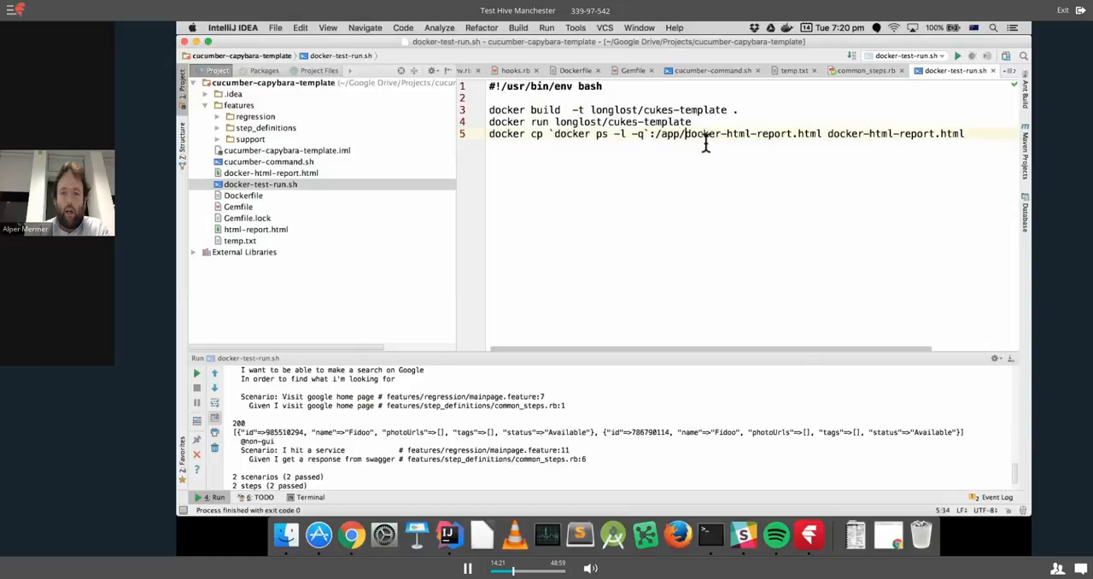
{"action": "mouse_move", "coordinate": [766, 139]}
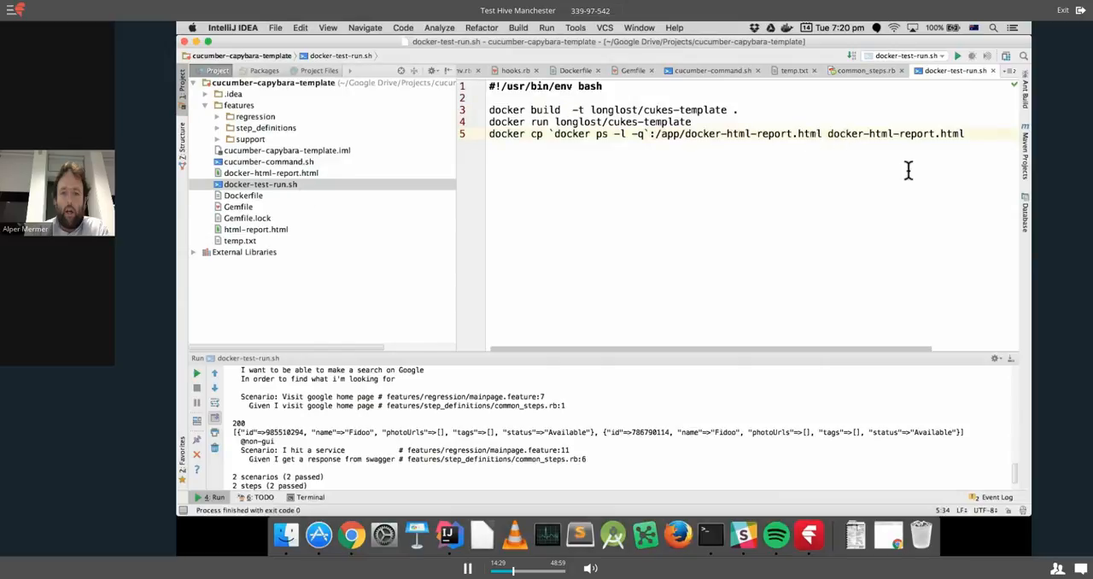
{"action": "left_click", "coordinate": [683, 134]}
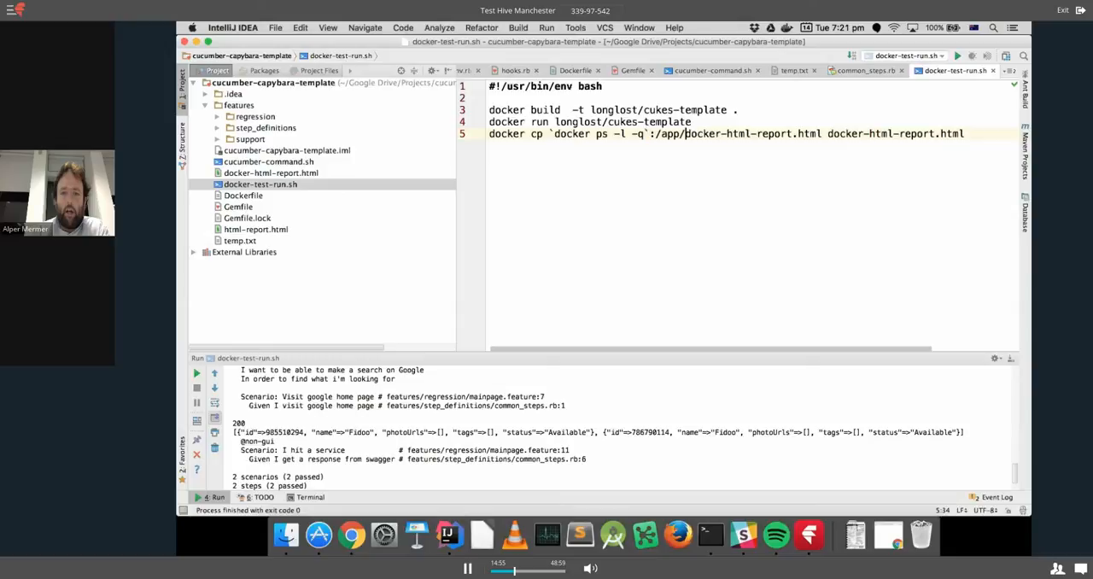
{"action": "mouse_move", "coordinate": [607, 175]}
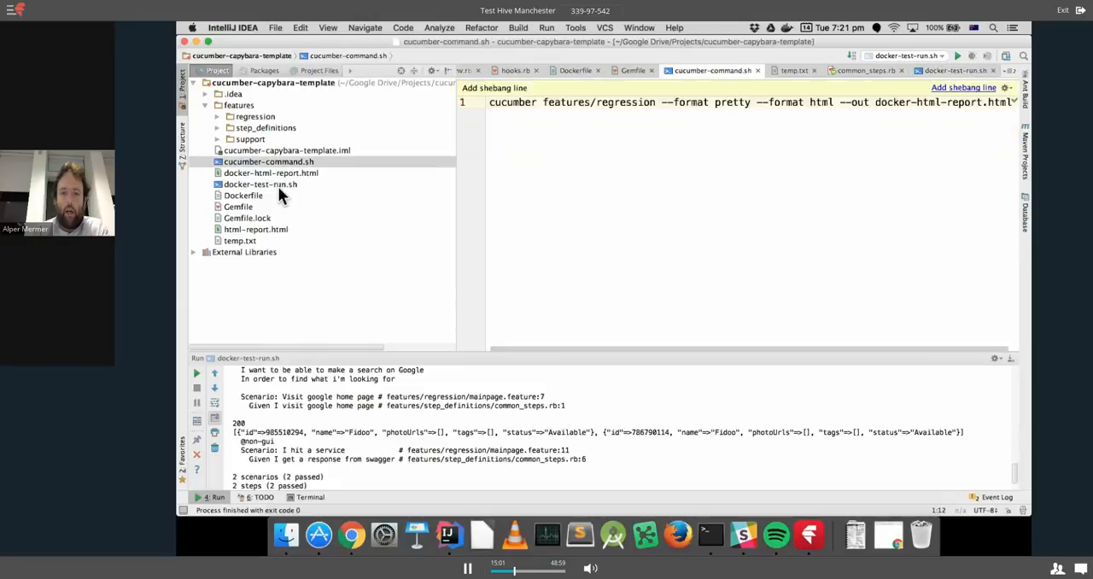
{"action": "left_click", "coordinate": [260, 184]}
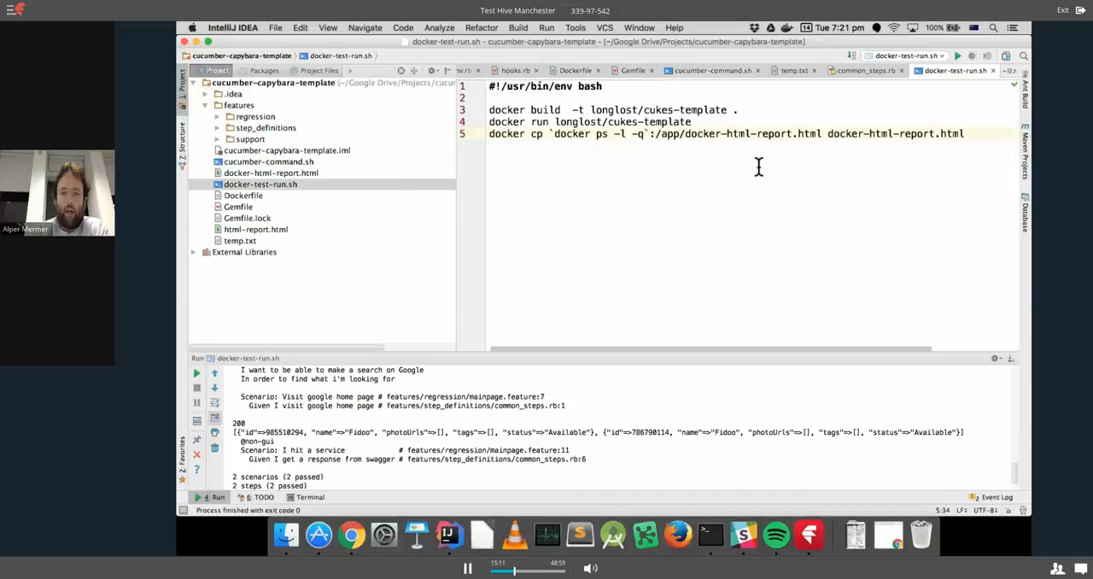
{"action": "left_click", "coordinate": [218, 117]}
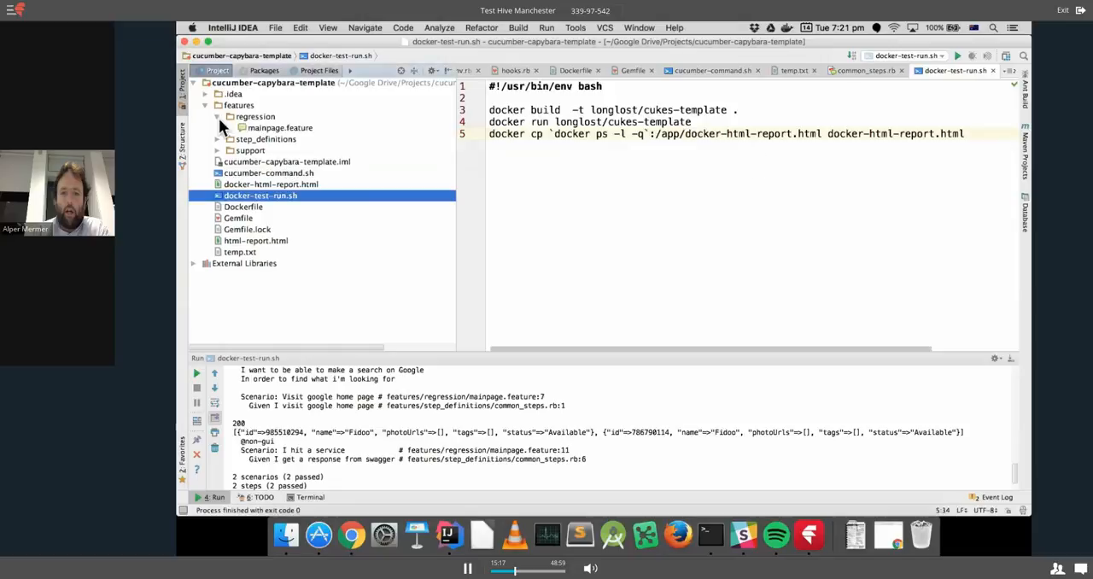
Open mainpage.feature and run it with Run 'mainpage.feature' from the Project view.
{"action": "double_click", "coordinate": [280, 127]}
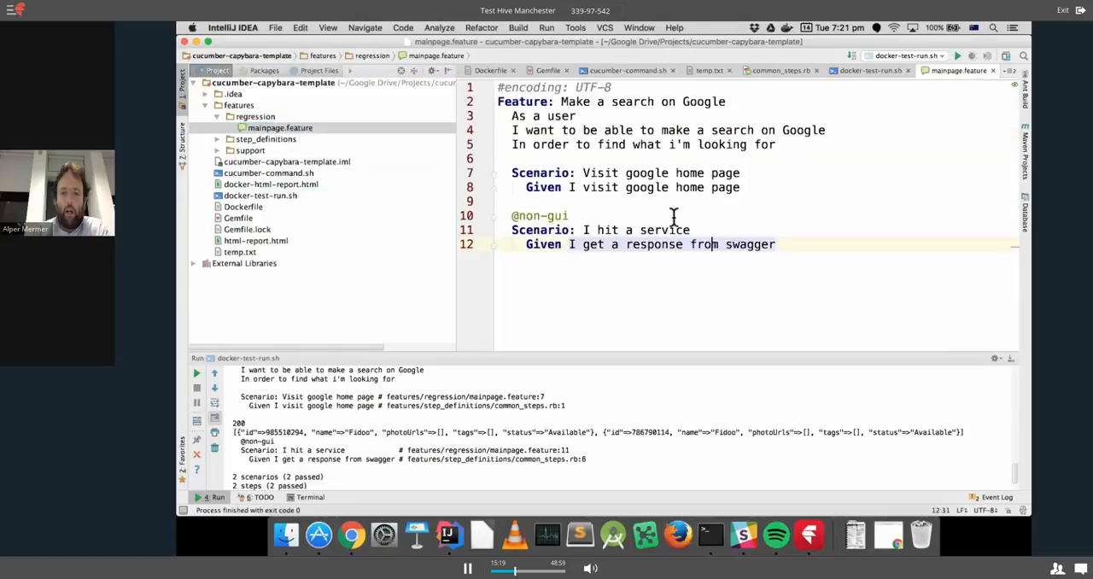
{"action": "left_click", "coordinate": [777, 70]}
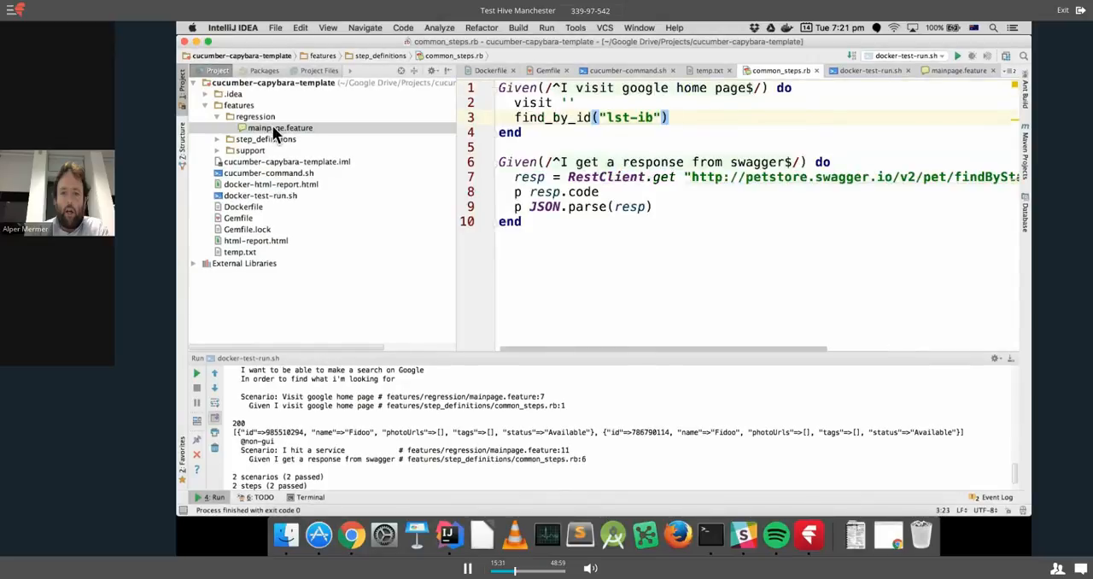
{"action": "right_click", "coordinate": [280, 127]}
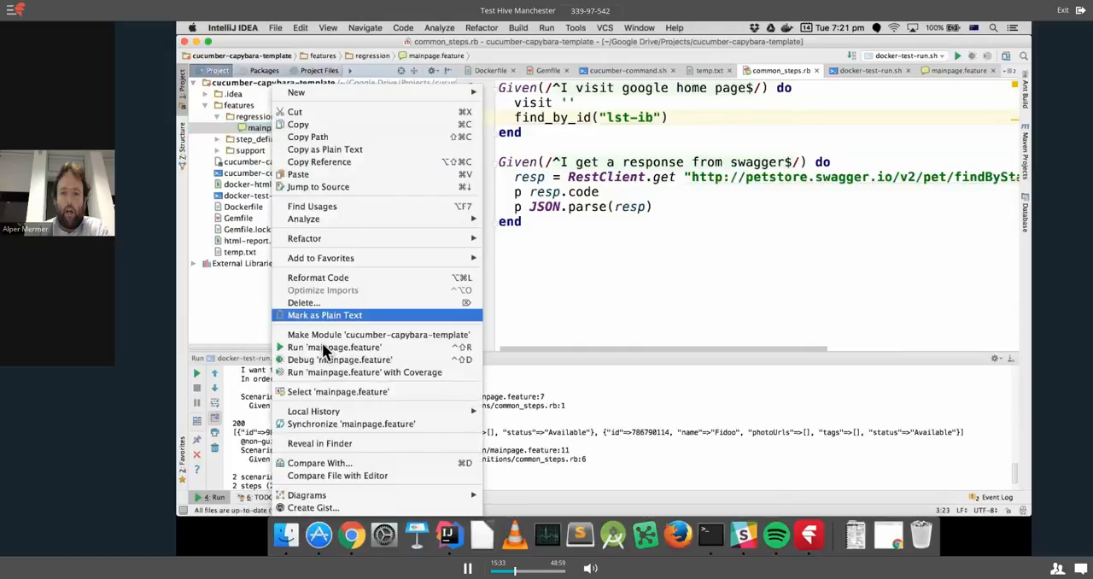
{"action": "left_click", "coordinate": [334, 347]}
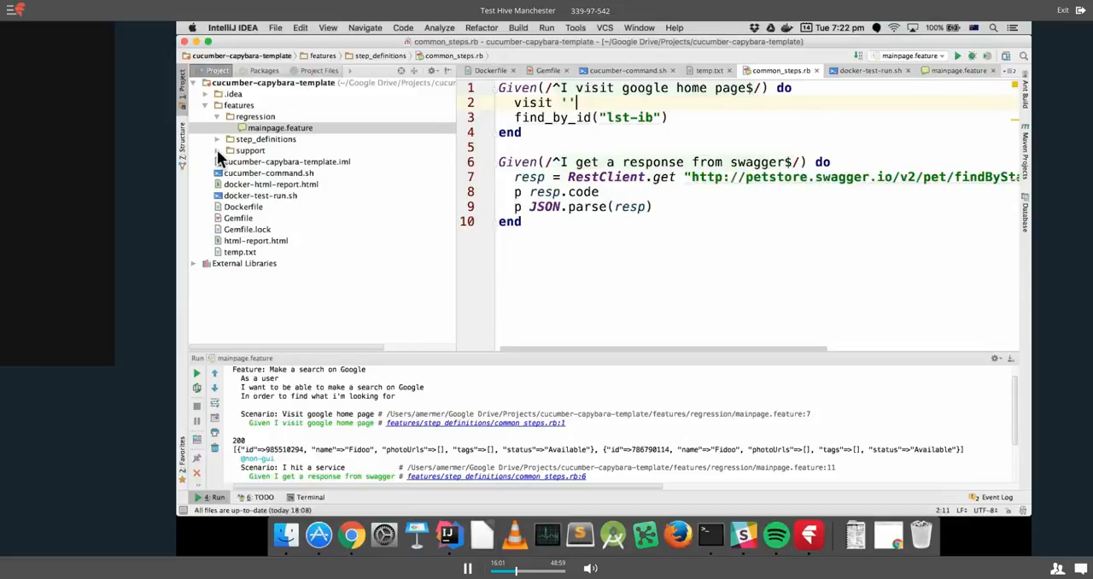
Open env.rb under features/support, then switch to Chrome on google.co.uk.
{"action": "left_click", "coordinate": [217, 150]}
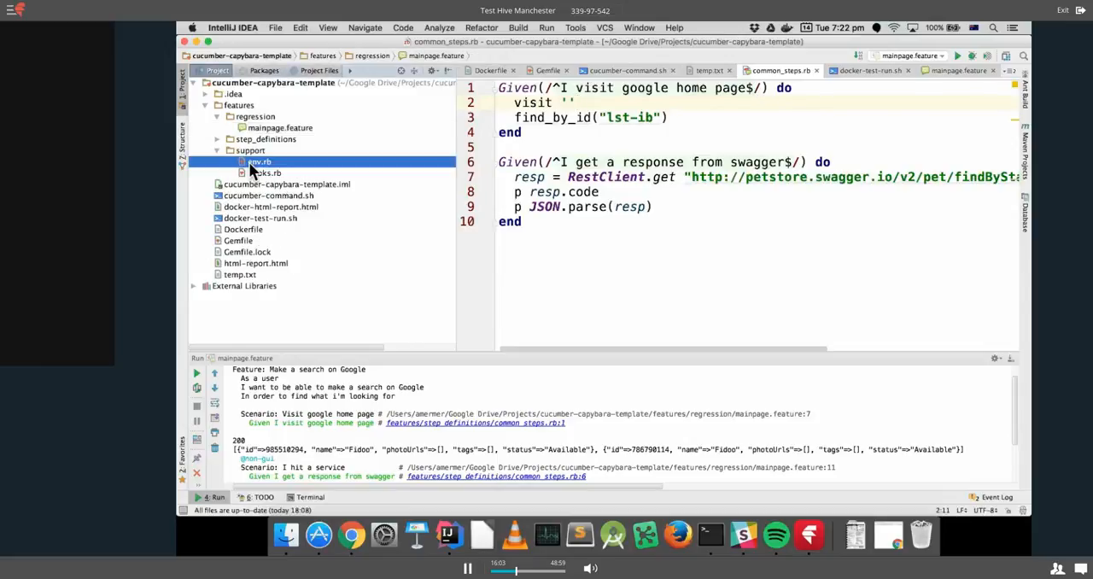
{"action": "double_click", "coordinate": [260, 162]}
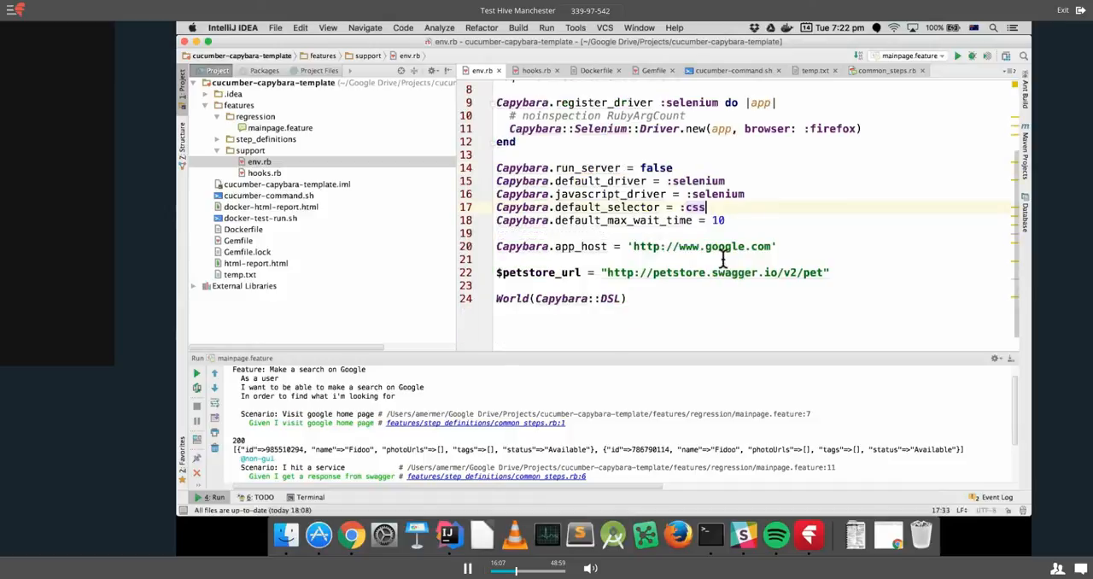
{"action": "mouse_move", "coordinate": [284, 154]}
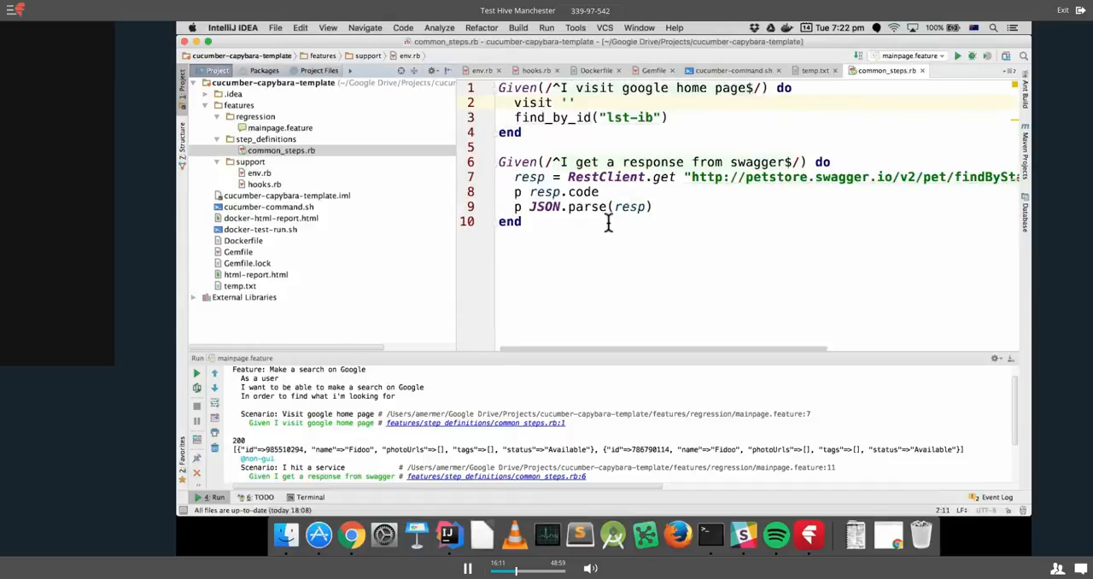
{"action": "left_click", "coordinate": [690, 125]}
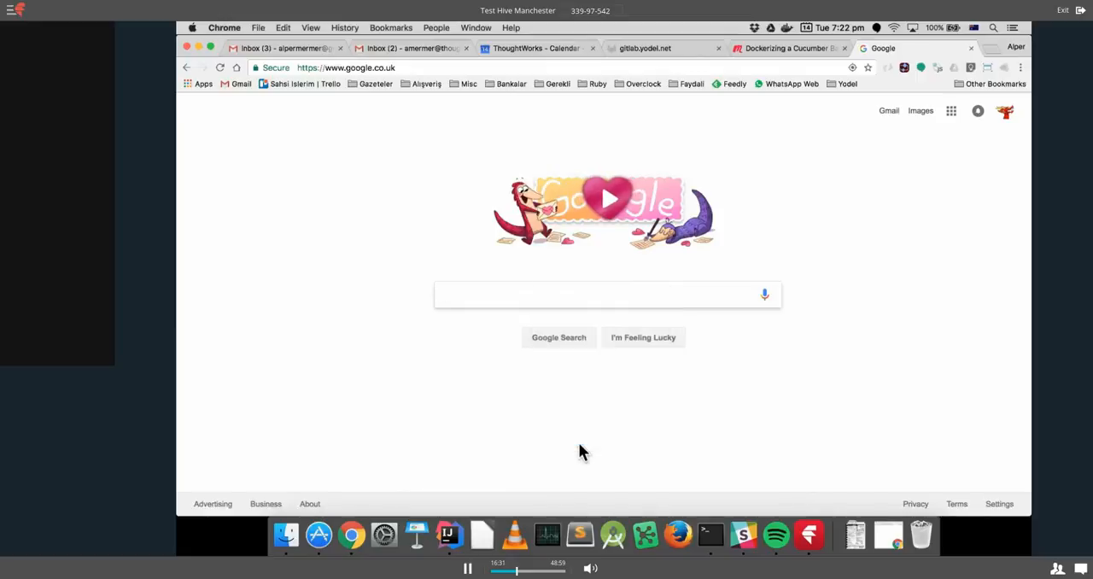
Inspect Google's search box in DevTools to confirm its id is lst-ib.
{"action": "key", "text": "F12"}
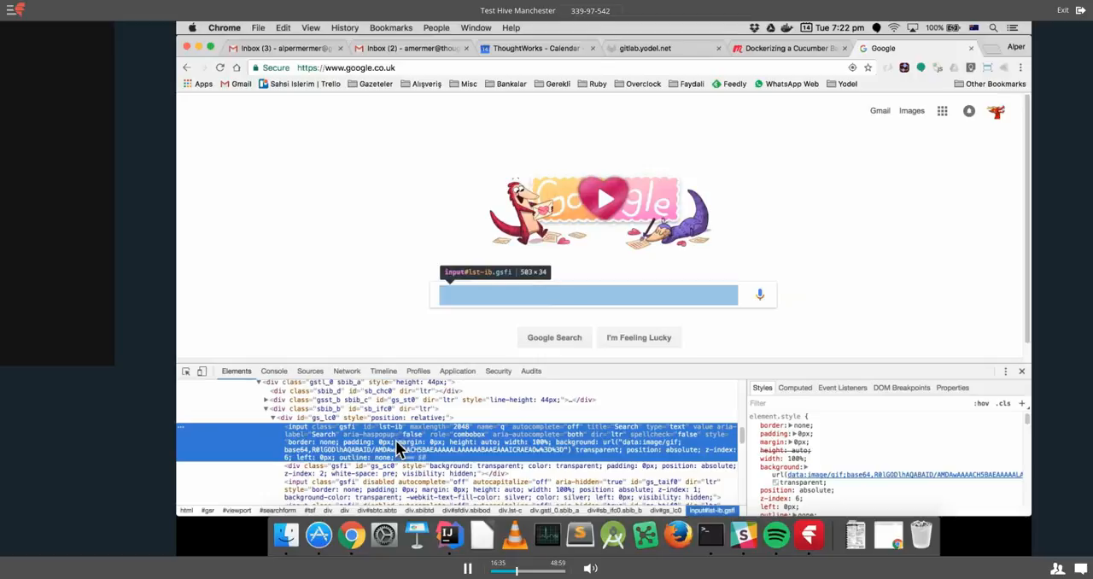
{"action": "mouse_move", "coordinate": [388, 440]}
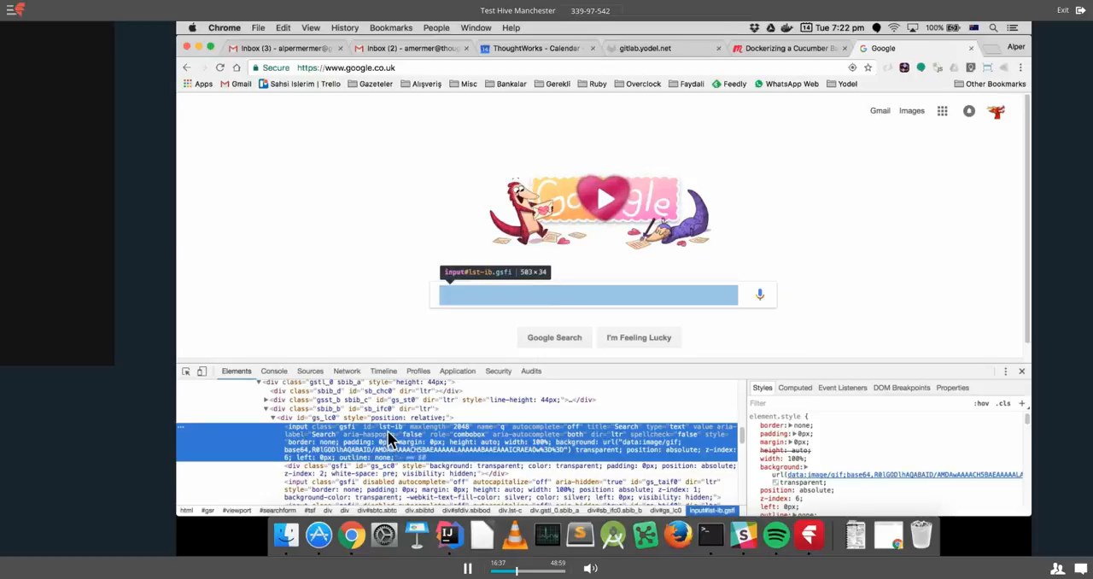
{"action": "left_click", "coordinate": [598, 295]}
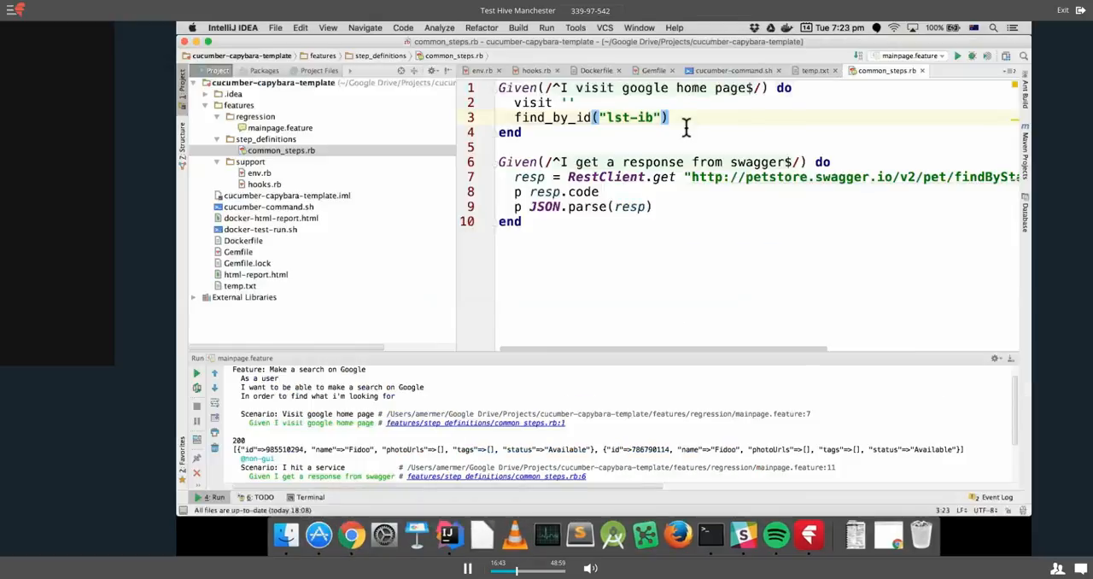
{"action": "mouse_move", "coordinate": [601, 191]}
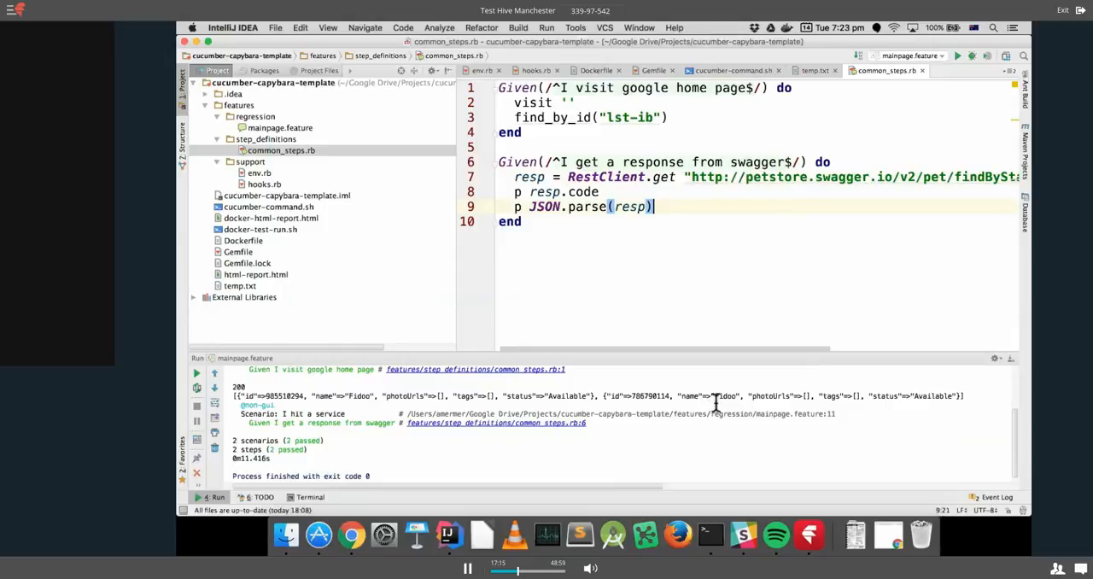
Rerun mainpage.feature and confirm 2 scenarios and 2 steps passed.
{"action": "left_click", "coordinate": [280, 127]}
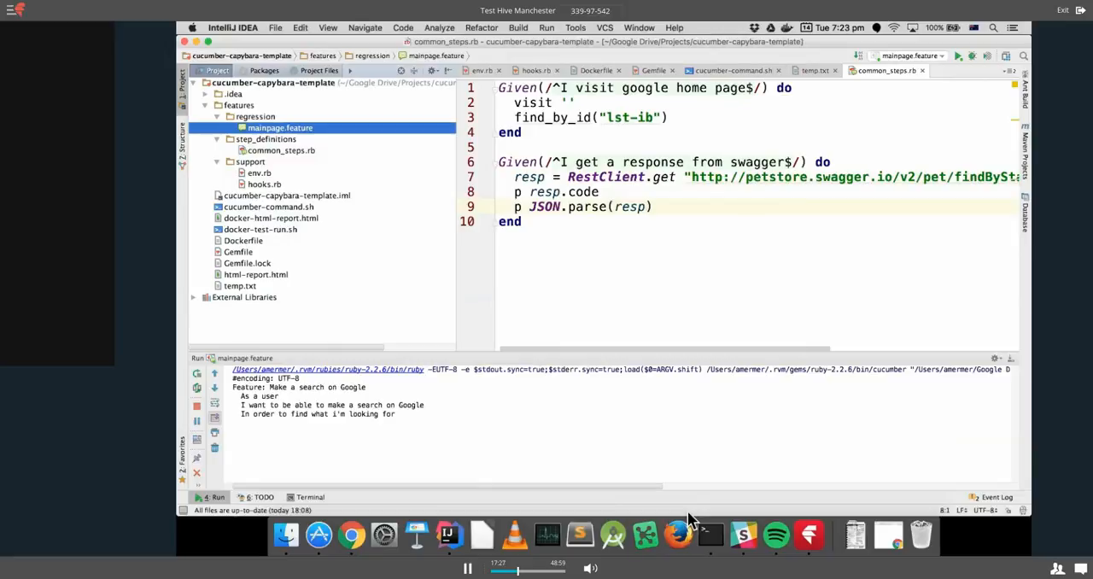
{"action": "mouse_move", "coordinate": [698, 498]}
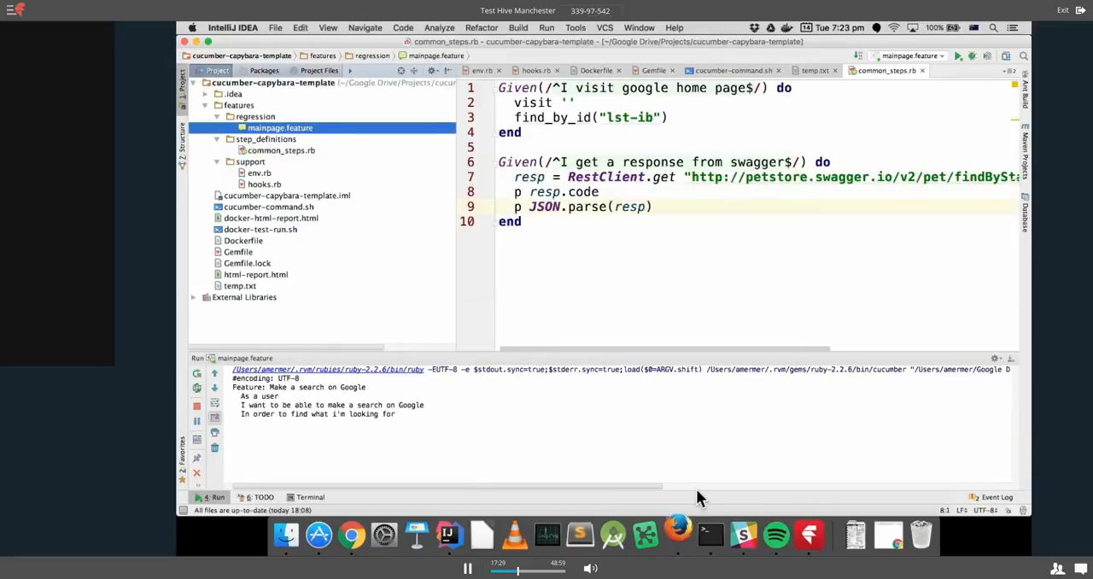
{"action": "left_click", "coordinate": [677, 535]}
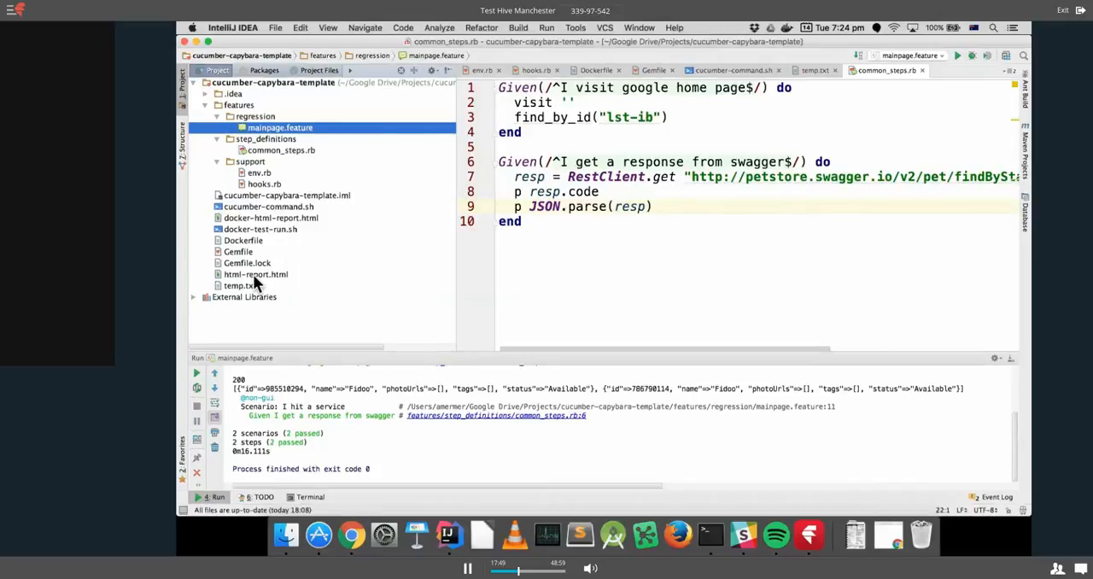
Add the failing assertion '4.should eq 5' below find_by_id in common_steps.rb, then select mainpage.feature.
{"action": "right_click", "coordinate": [255, 275]}
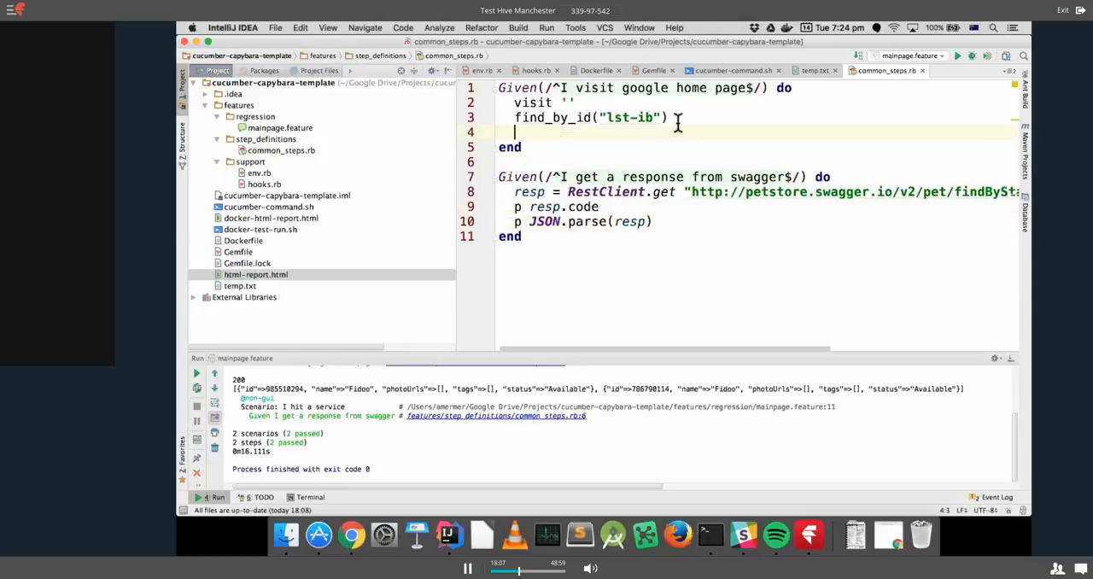
{"action": "type", "text": "4."}
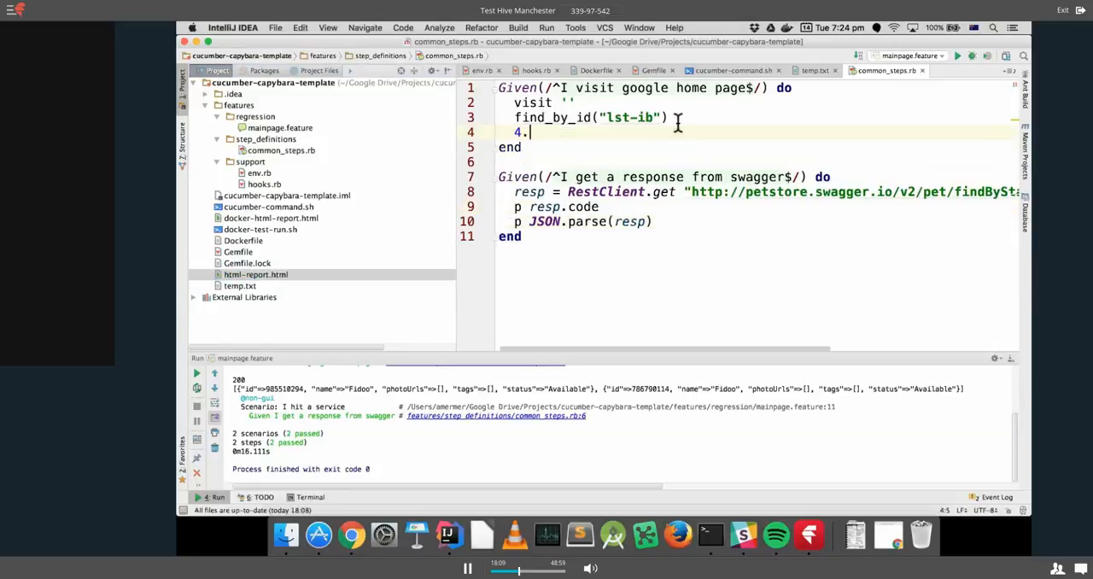
{"action": "type", "text": "should"}
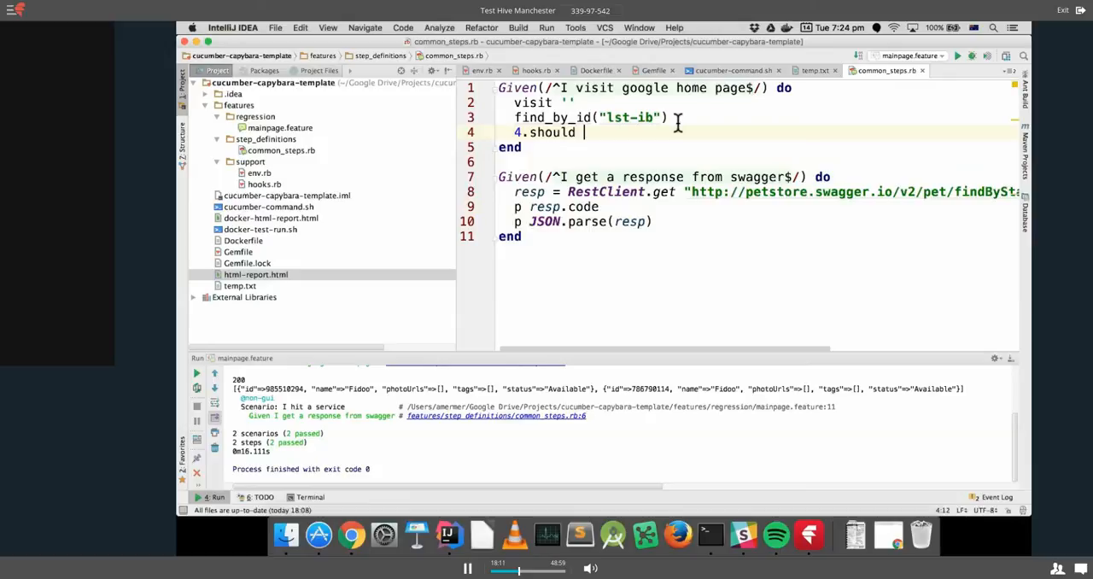
{"action": "type", "text": "eq"}
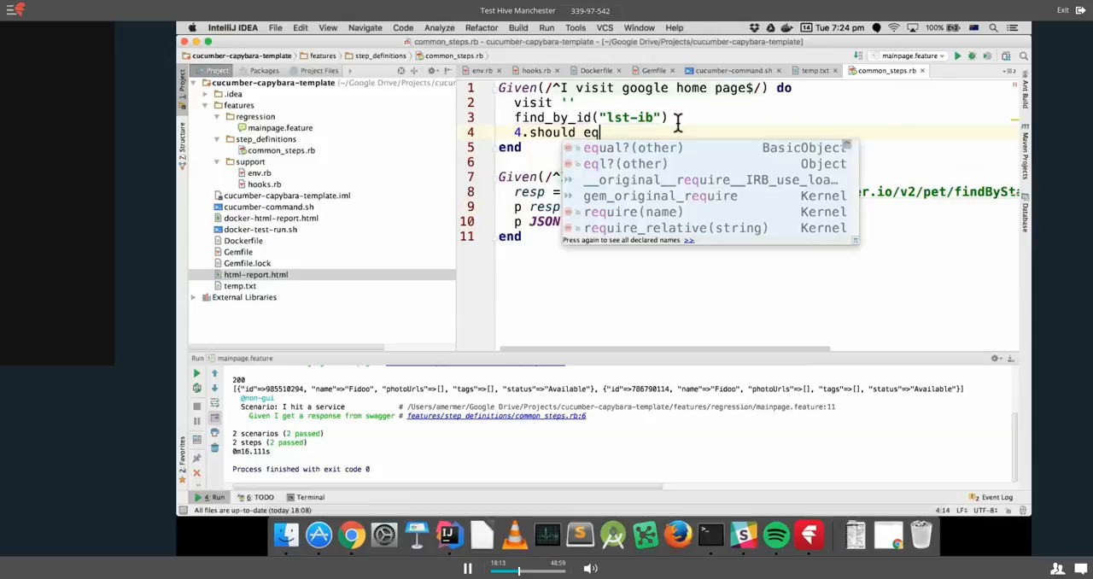
{"action": "type", "text": "5"}
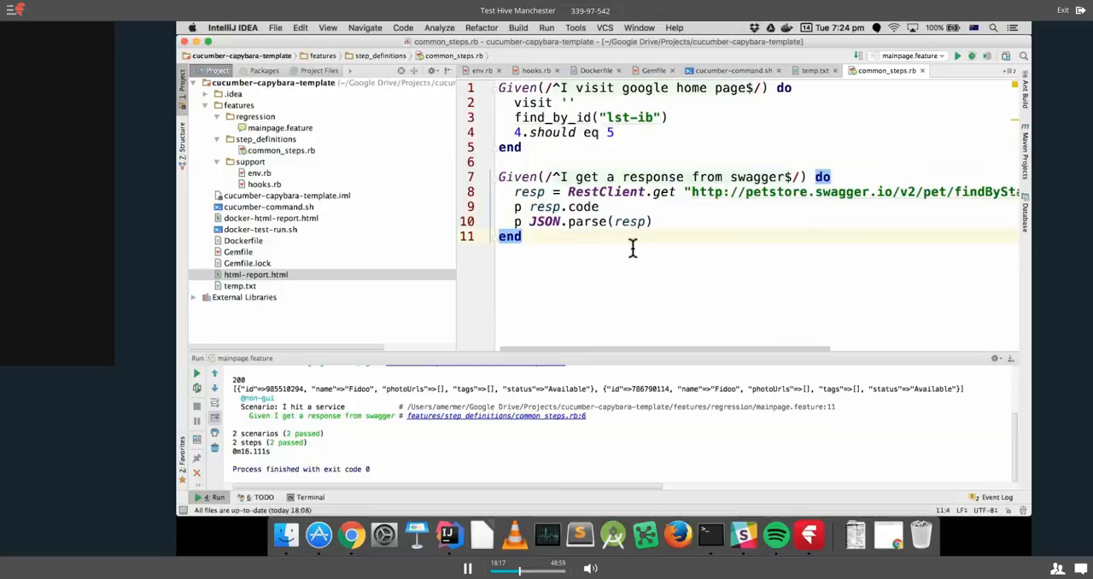
{"action": "mouse_move", "coordinate": [544, 142]}
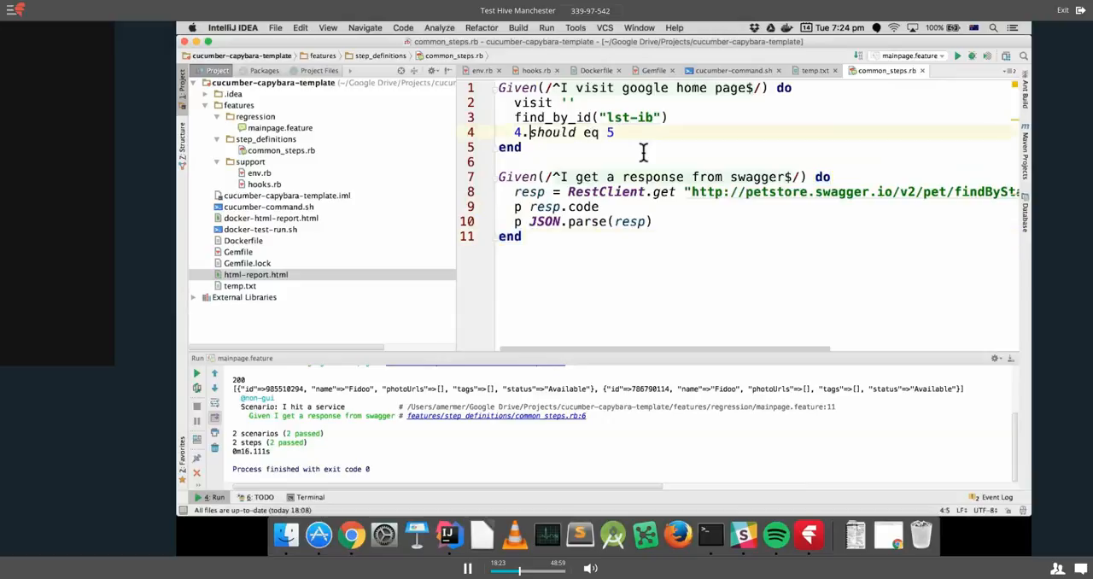
{"action": "mouse_move", "coordinate": [649, 143]}
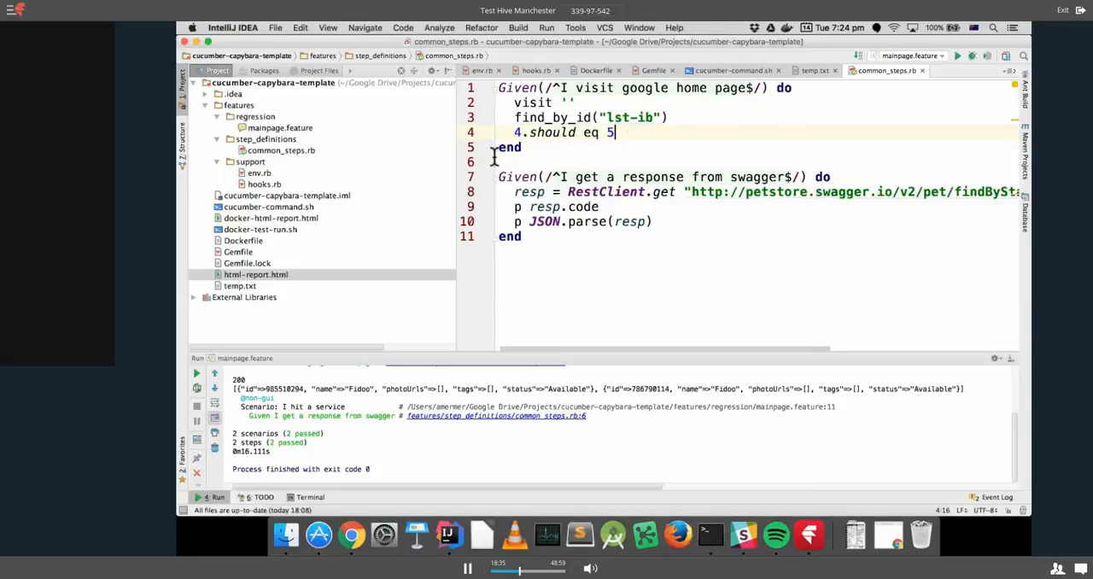
{"action": "left_click", "coordinate": [280, 127]}
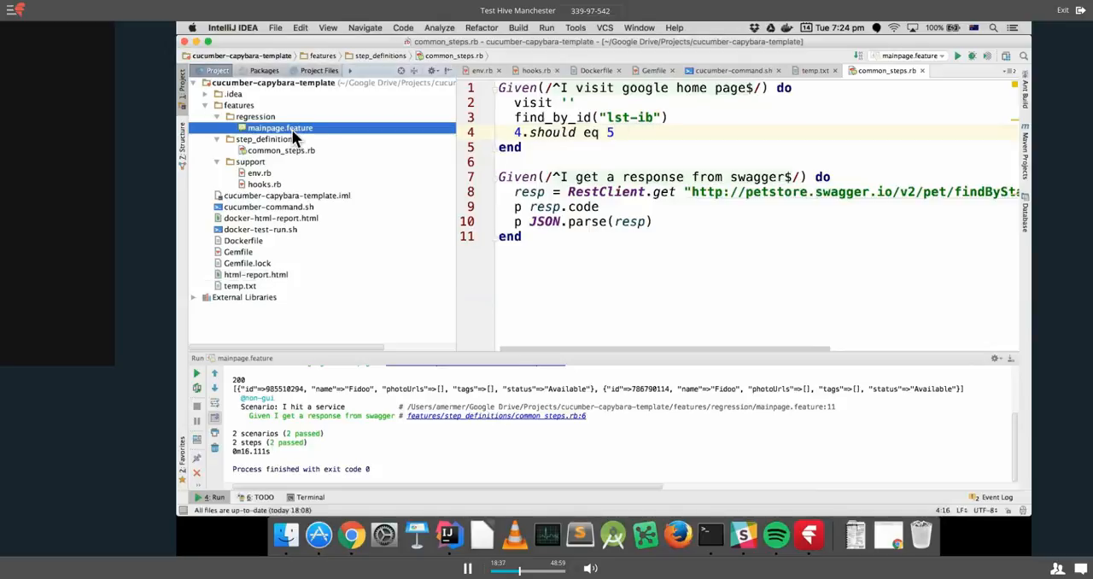
Rerun mainpage.feature and open html-report.html in the browser.
{"action": "right_click", "coordinate": [279, 128]}
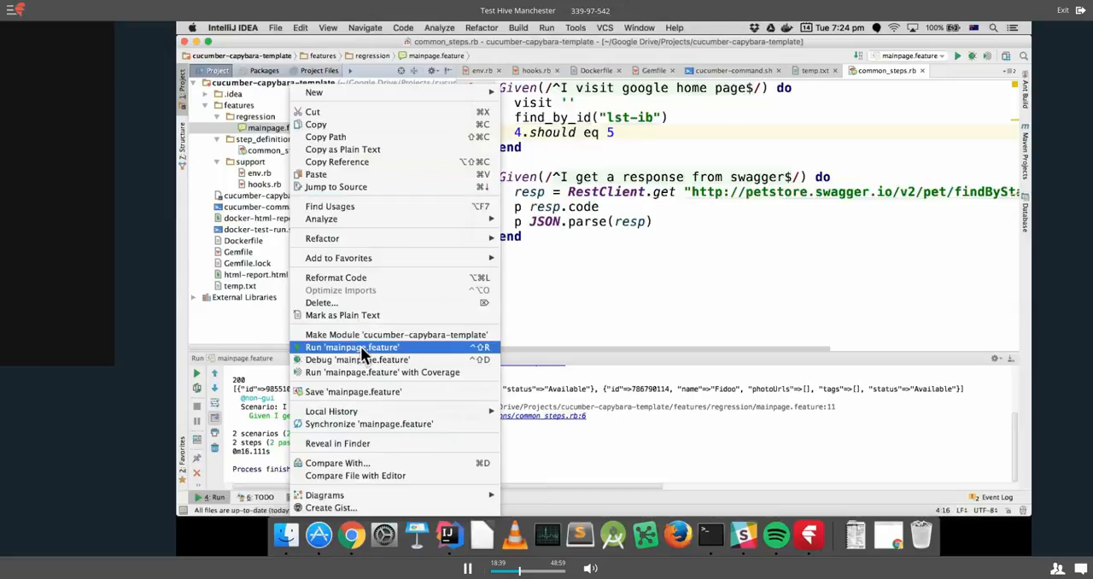
{"action": "left_click", "coordinate": [352, 347]}
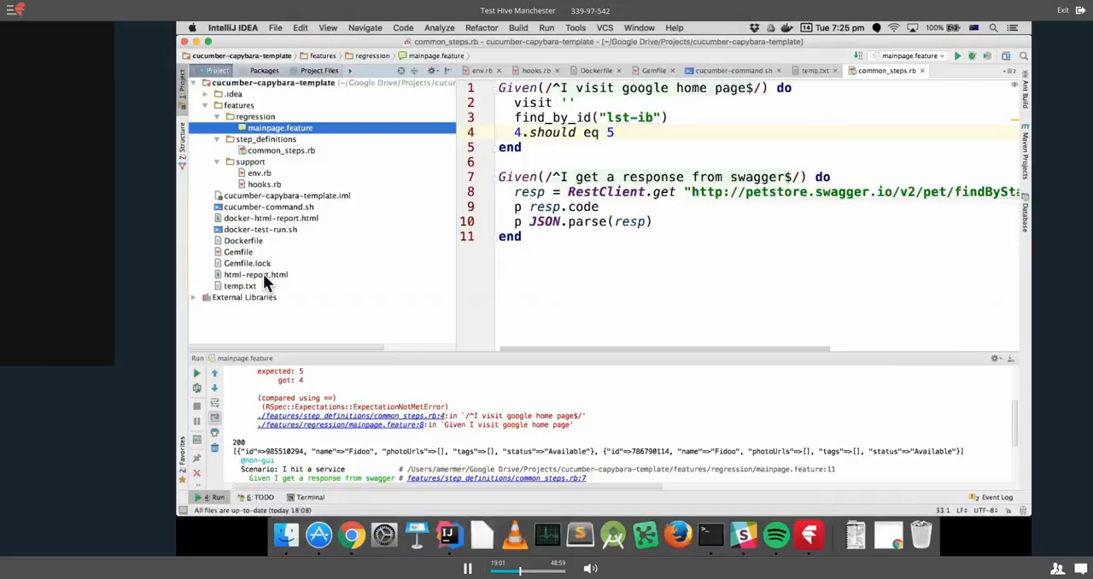
{"action": "right_click", "coordinate": [255, 274]}
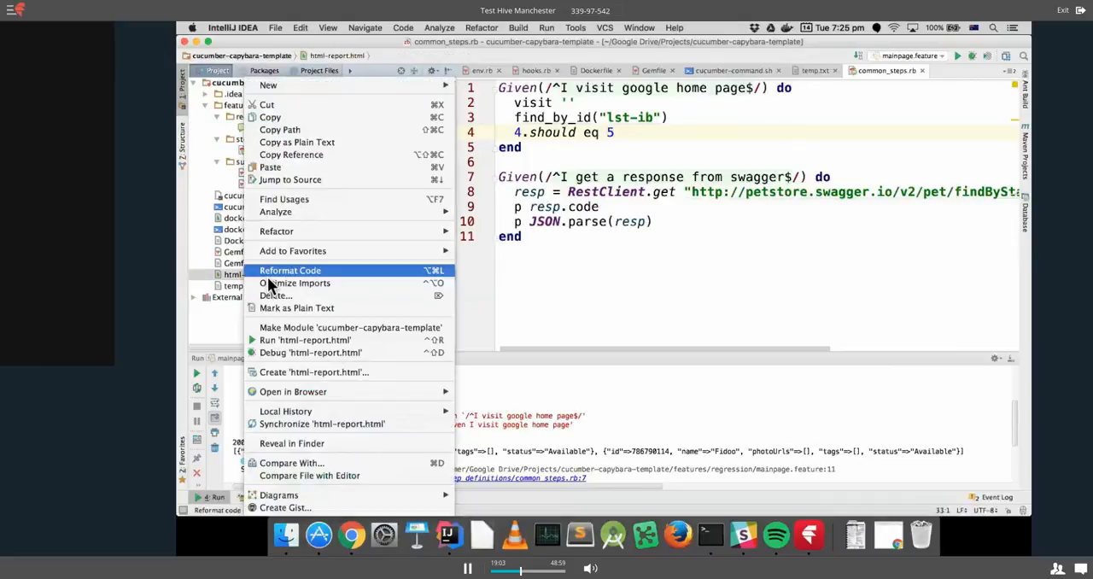
{"action": "mouse_move", "coordinate": [293, 391]}
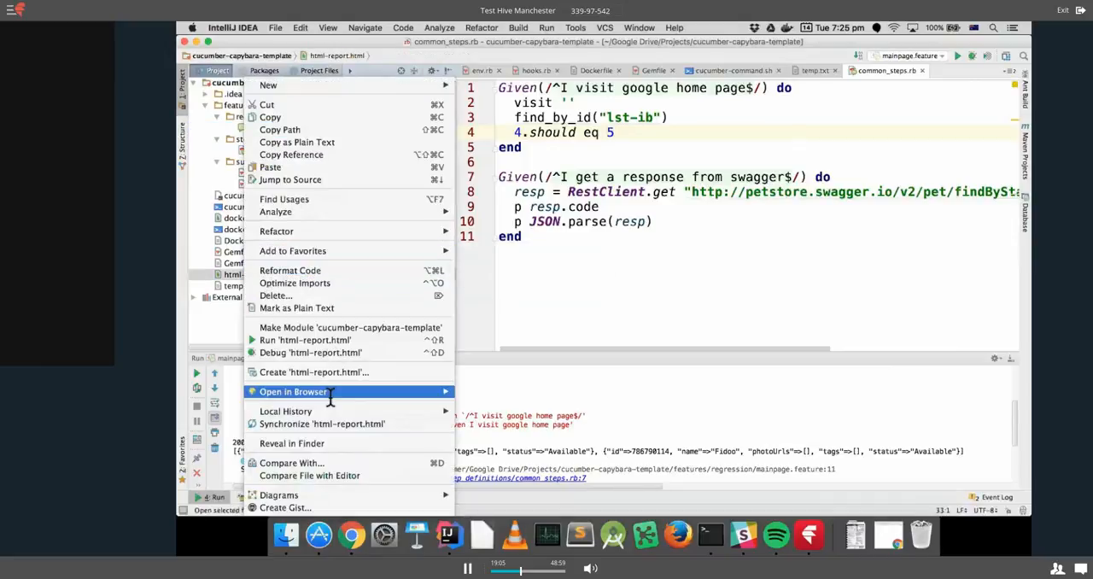
{"action": "left_click", "coordinate": [293, 391]}
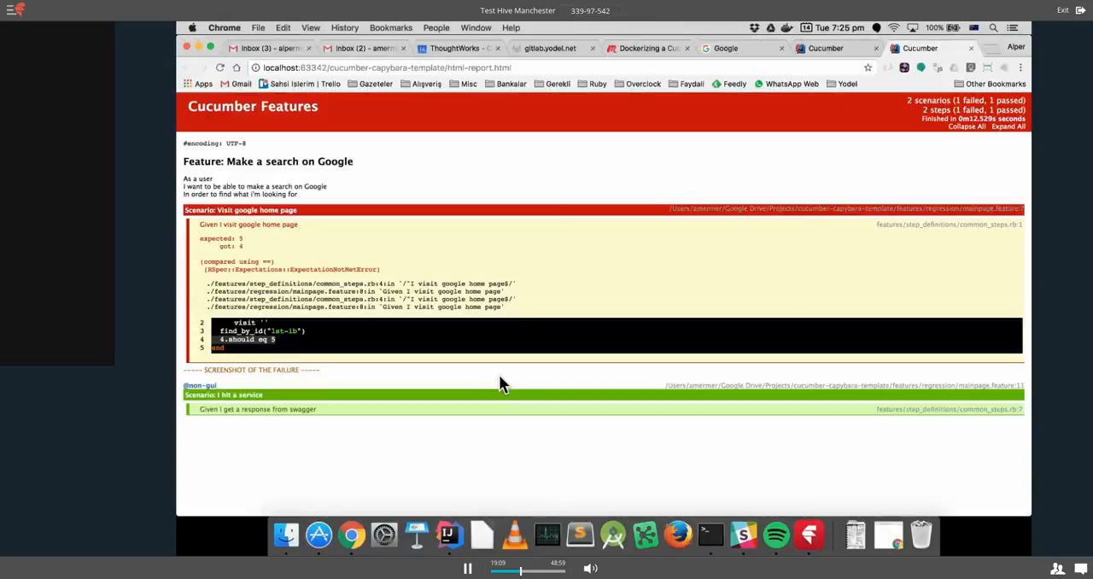
{"action": "mouse_move", "coordinate": [409, 377]}
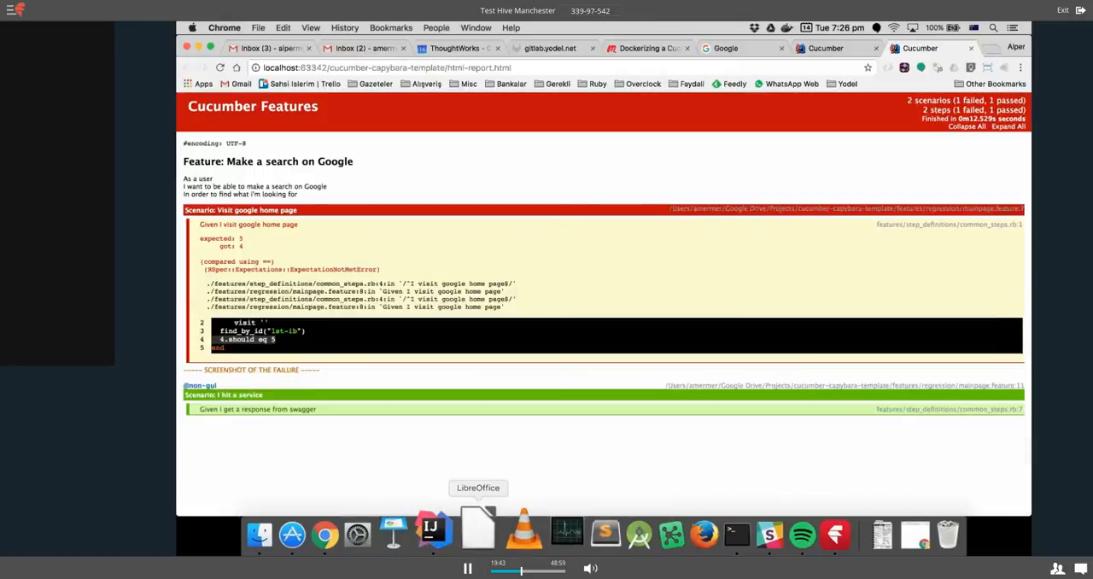
Switch from Chrome's report (2 scenarios, 1 failed, 1 passed) back to IntelliJ IDEA.
{"action": "left_click", "coordinate": [431, 534]}
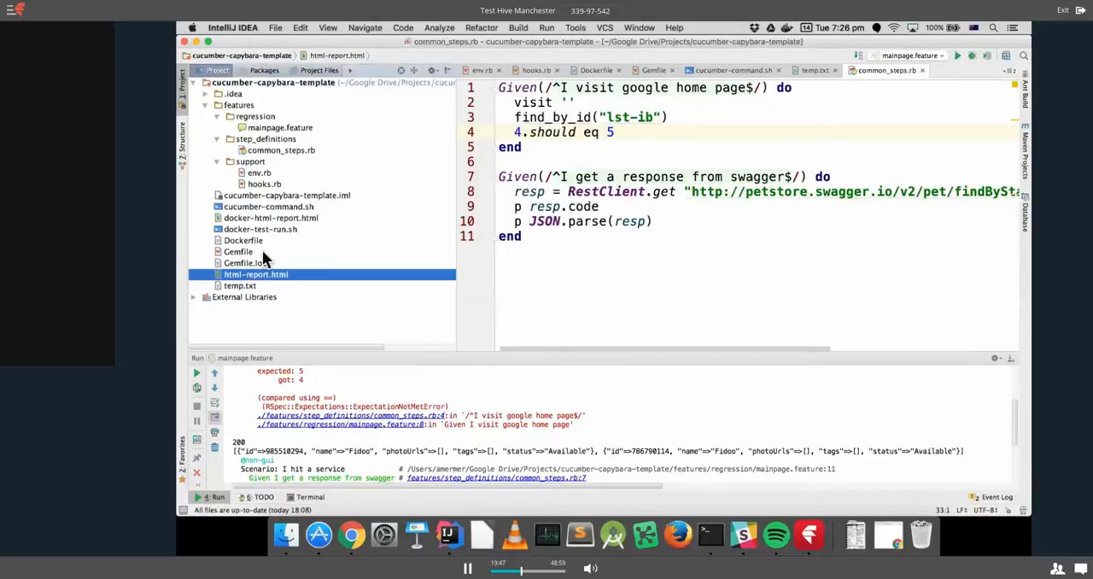
Run docker-test-run.sh from the Project view, then select docker-html-report.html.
{"action": "left_click", "coordinate": [243, 240]}
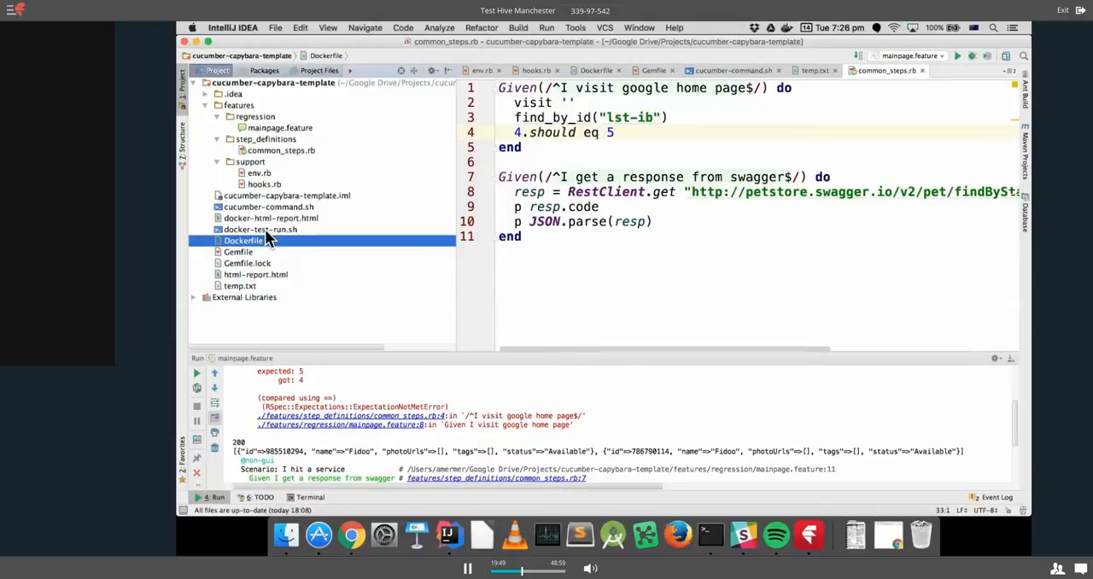
{"action": "right_click", "coordinate": [259, 228]}
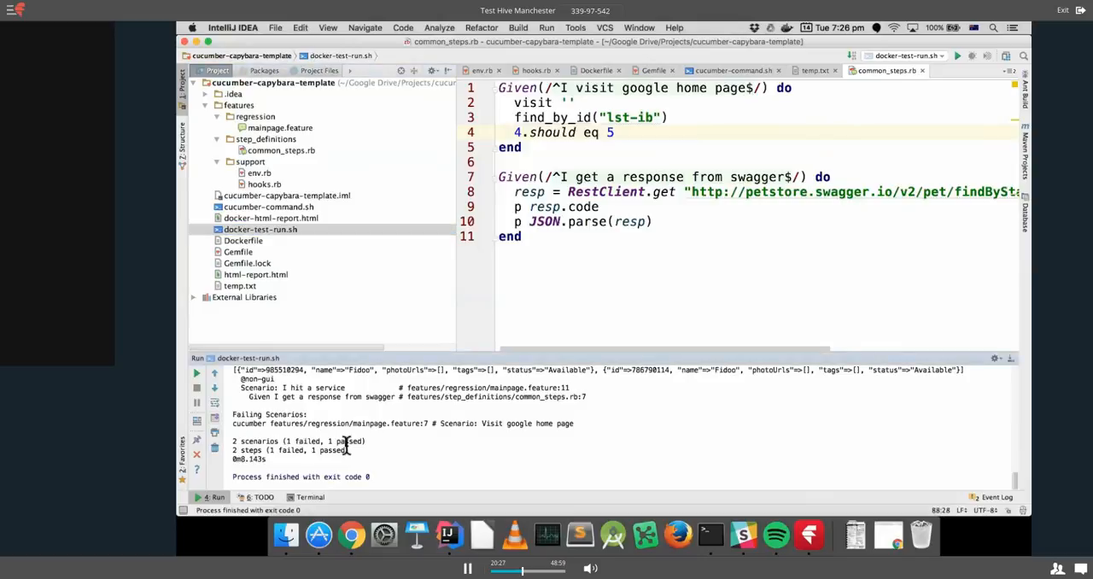
{"action": "mouse_move", "coordinate": [260, 285]}
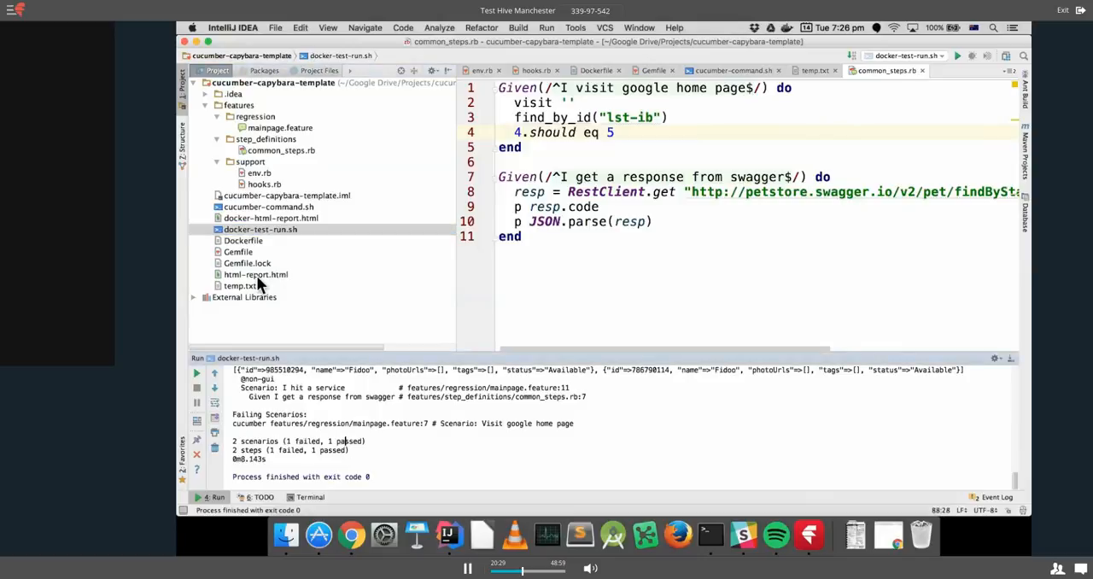
{"action": "left_click", "coordinate": [271, 217]}
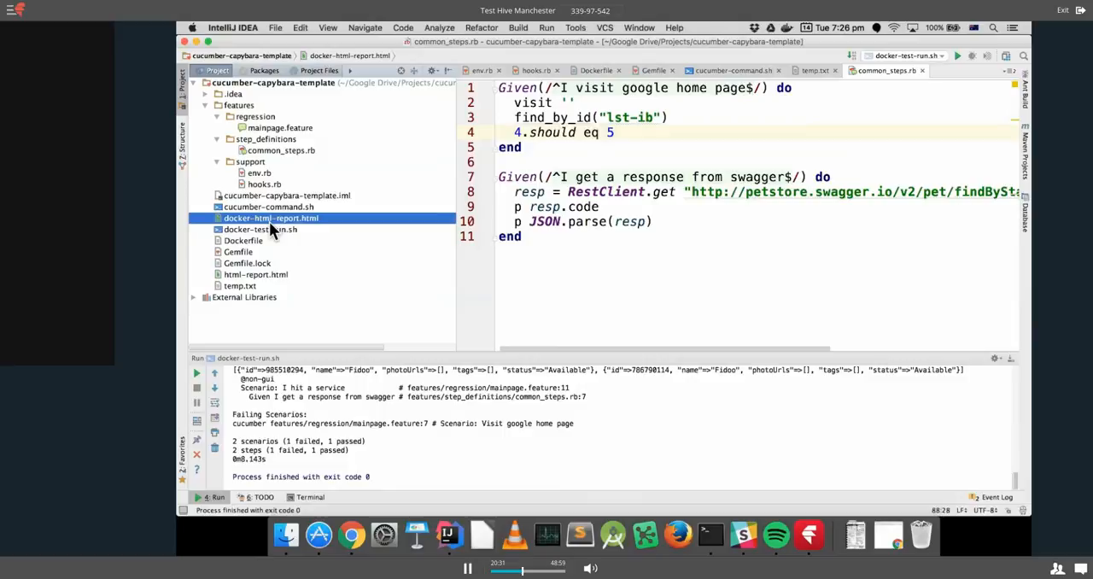
Open docker-html-report.html in Chrome and scroll through the failed scenario.
{"action": "right_click", "coordinate": [271, 218]}
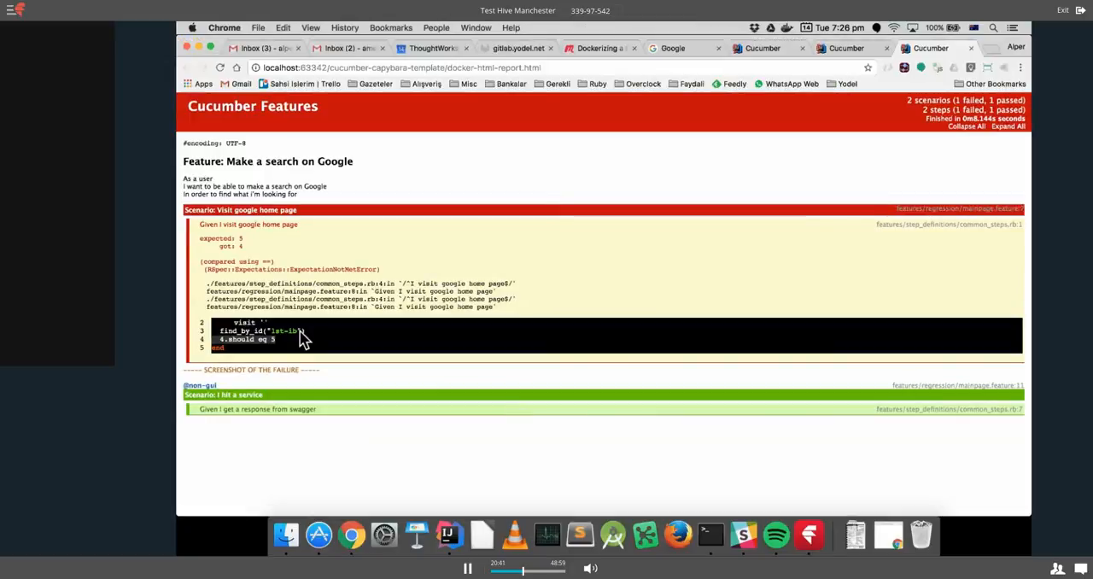
{"action": "scroll", "scroll_direction": "down", "scroll_amount": 3}
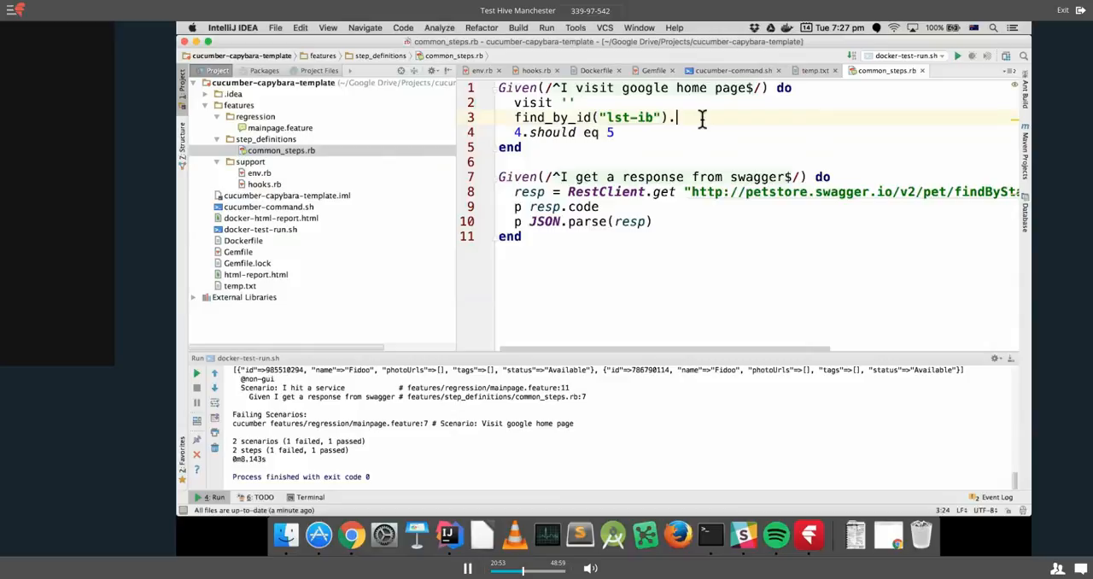
Append .set Time.now to the find_by_id("lst-ib") line in common_steps.rb.
{"action": "type", "text": "set"}
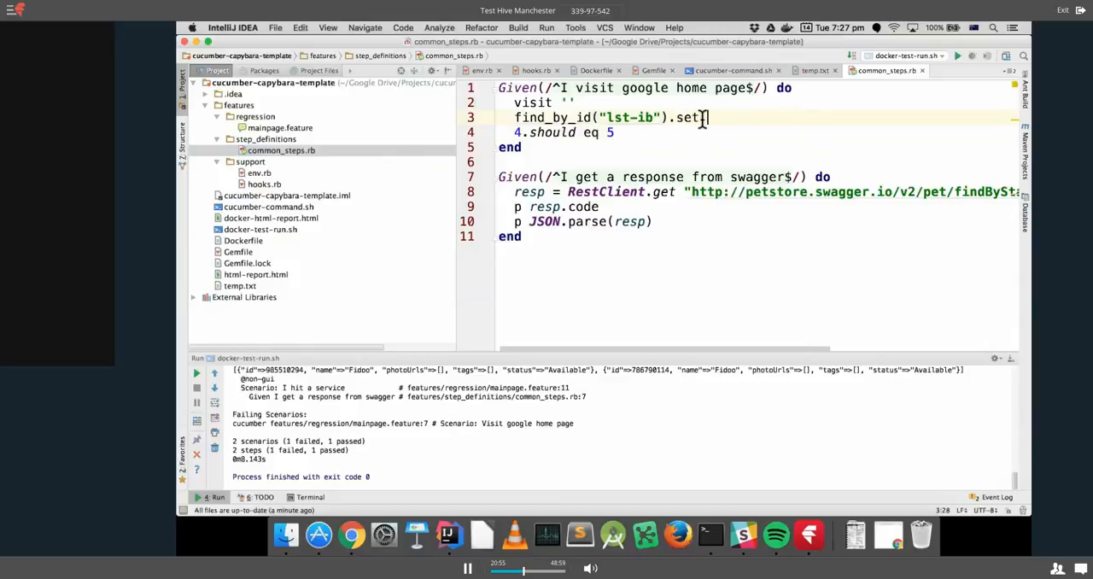
{"action": "type", "text": "Time."}
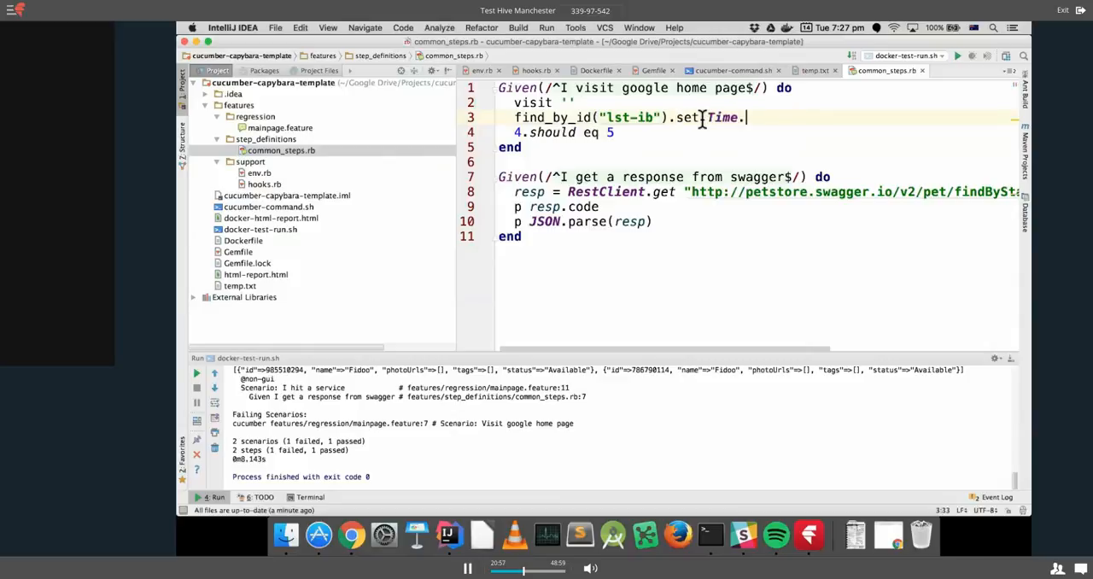
{"action": "type", "text": "now"}
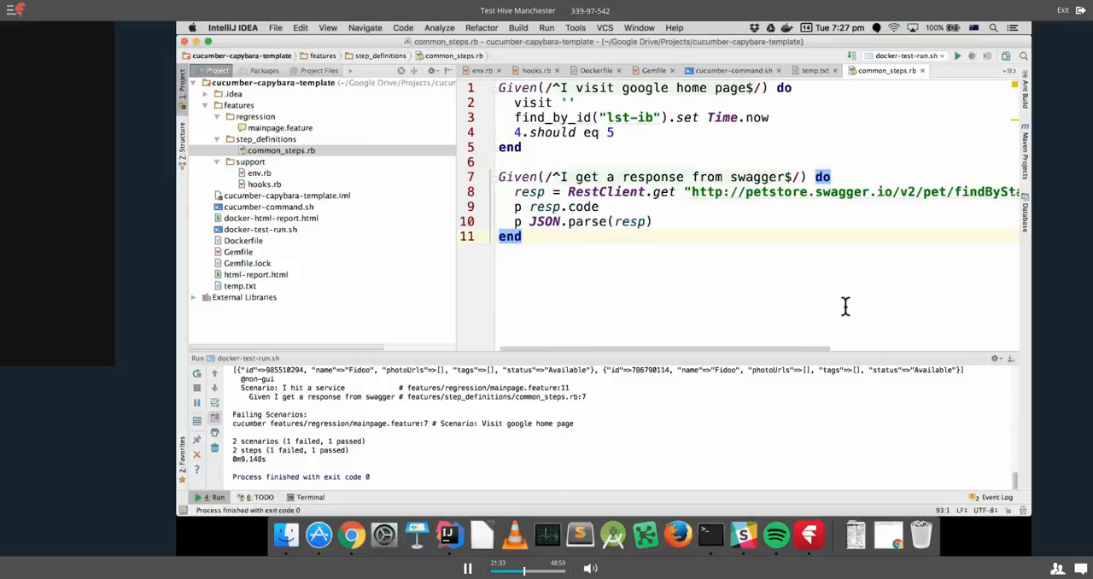
{"action": "mouse_move", "coordinate": [617, 147]}
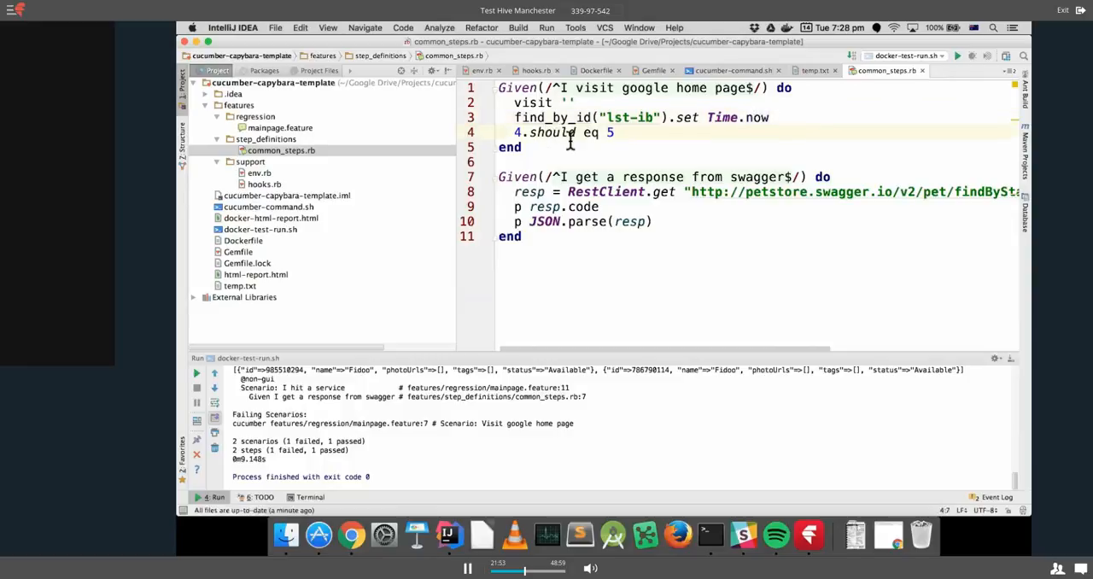
{"action": "mouse_move", "coordinate": [650, 221]}
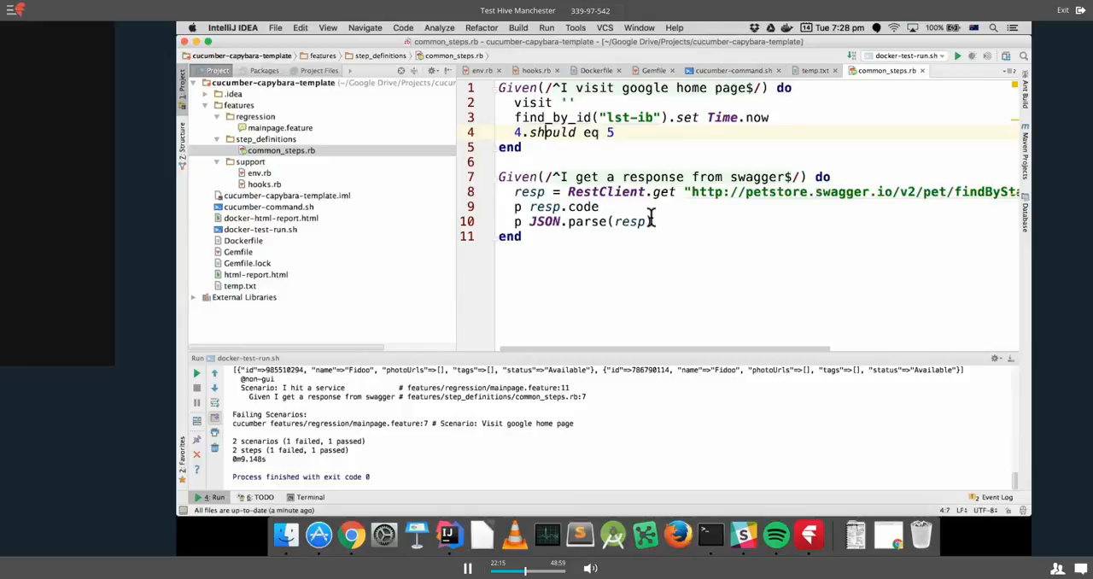
{"action": "mouse_move", "coordinate": [224, 239]}
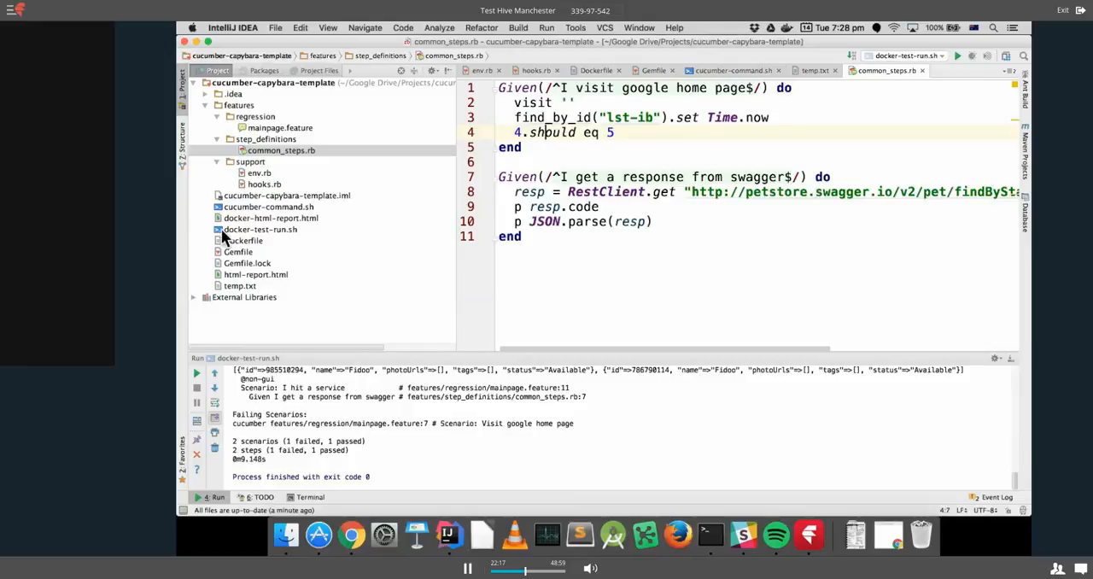
Open the refreshed docker-html-report.html in the browser and scroll to the timestamp failure screenshot.
{"action": "right_click", "coordinate": [247, 217]}
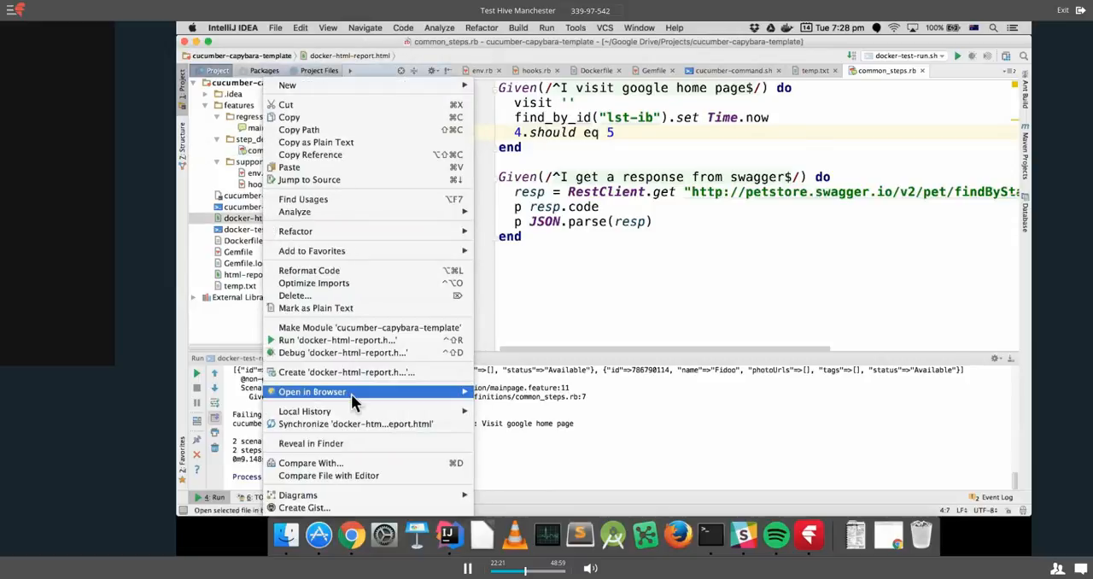
{"action": "left_click", "coordinate": [311, 391]}
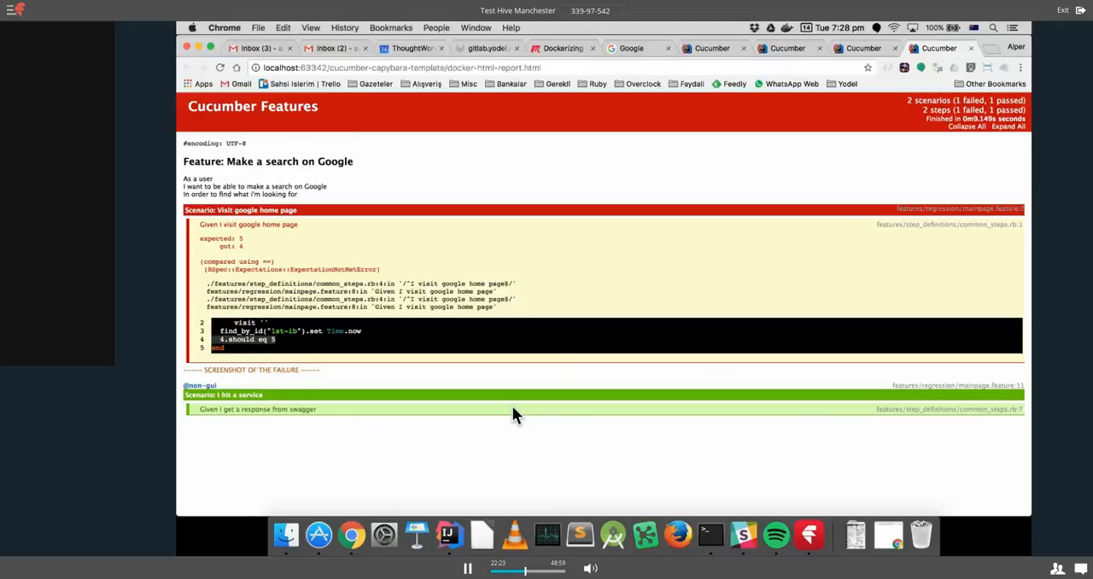
{"action": "mouse_move", "coordinate": [248, 378]}
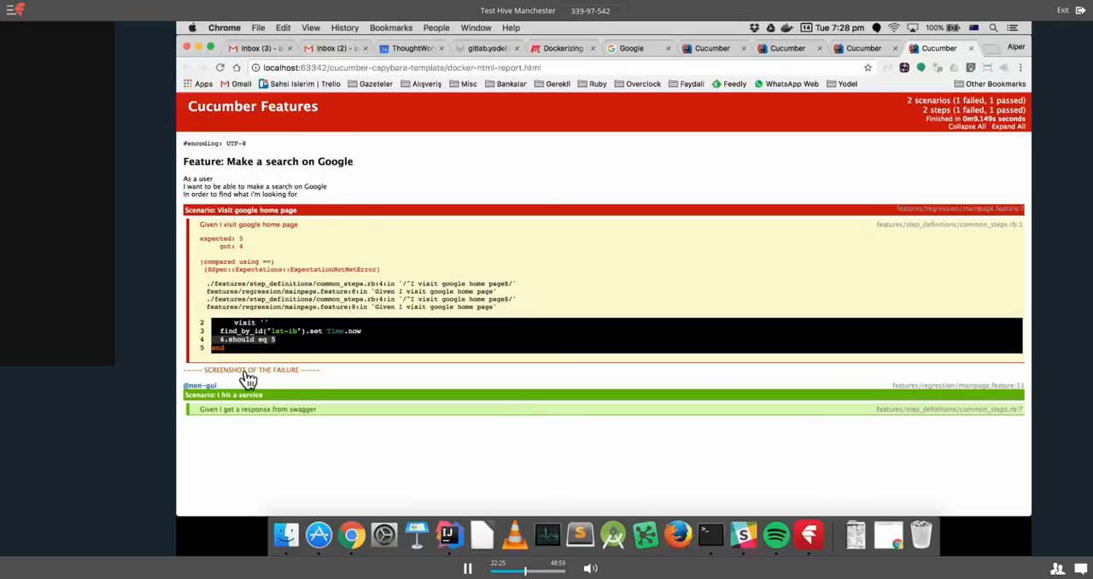
{"action": "scroll", "scroll_direction": "down", "scroll_amount": 3}
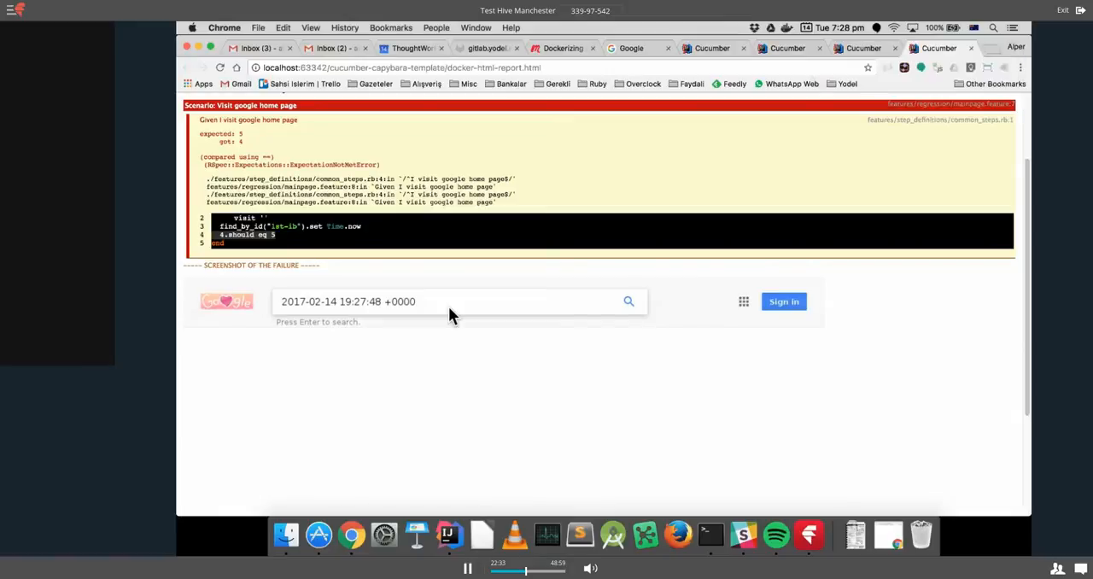
{"action": "mouse_move", "coordinate": [435, 473]}
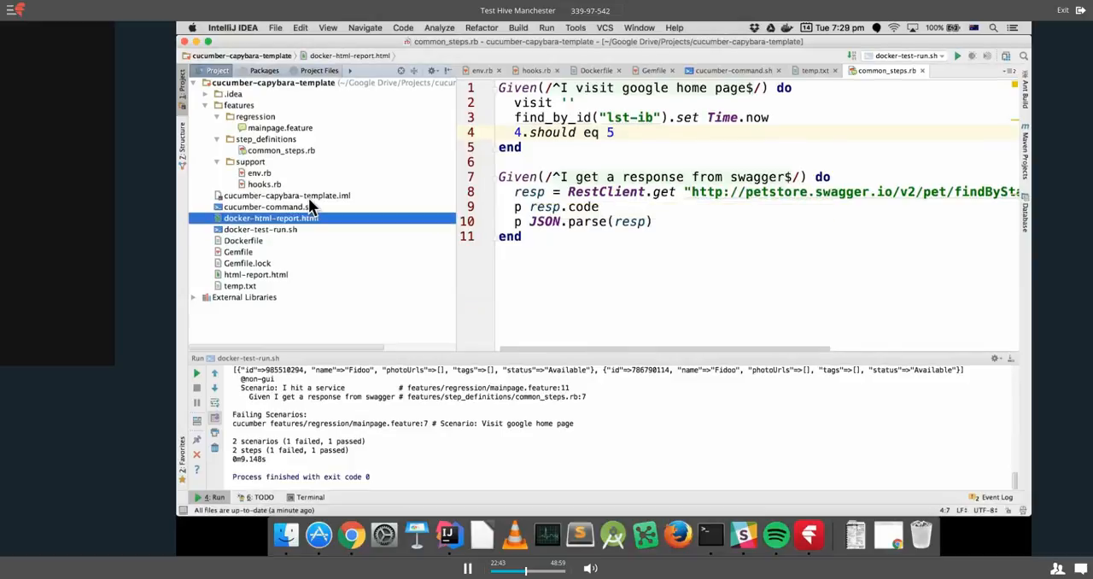
{"action": "left_click", "coordinate": [269, 207]}
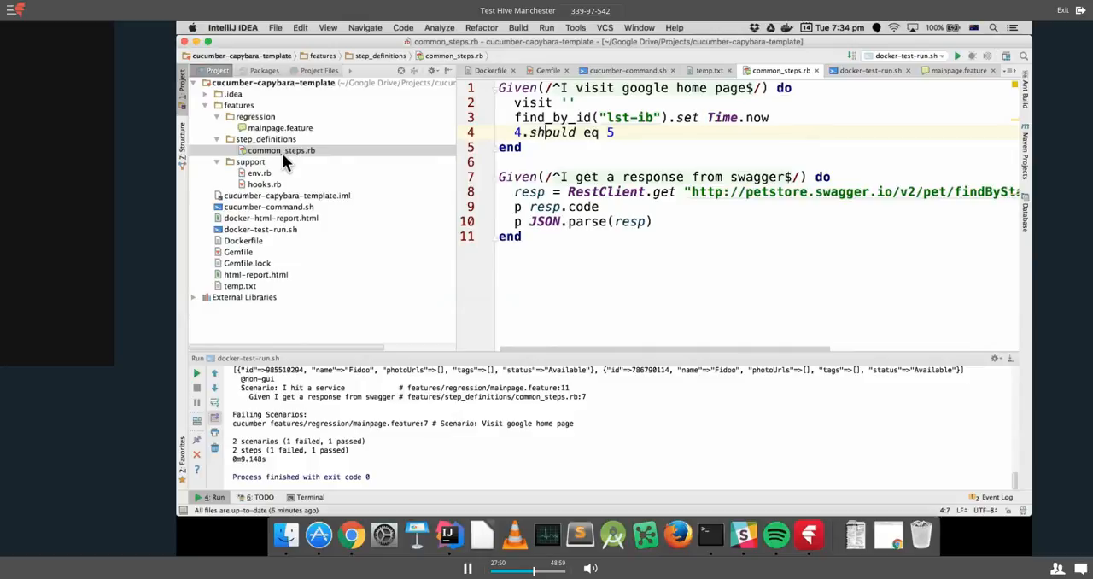
{"action": "mouse_move", "coordinate": [267, 184]}
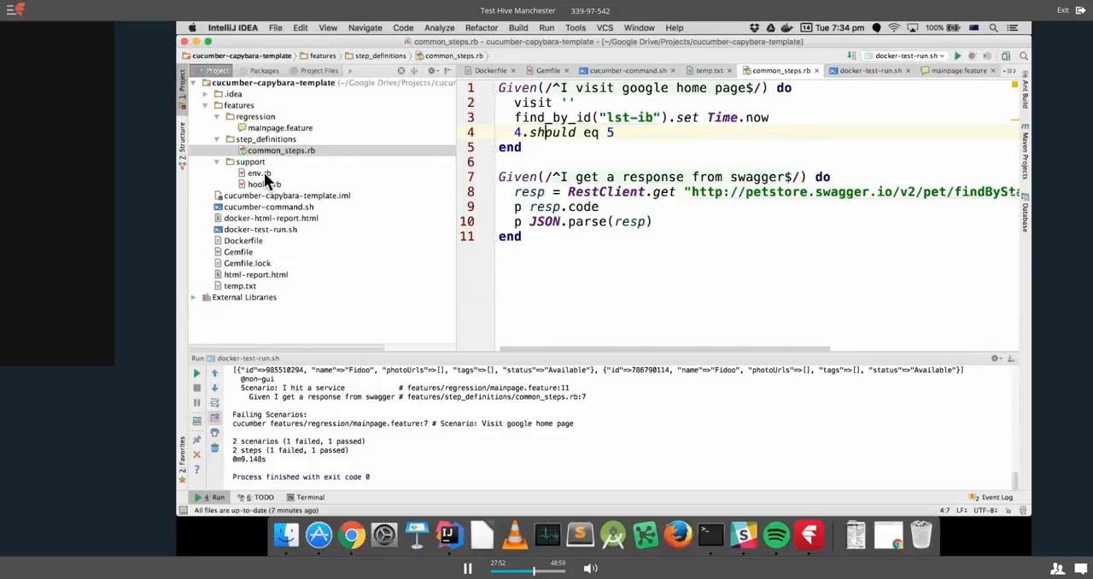
{"action": "left_click", "coordinate": [259, 173]}
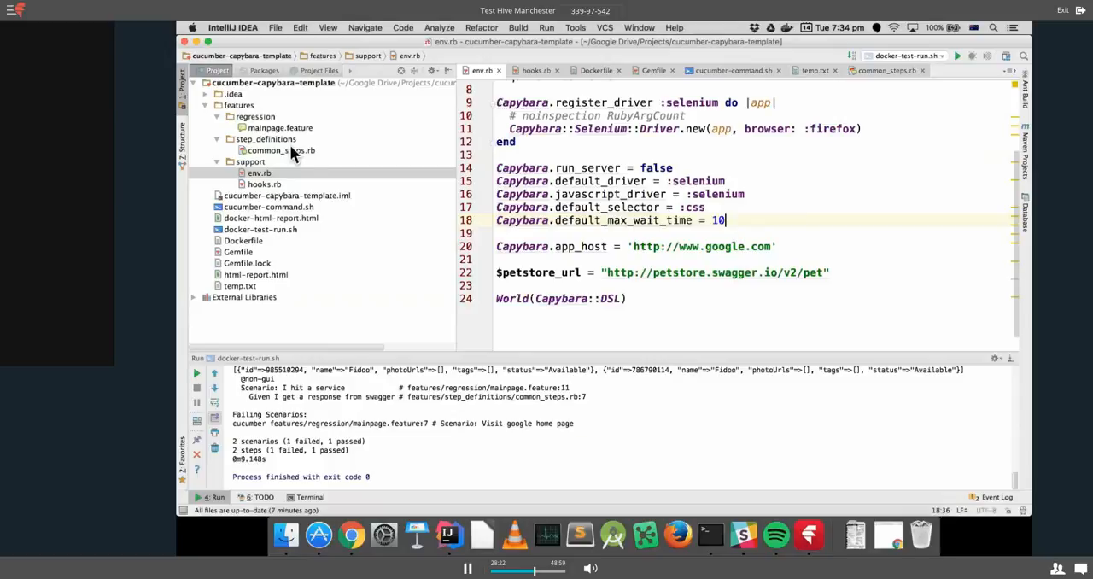
Reopen common_steps.rb and add wait: 3 inside find_by_id("lst-ib").
{"action": "left_click", "coordinate": [280, 150]}
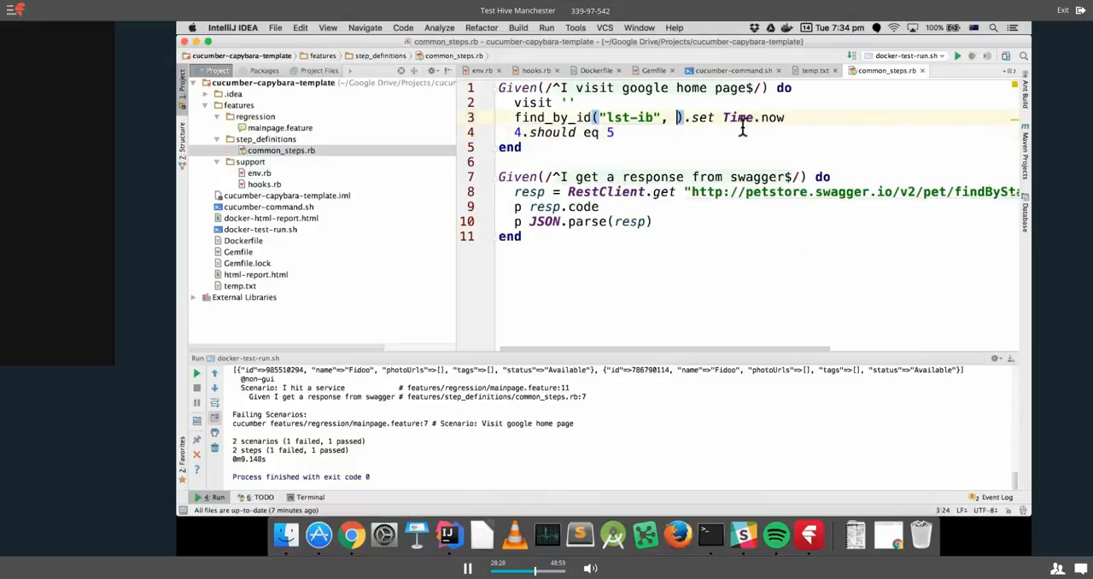
{"action": "type", "text": "wait"}
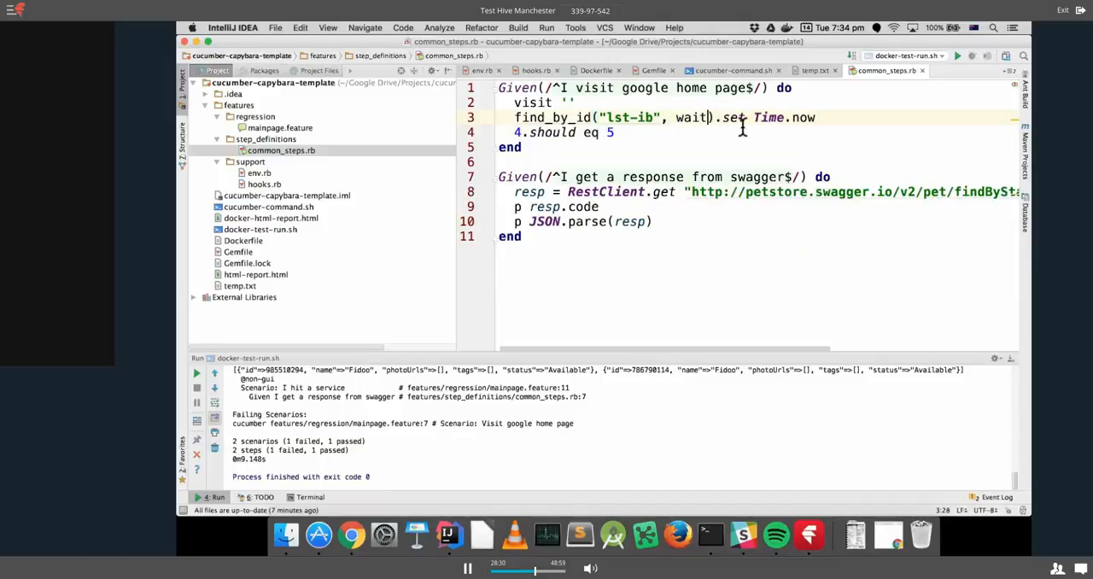
{"action": "type", "text": ": 3"}
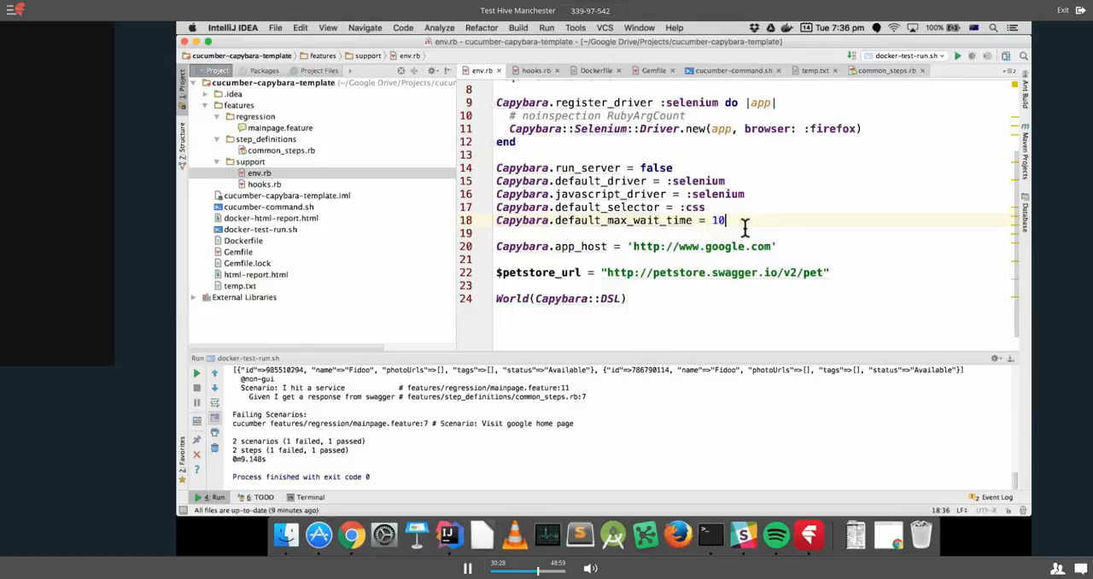
{"action": "mouse_move", "coordinate": [617, 220]}
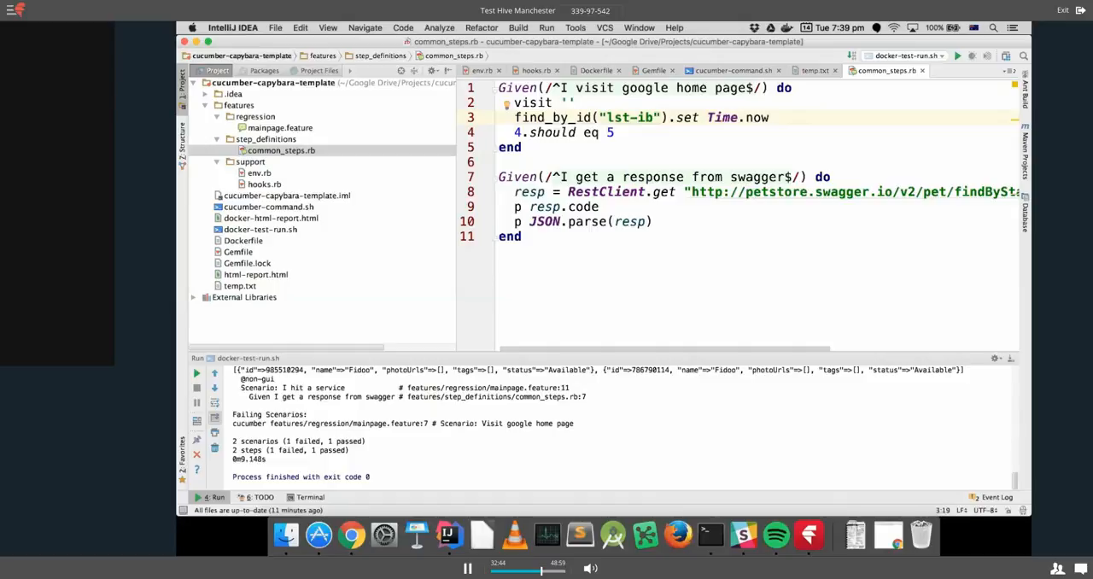
Place the cursor at the end of the lst-ib line to begin a new find line.
{"action": "left_click", "coordinate": [638, 117]}
{"action": "type", "text": "find"}
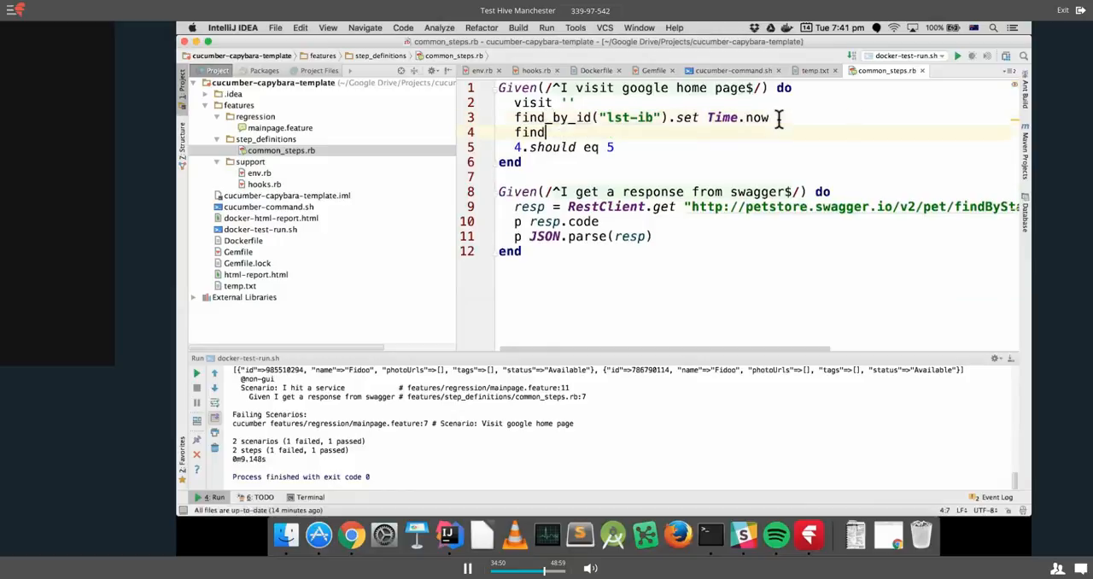
Write find(selector[:text_field]) on the new line, replacing the quoted 'te' argument.
{"action": "type", "text": "("}
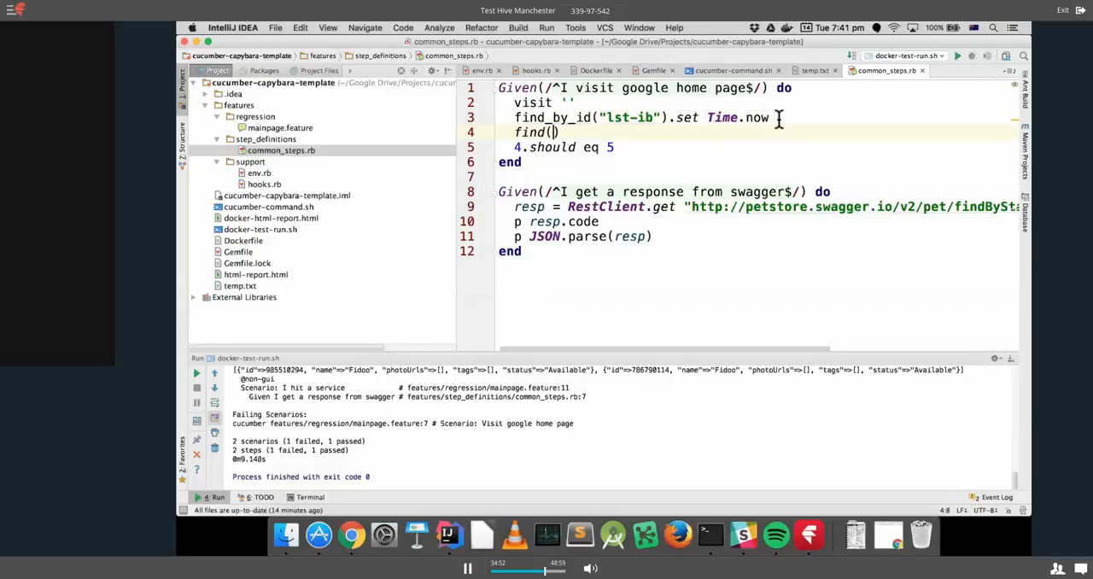
{"action": "type", "text": "'te'"}
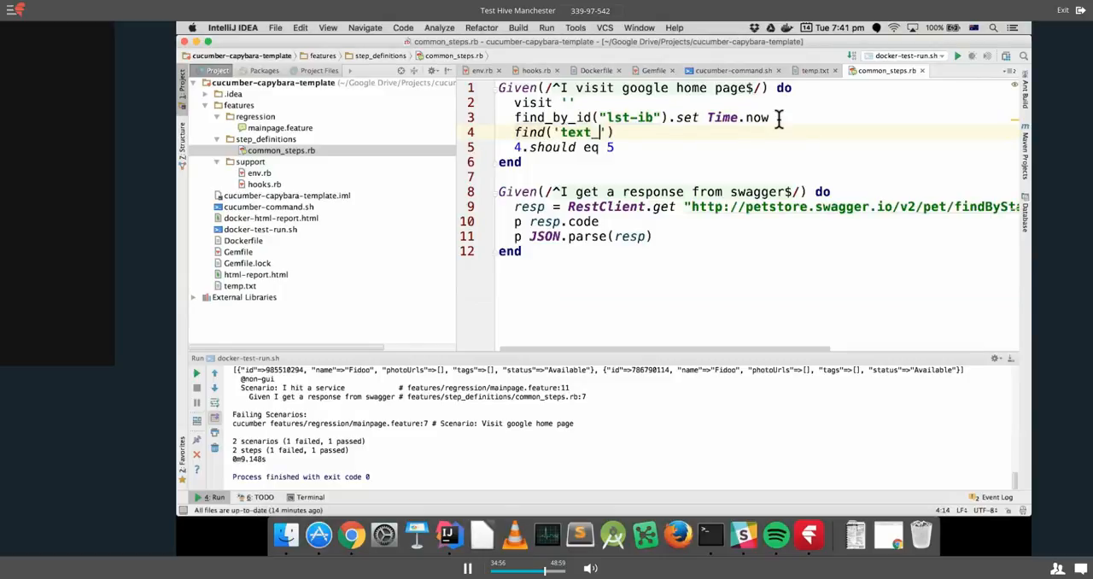
{"action": "key", "text": "Backspace"}
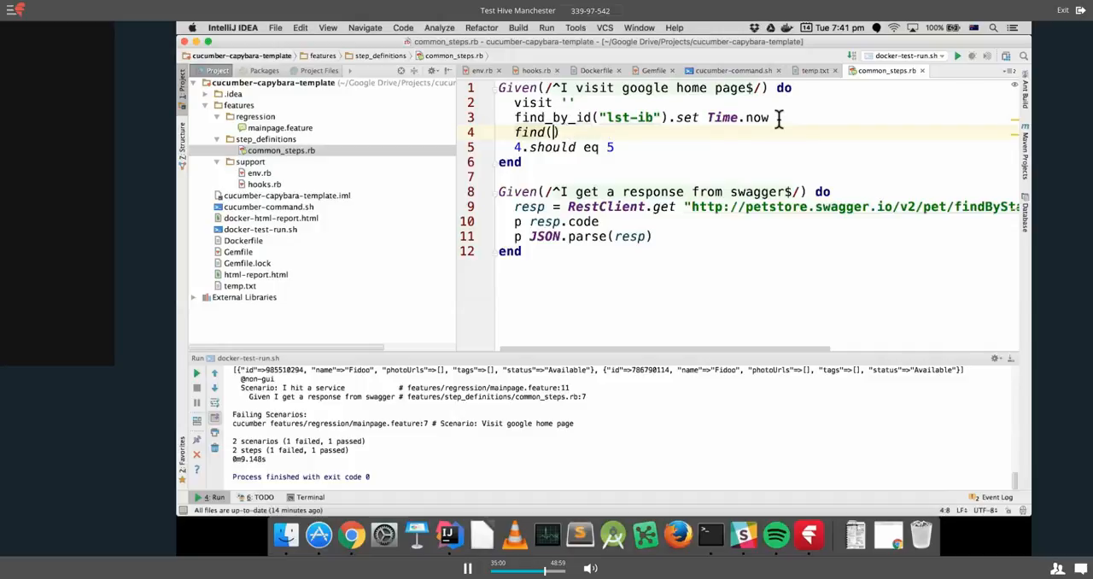
{"action": "type", "text": "selector"}
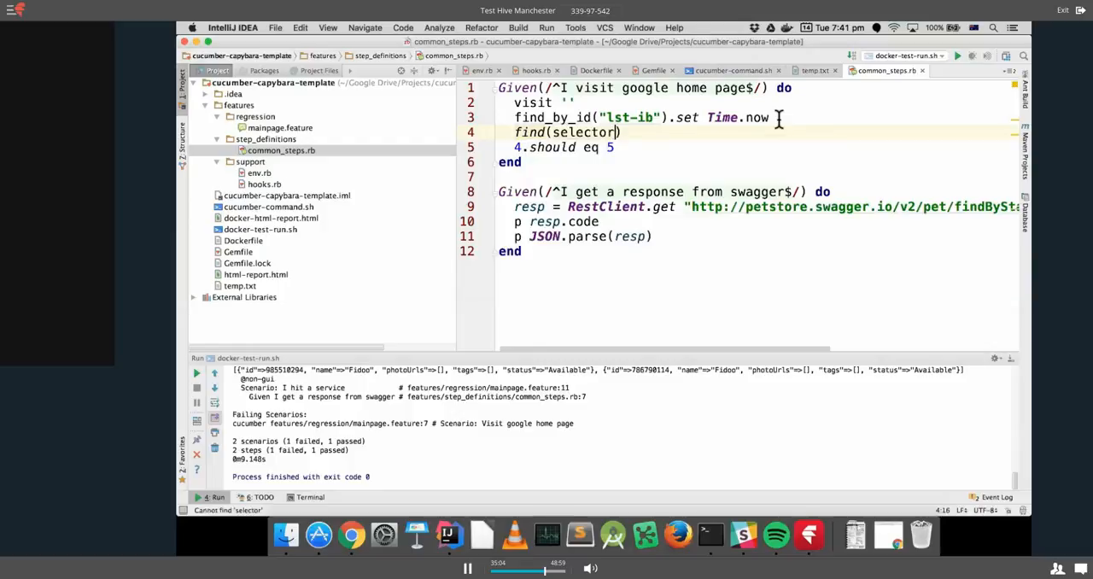
{"action": "type", "text": "[:"}
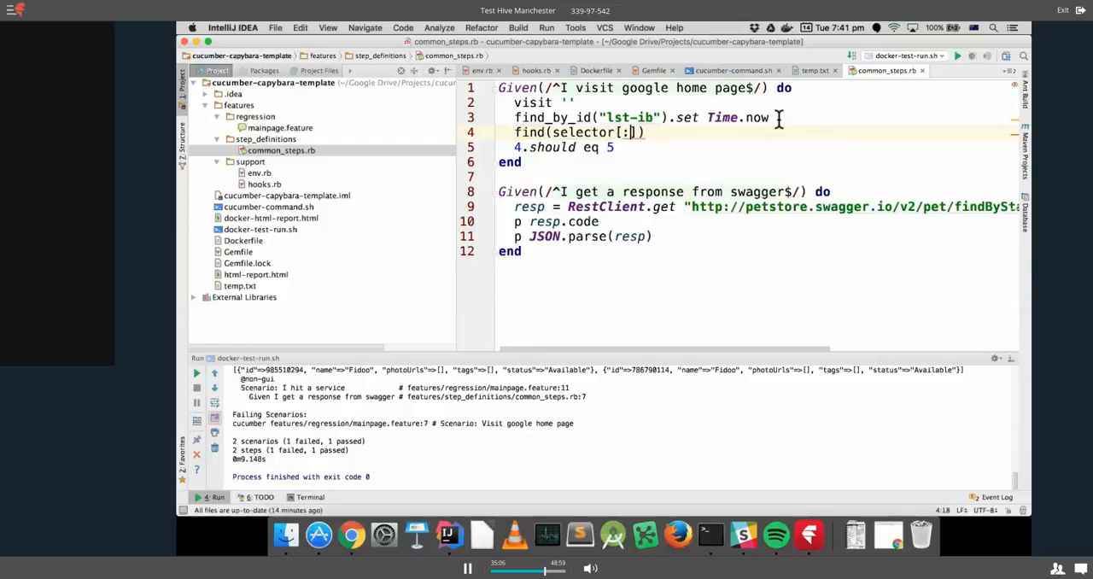
{"action": "type", "text": "text_f"}
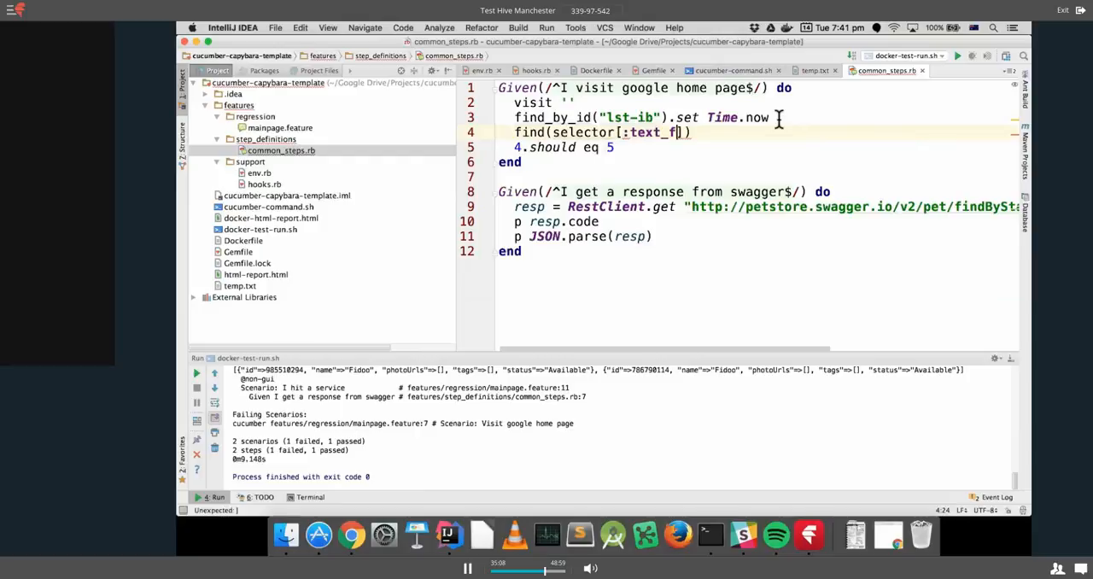
{"action": "type", "text": "iled"}
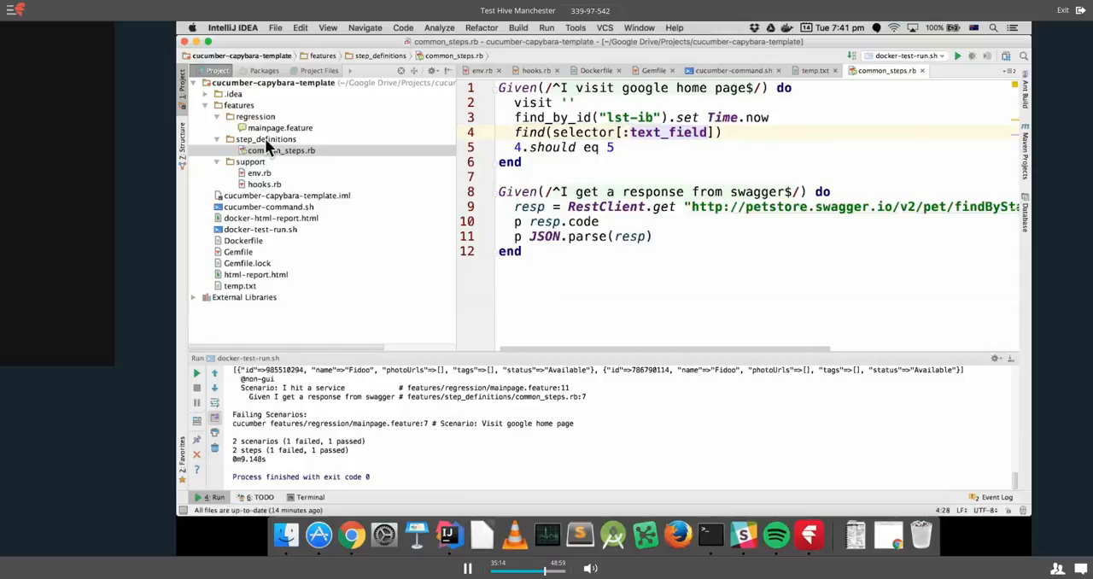
Create an empty file named data.rb inside the step_definitions folder.
{"action": "left_click", "coordinate": [265, 138]}
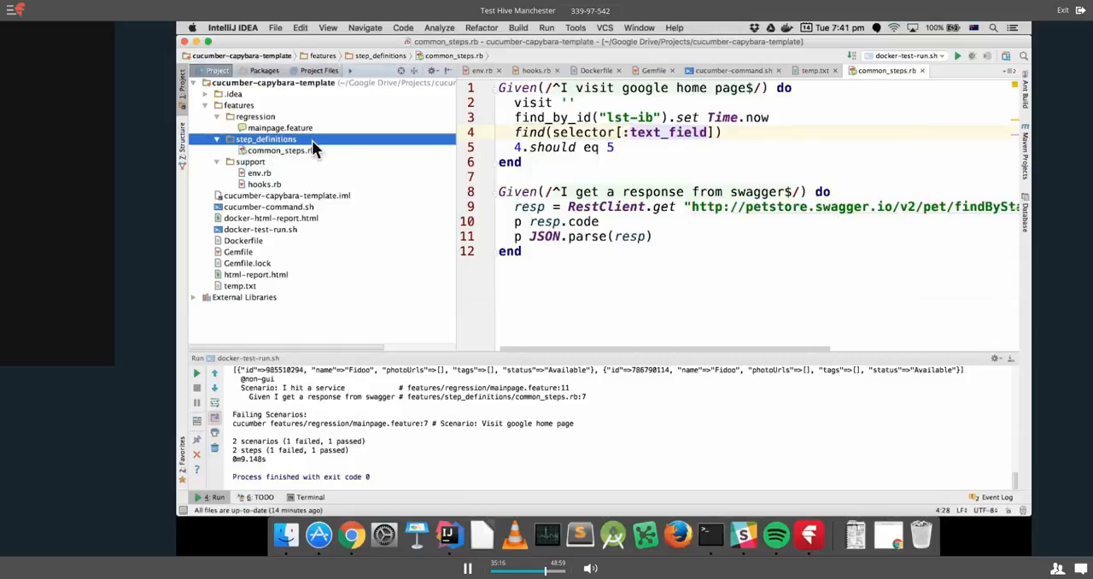
{"action": "right_click", "coordinate": [266, 138]}
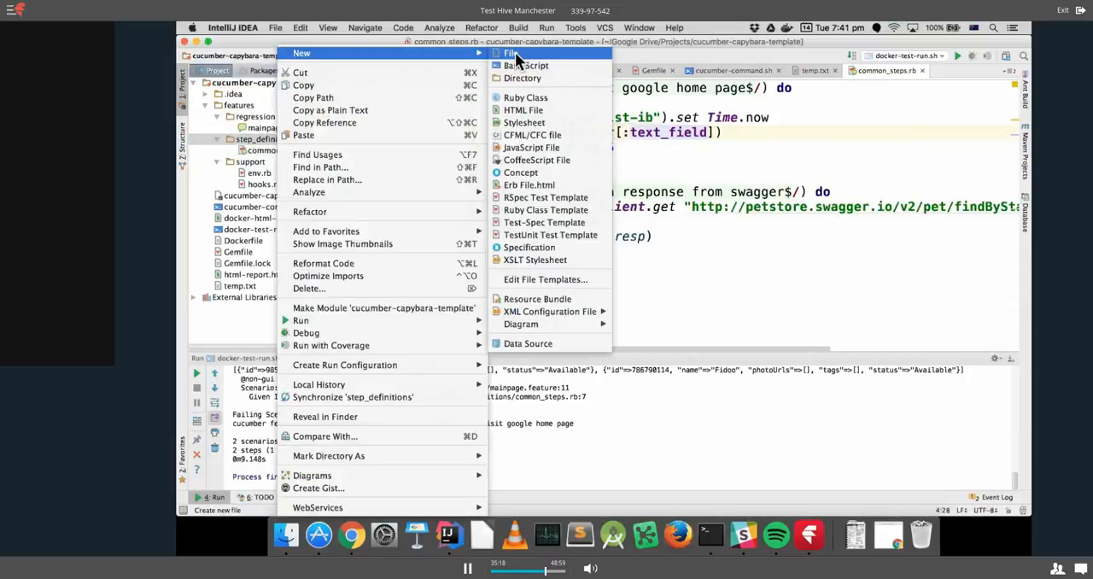
{"action": "left_click", "coordinate": [512, 53]}
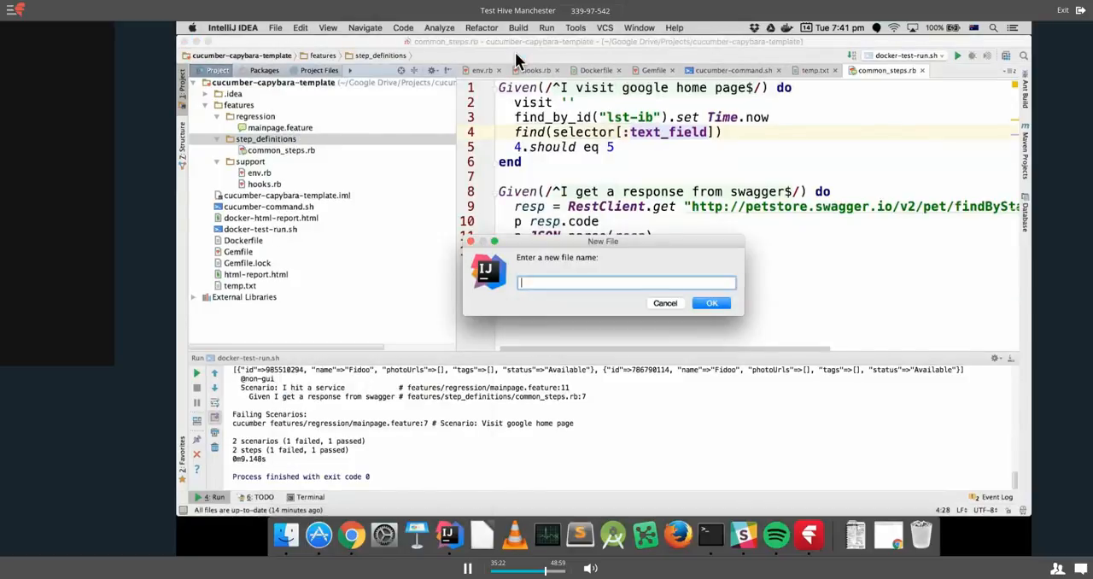
{"action": "type", "text": "data.rb"}
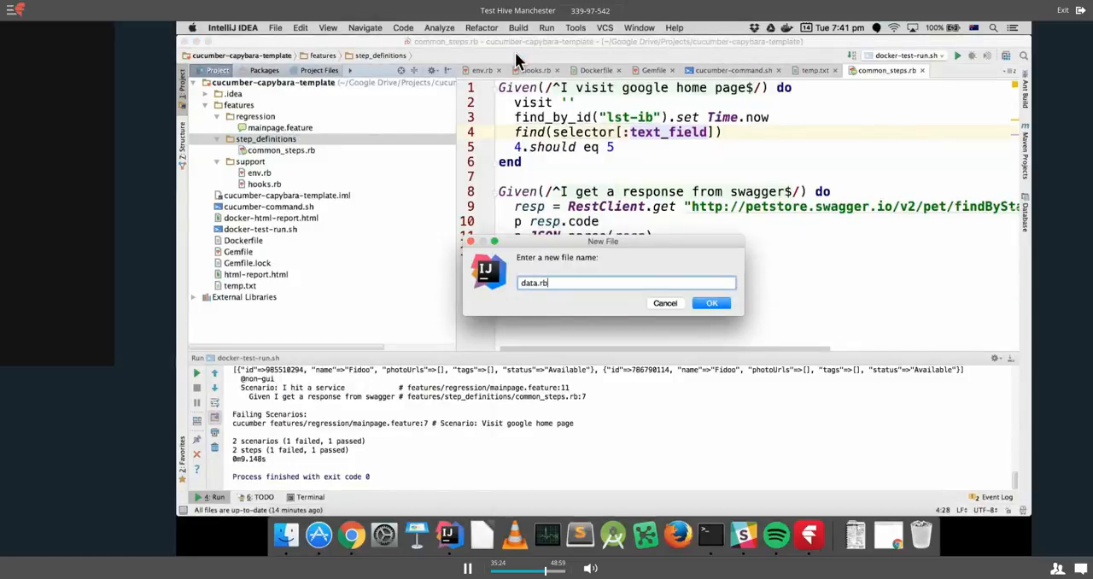
{"action": "left_click", "coordinate": [711, 303]}
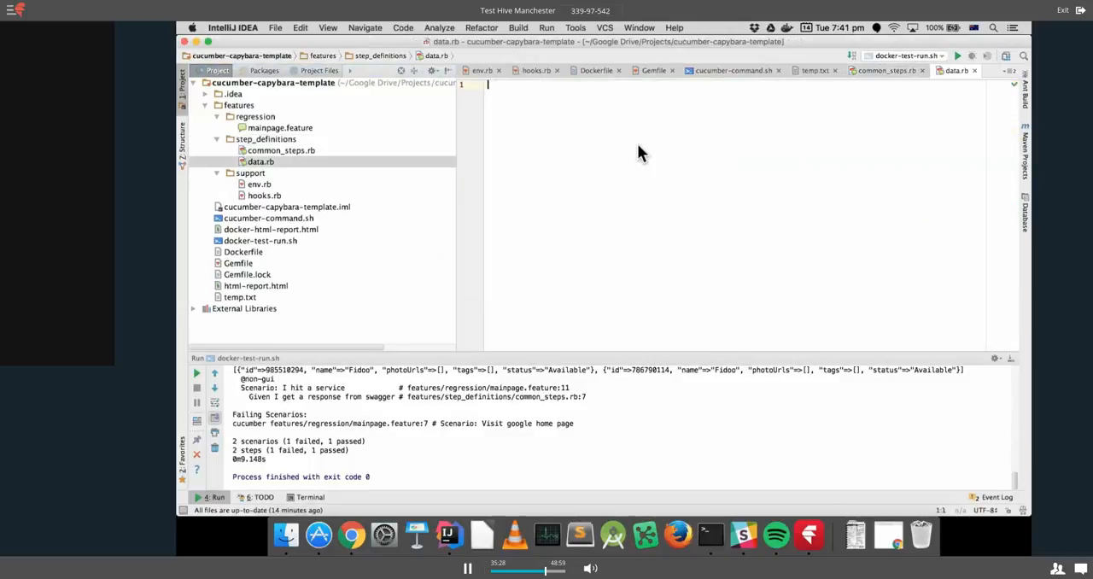
In data.rb, type $search_page_selectors = { text_field: '#lst-ib' }.
{"action": "type", "text": "s"}
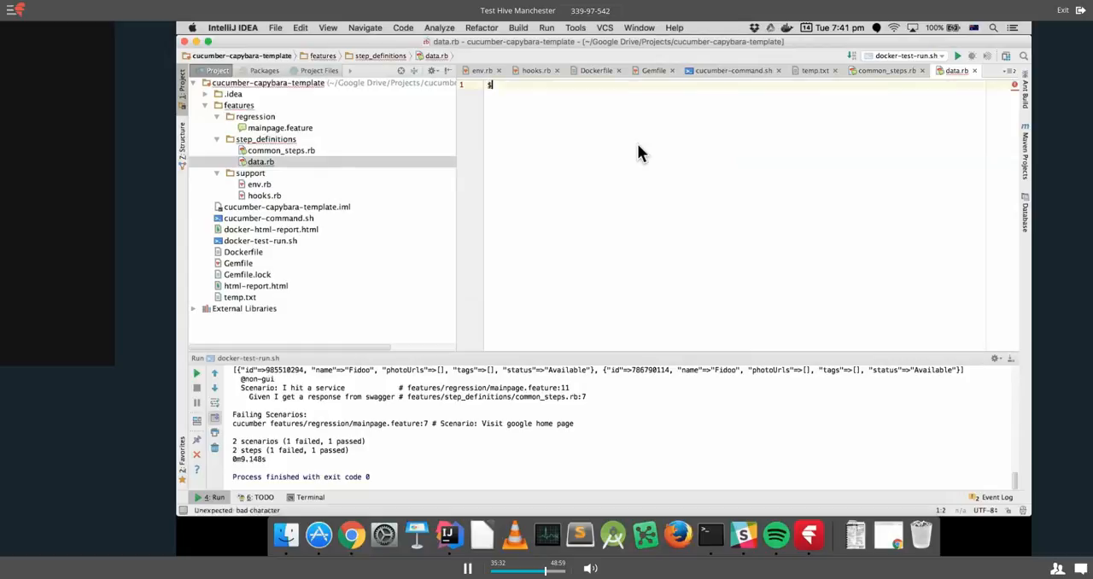
{"action": "type", "text": "search_"}
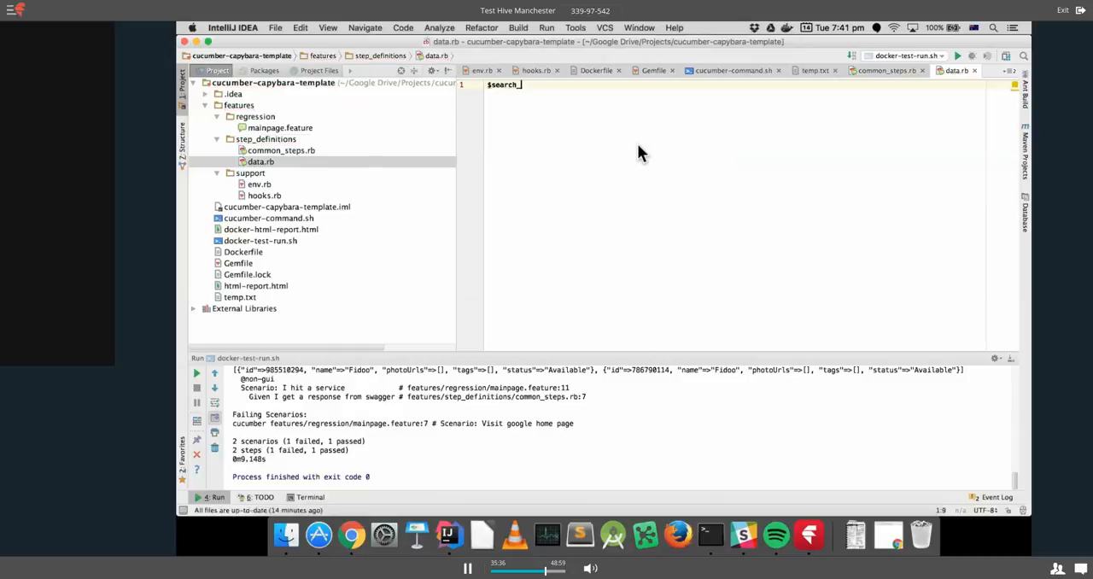
{"action": "type", "text": "page_set"}
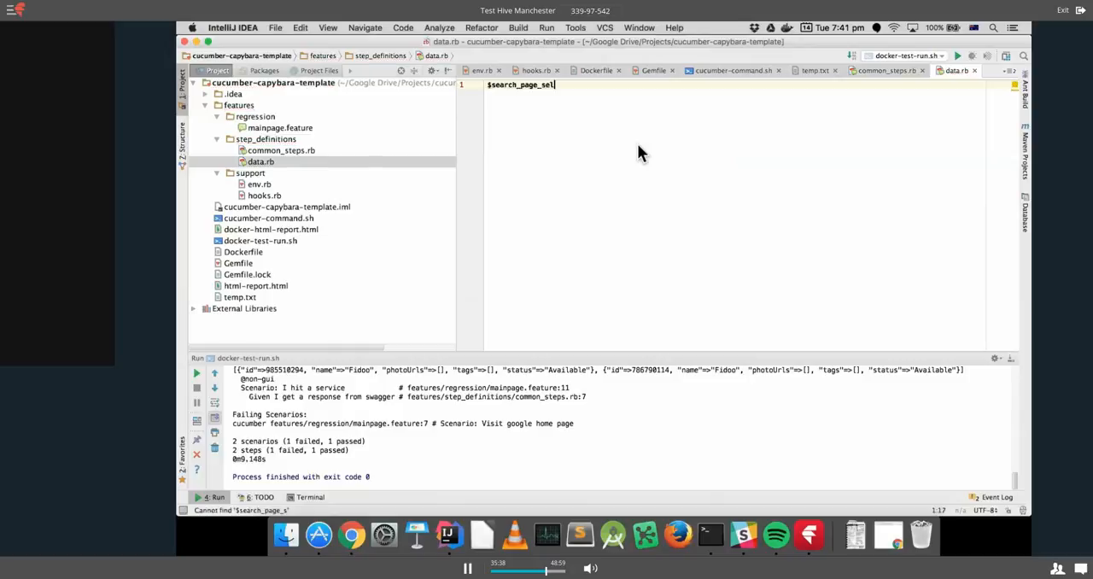
{"action": "type", "text": "ctors"}
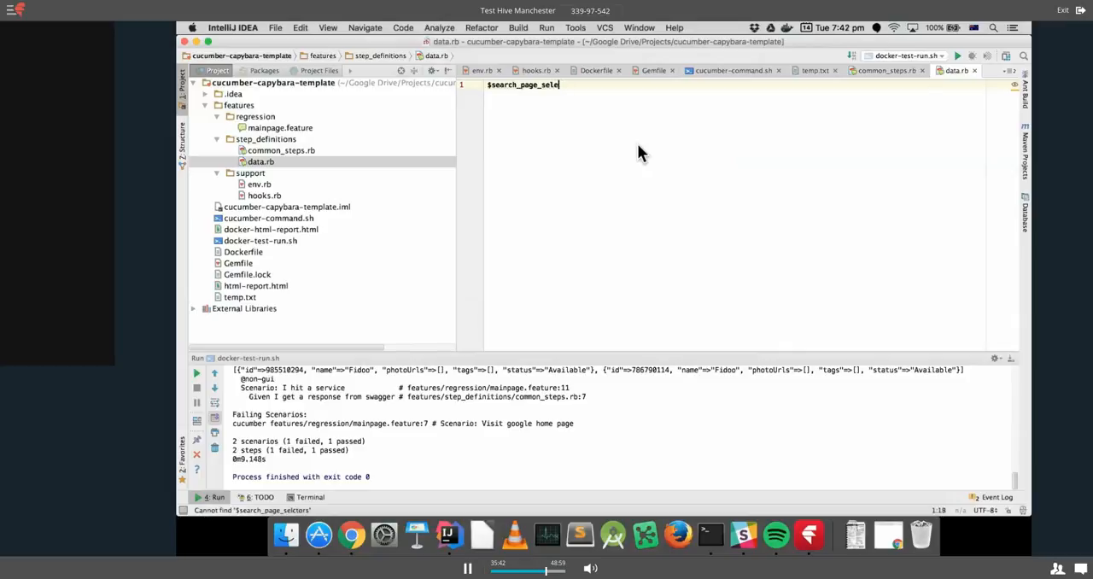
{"action": "type", "text": "ctors"}
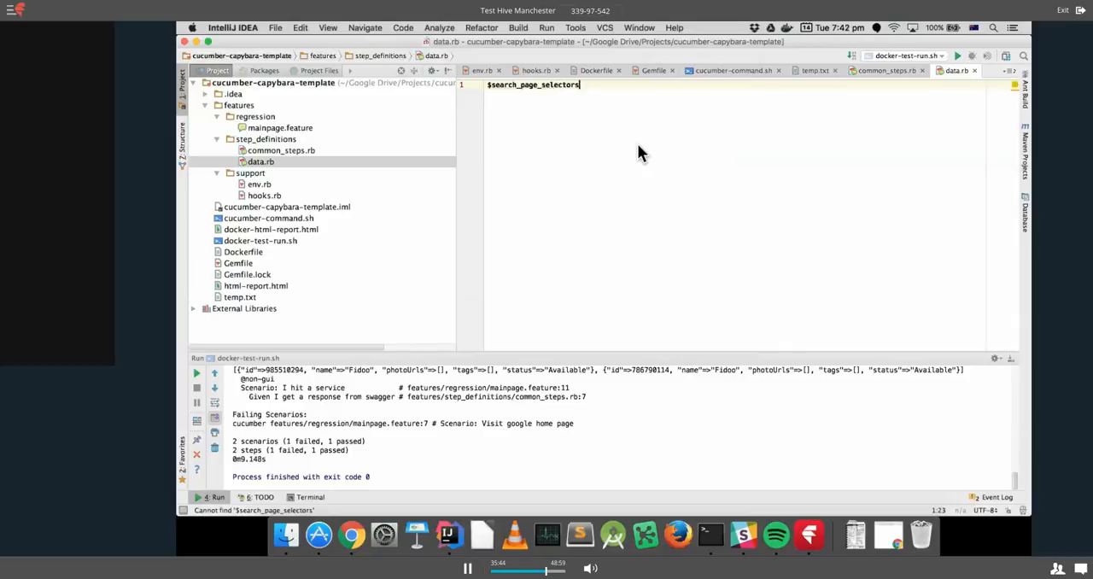
{"action": "type", "text": "="}
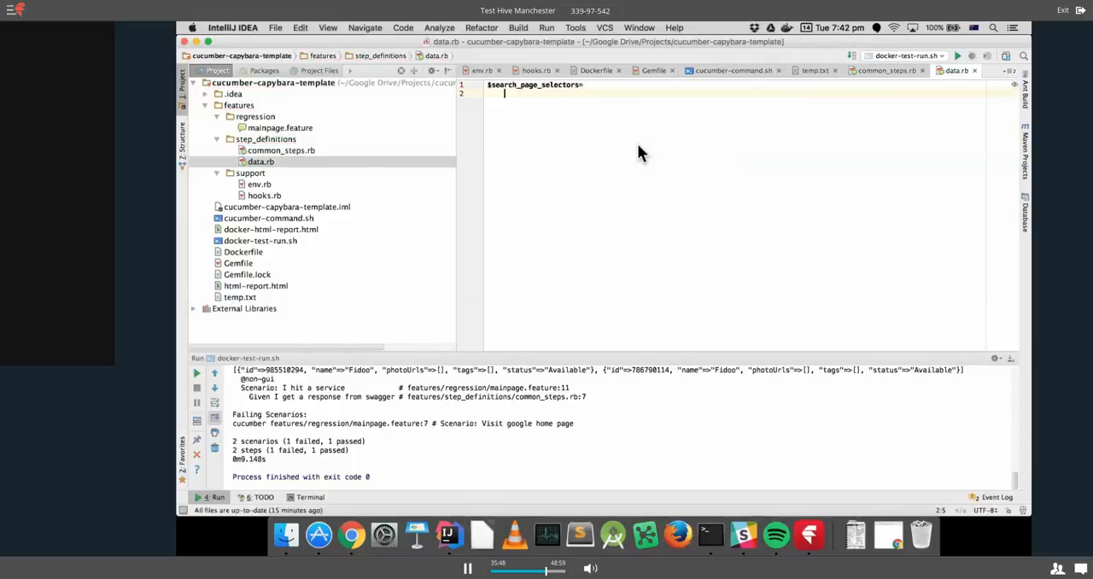
{"action": "type", "text": "{"}
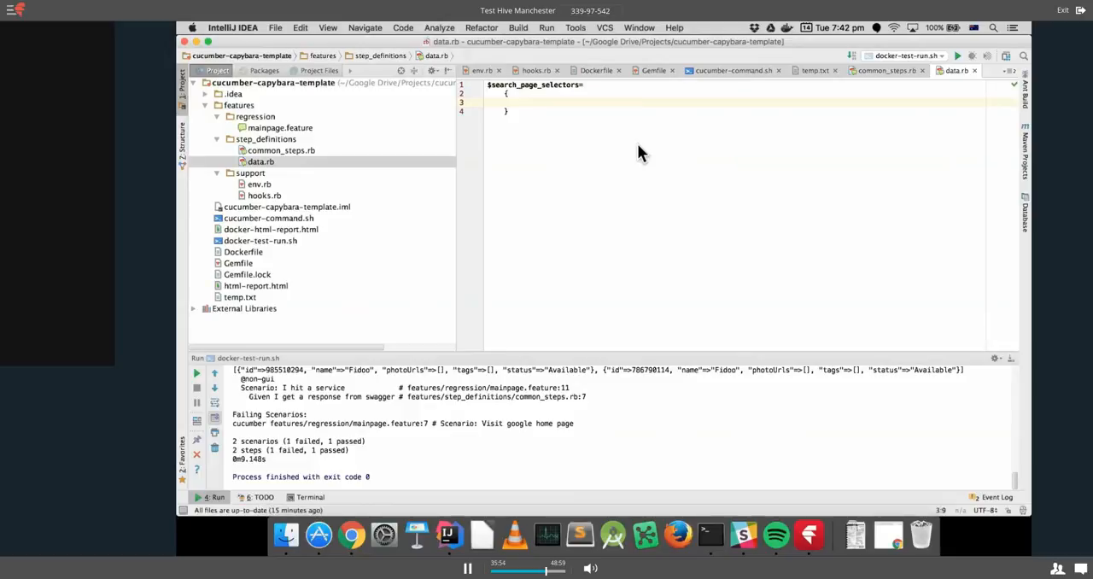
{"action": "type", "text": "text_field"}
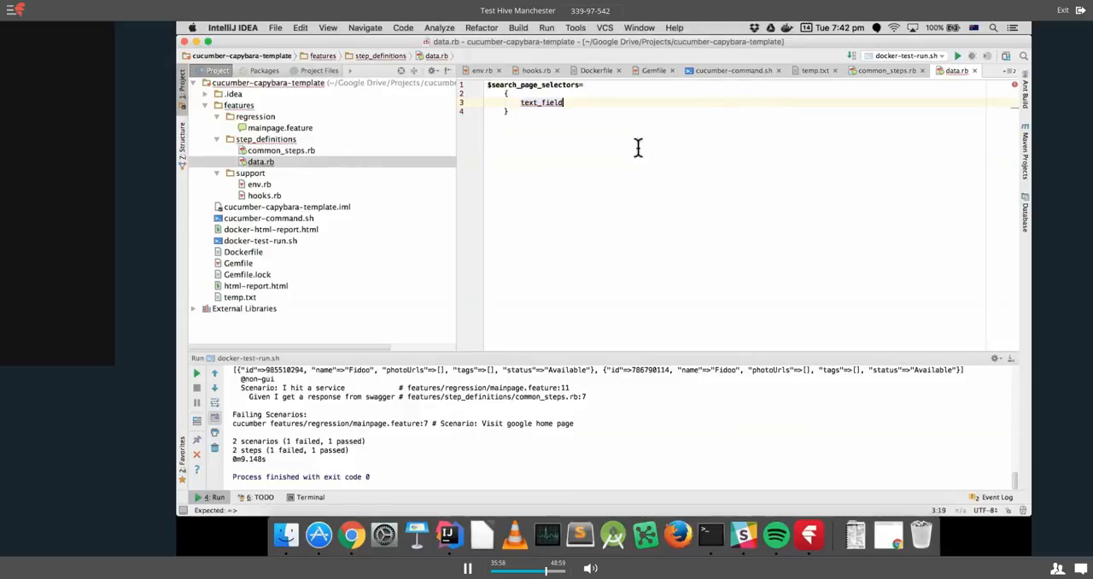
{"action": "type", "text": ": '"}
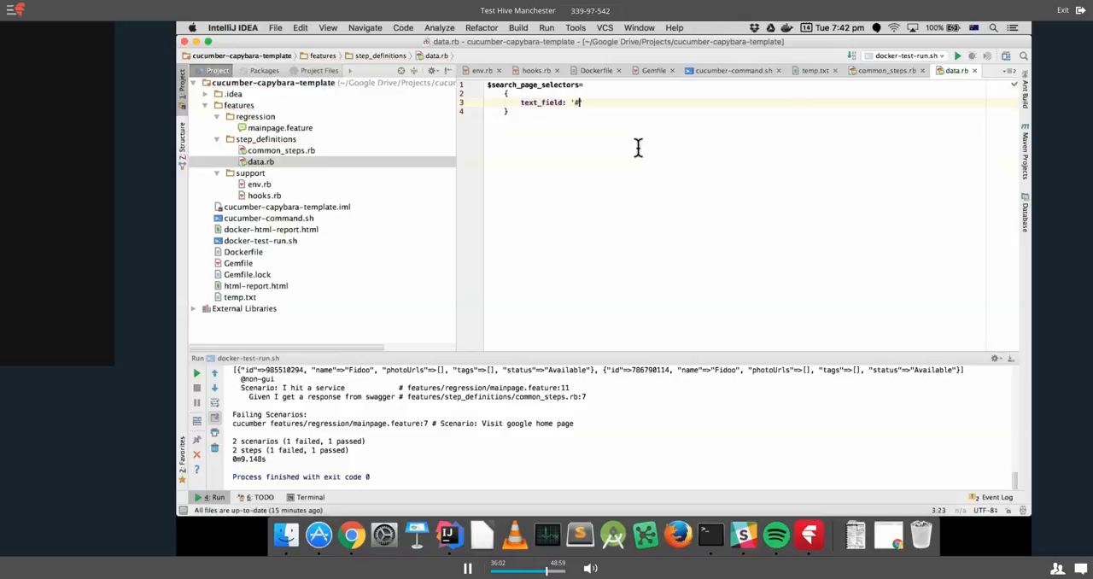
{"action": "type", "text": "#lst-ib"}
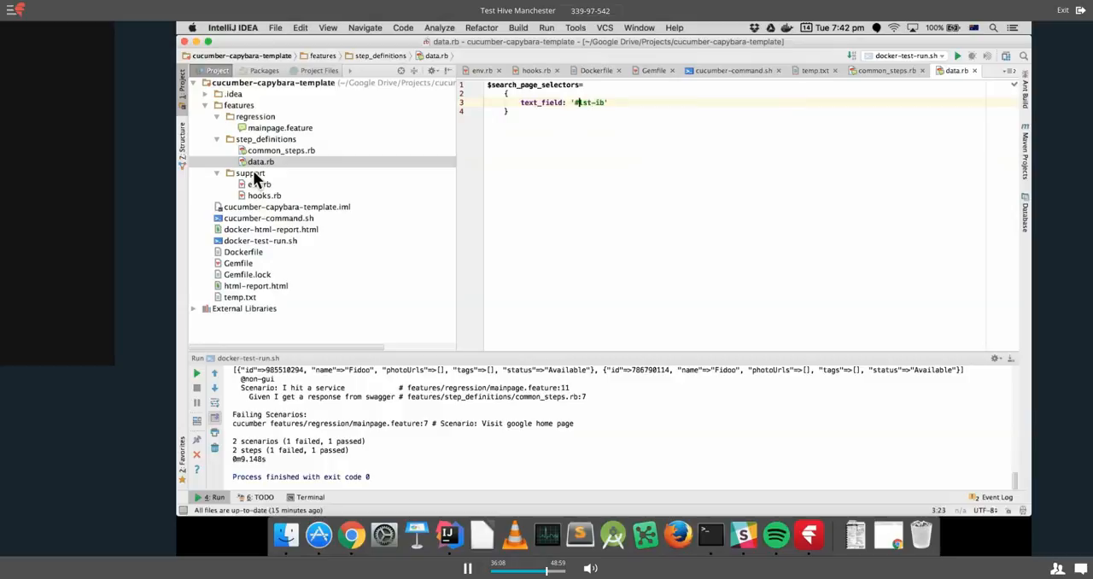
In common_steps.rb, replace the old selector argument with $search_page_selectors[:text_field].
{"action": "left_click", "coordinate": [281, 151]}
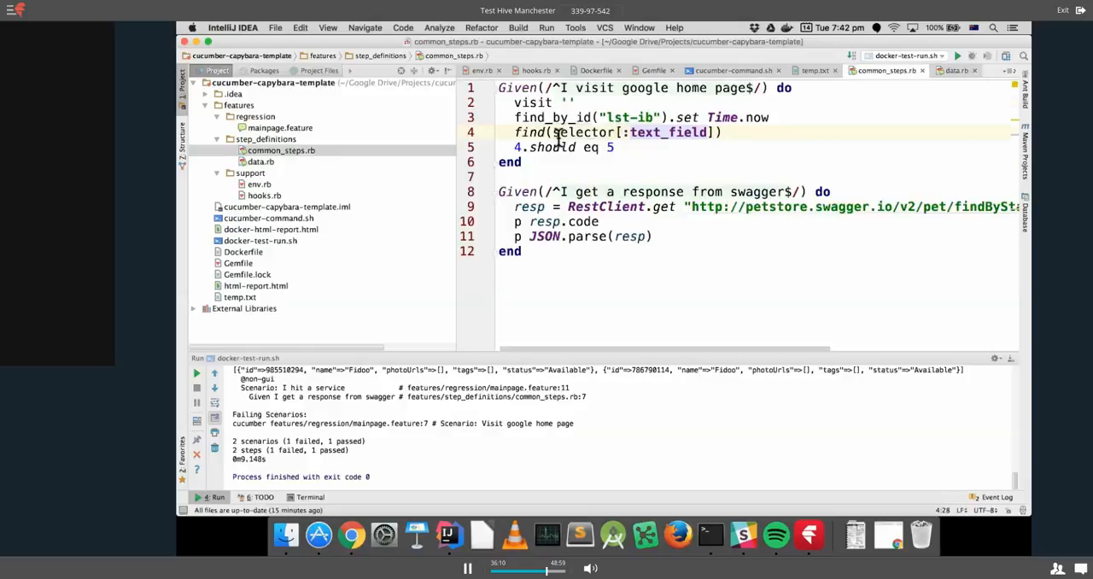
{"action": "left_click_drag", "start_coordinate": [555, 132], "coordinate": [708, 133]}
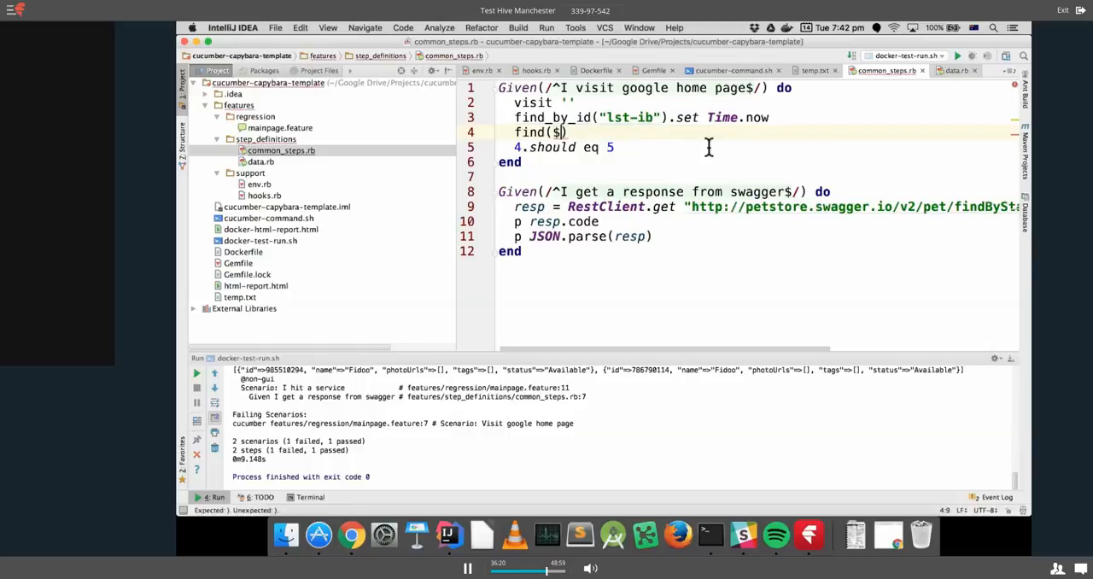
{"action": "type", "text": "se"}
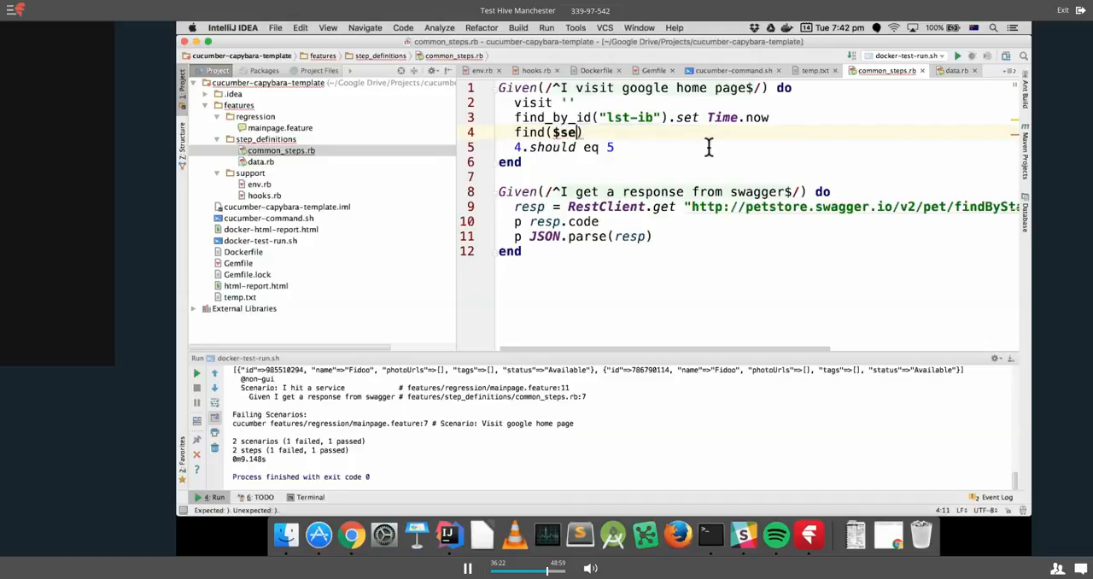
{"action": "type", "text": "arch_page_"}
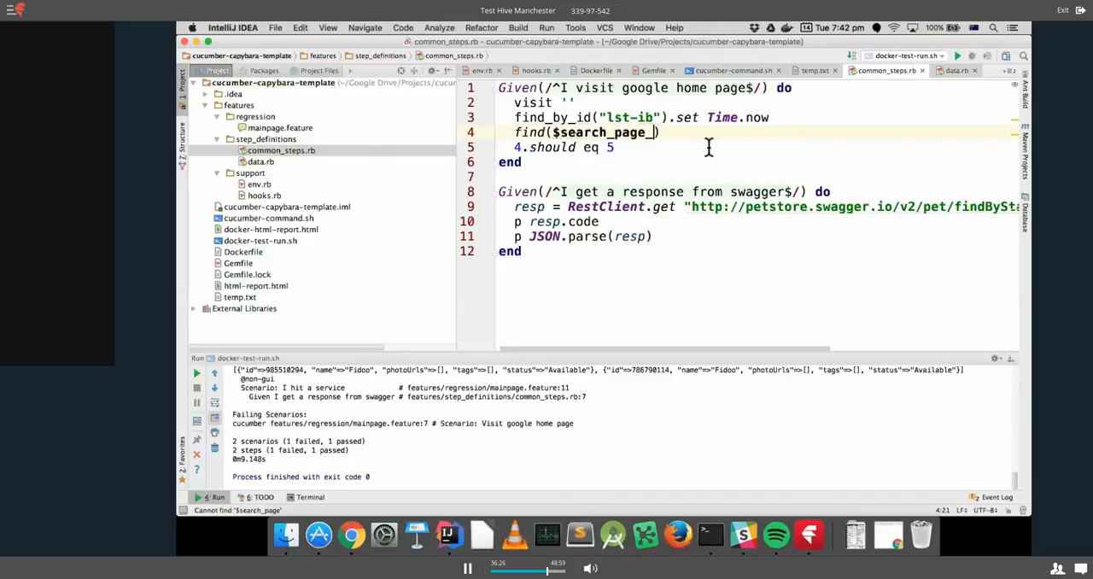
{"action": "type", "text": "selectors[]"}
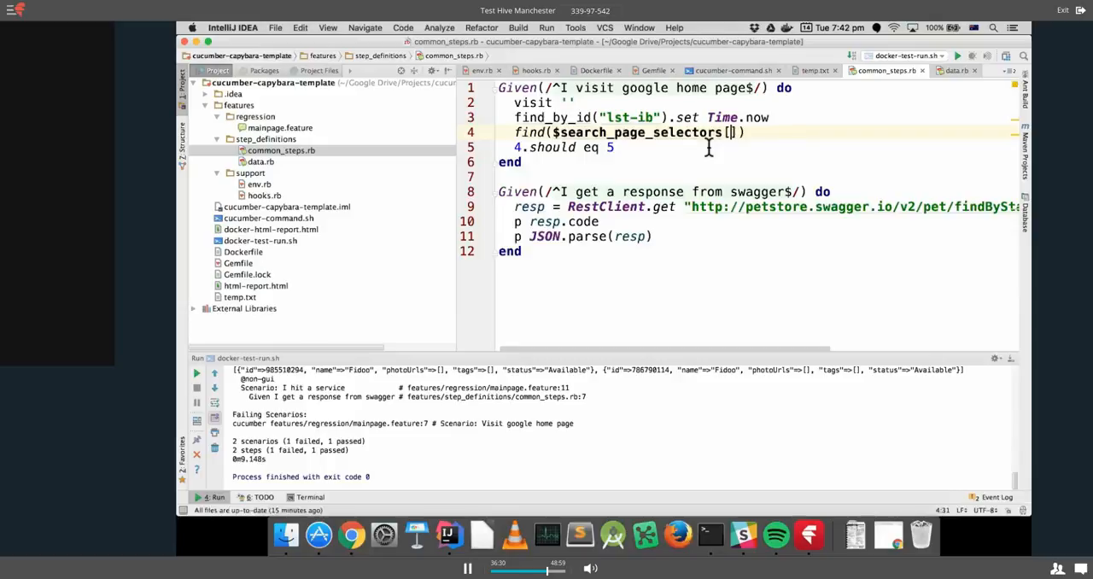
{"action": "type", "text": ":"}
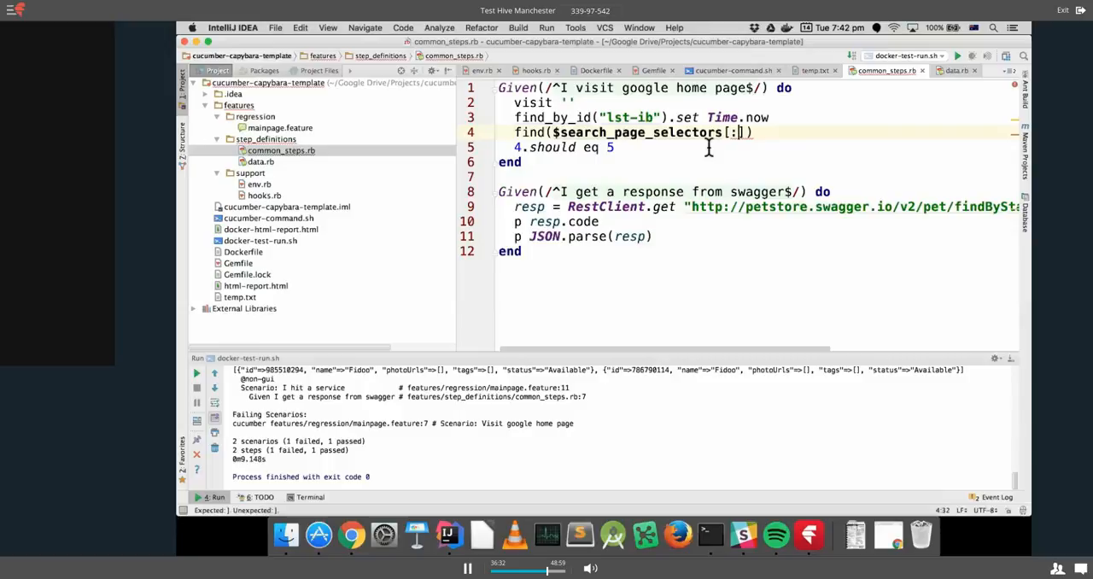
{"action": "type", "text": "text_field"}
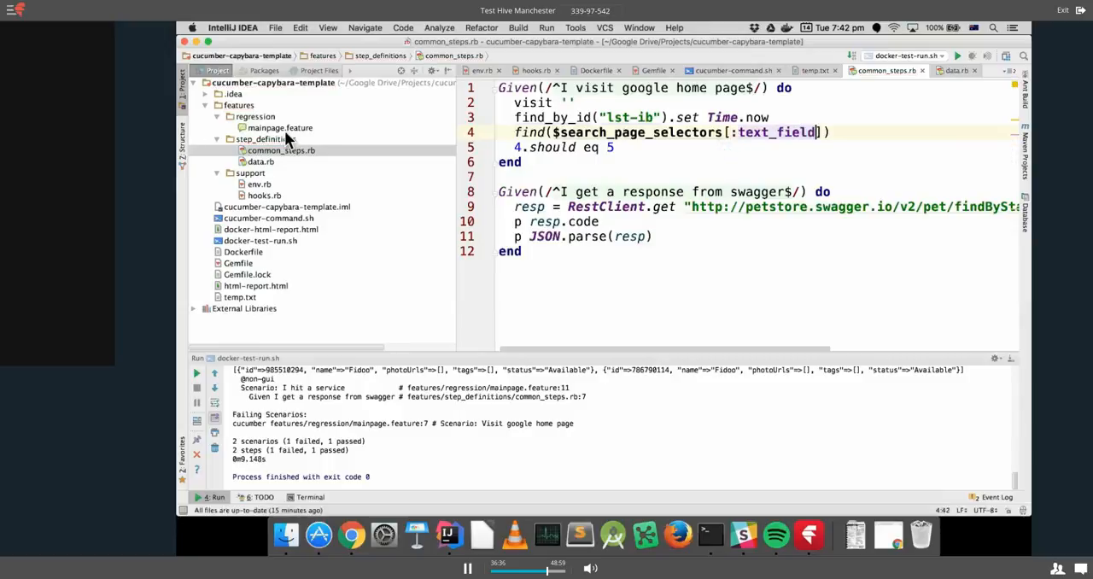
Append .set Time.now to the find line using autocomplete.
{"action": "left_click", "coordinate": [261, 162]}
{"action": "type", "text": "."}
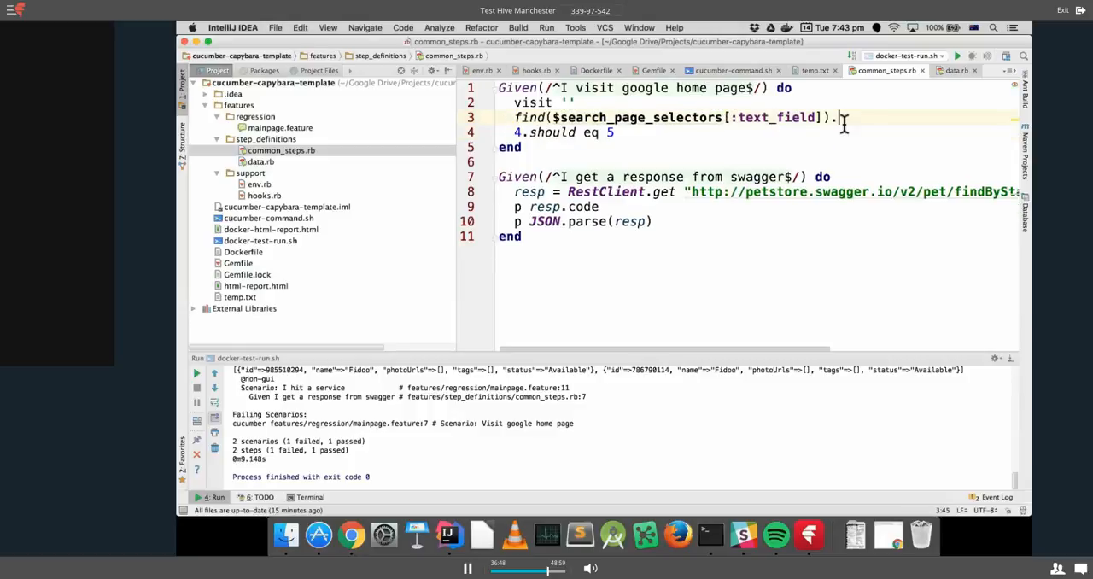
{"action": "type", "text": "set"}
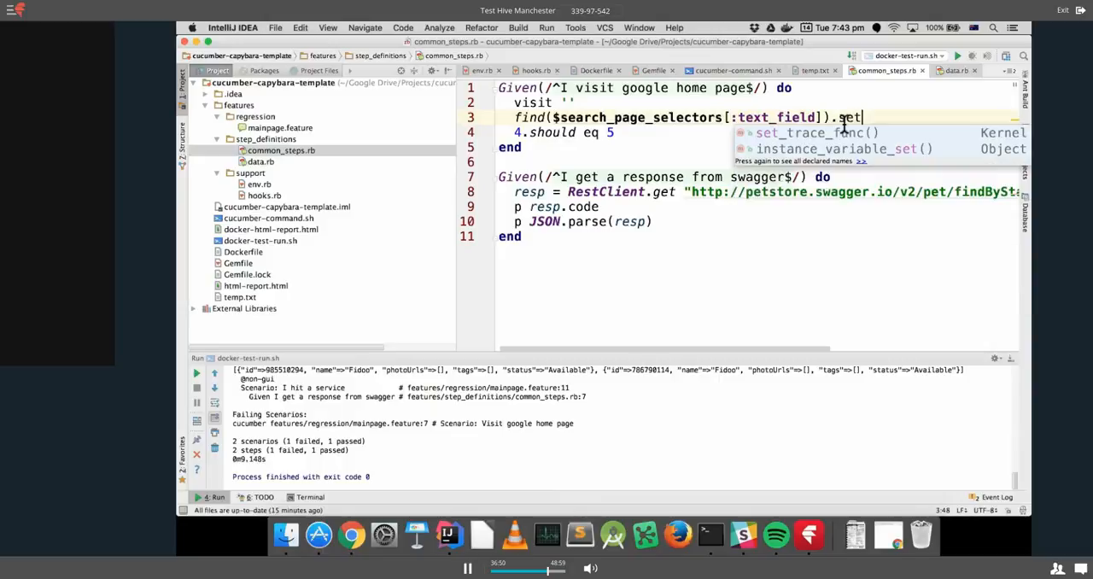
{"action": "type", "text": "Time.now"}
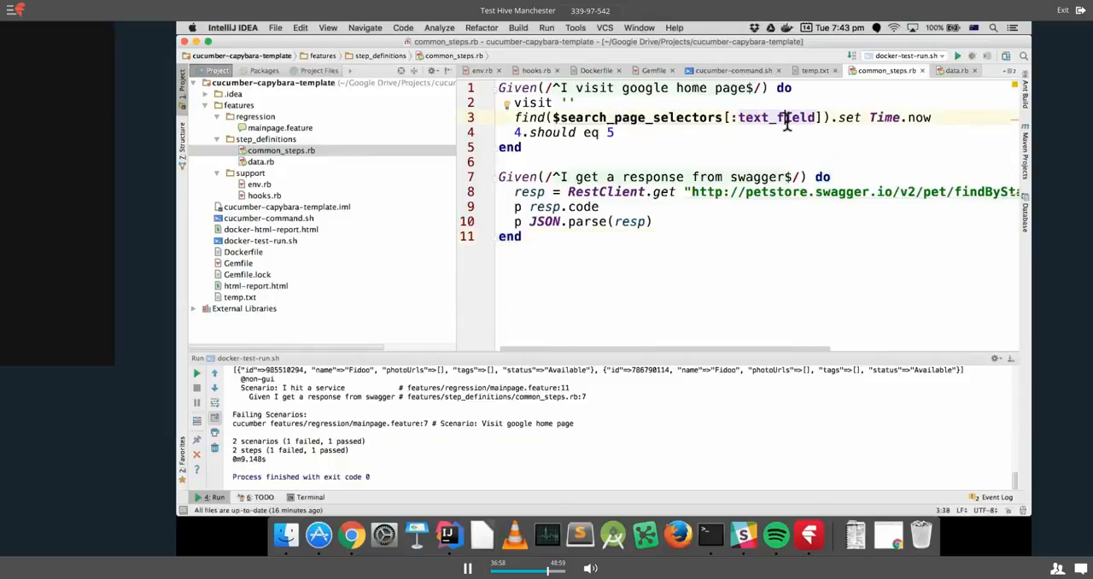
{"action": "left_click", "coordinate": [261, 162]}
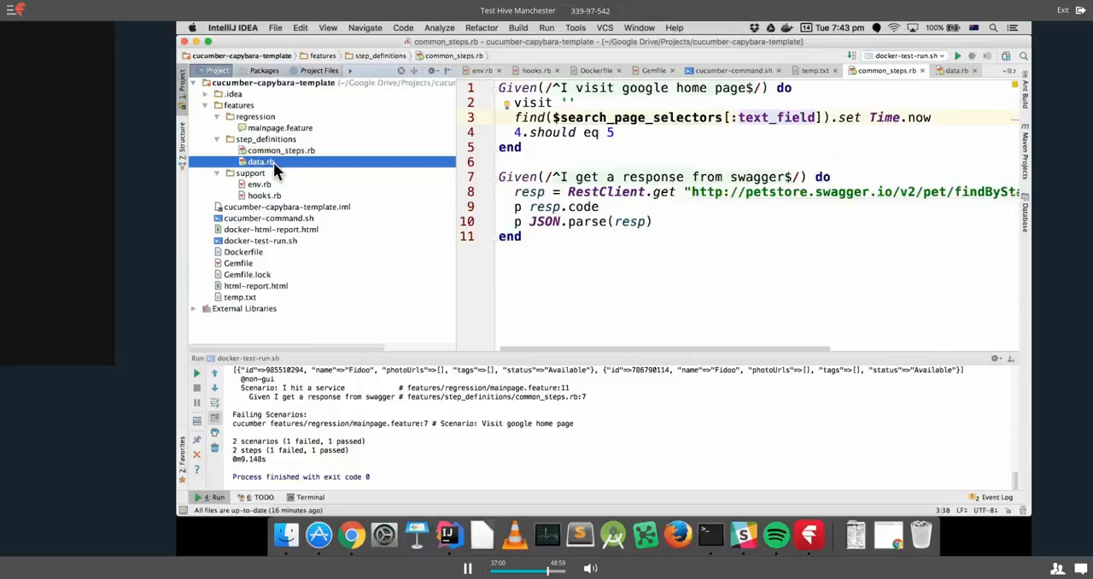
Change the data.rb text_field selector to '#list-ib', then open html-report.html in Chrome.
{"action": "left_click", "coordinate": [261, 162]}
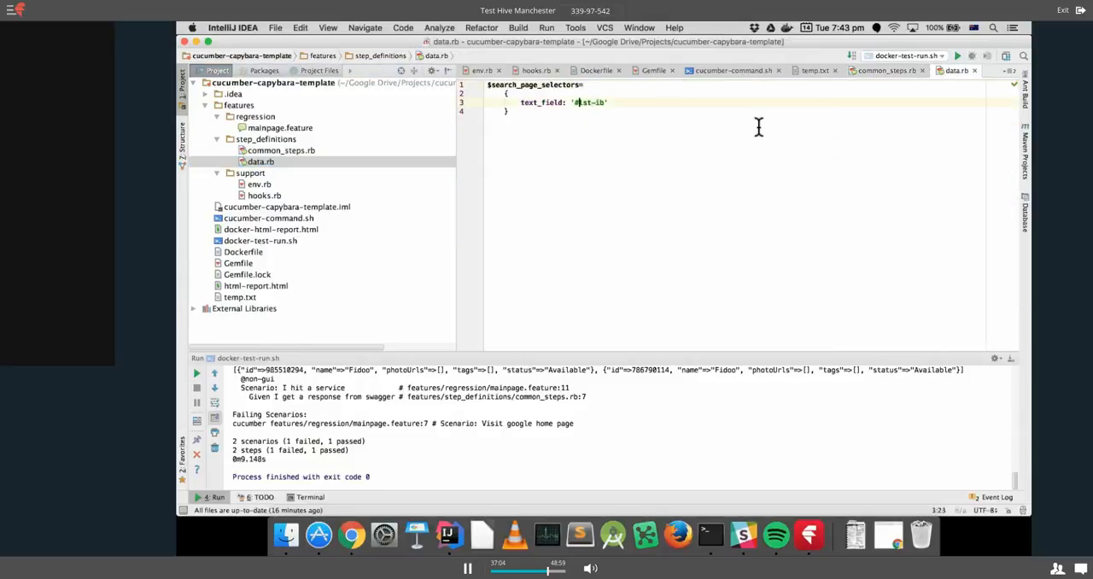
{"action": "type", "text": ".lst-ib"}
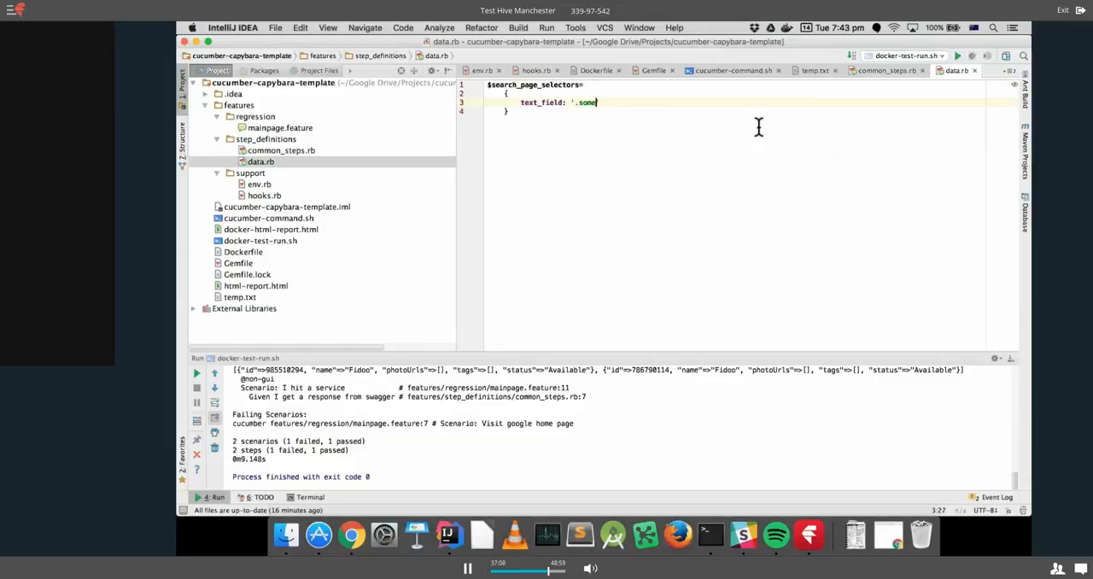
{"action": "type", "text": "thing"}
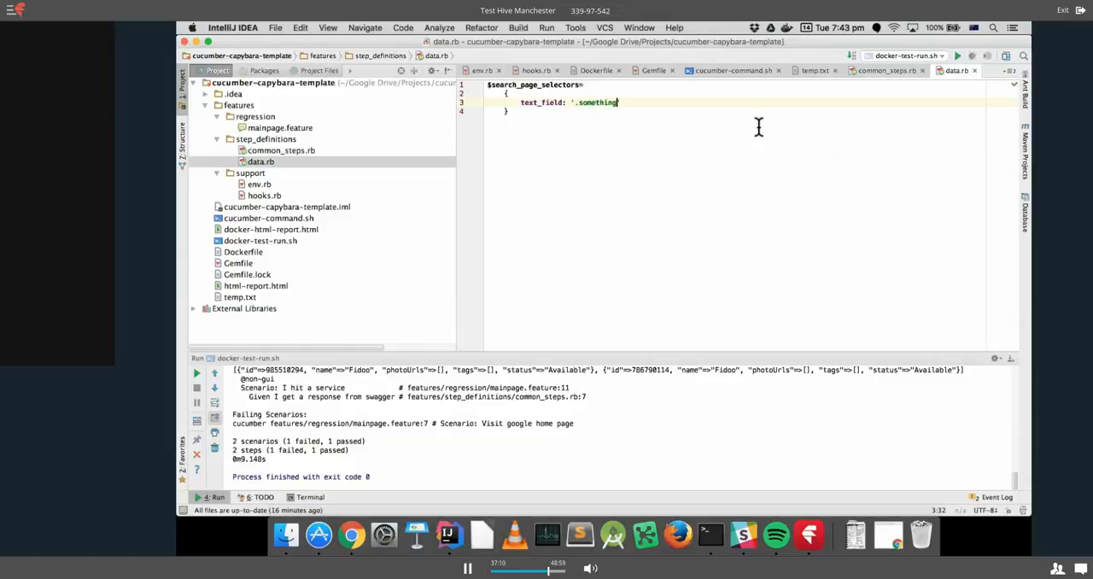
{"action": "key", "text": "backspace"}
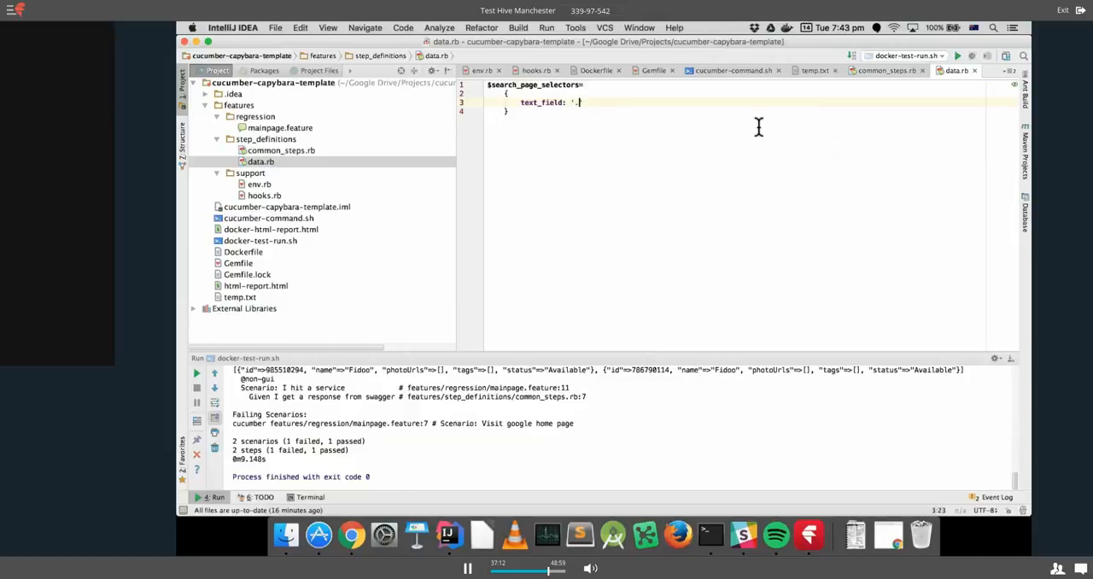
{"action": "type", "text": "#list-ib"}
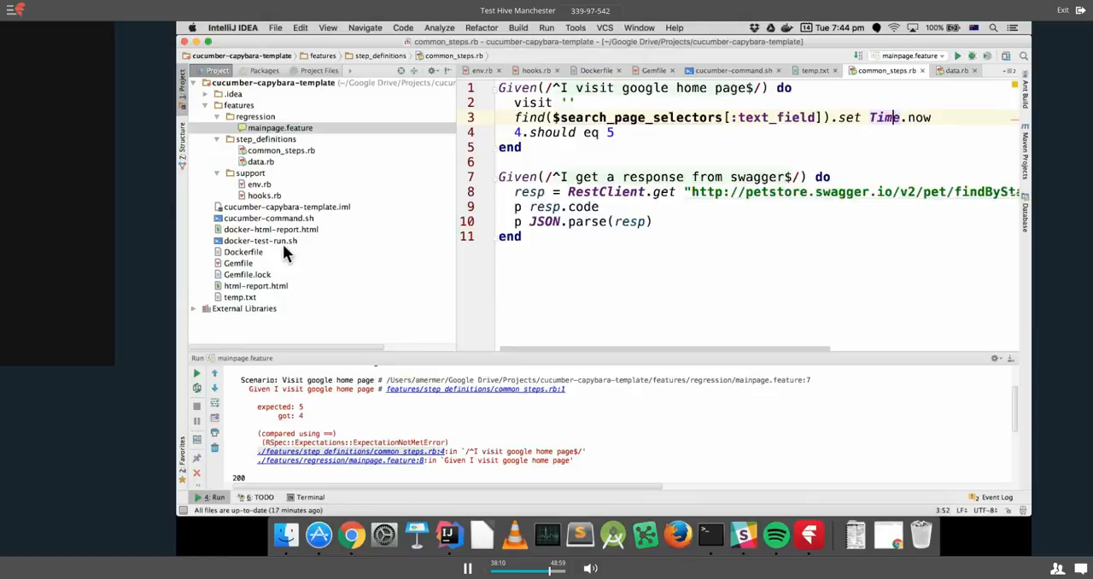
{"action": "right_click", "coordinate": [257, 286]}
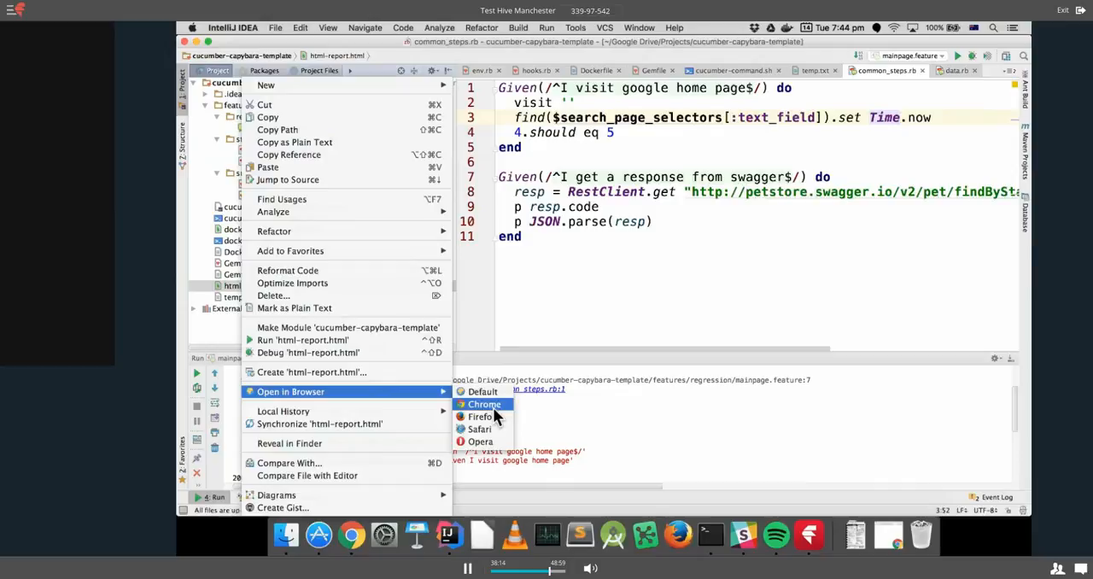
{"action": "left_click", "coordinate": [484, 404]}
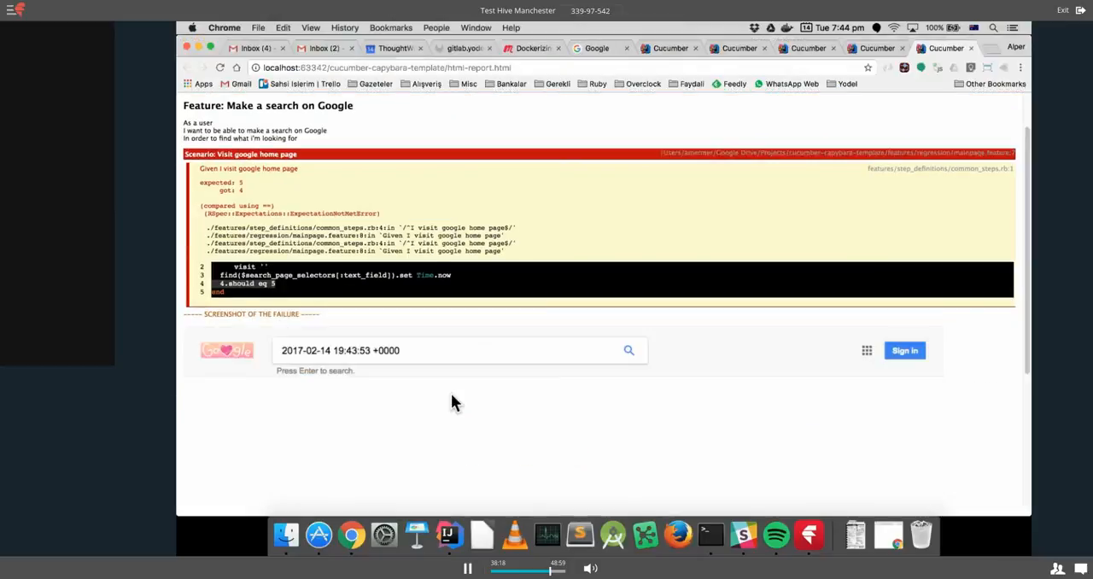
{"action": "mouse_move", "coordinate": [427, 357]}
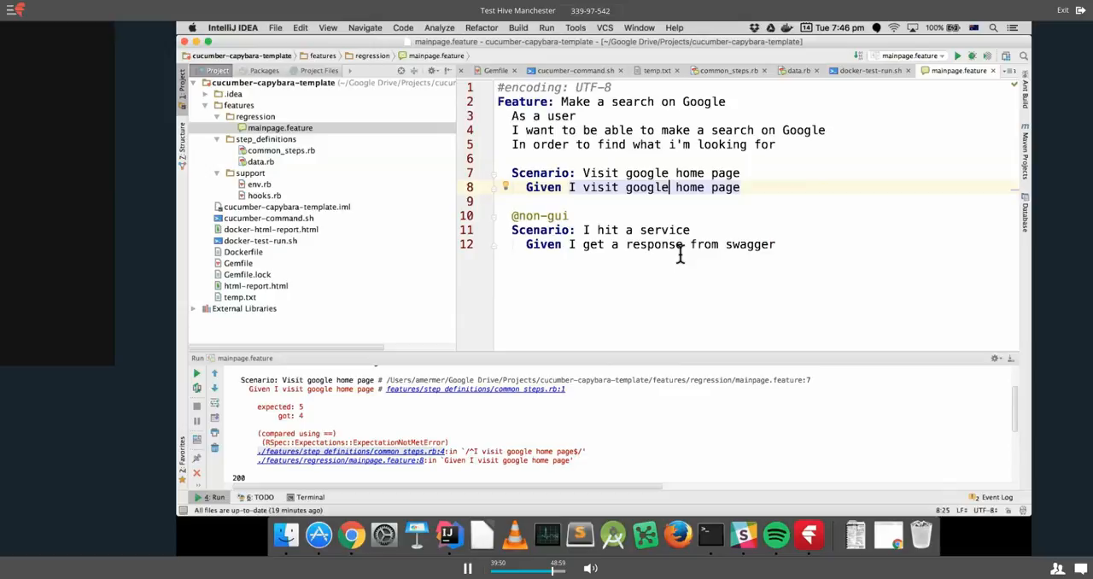
{"action": "mouse_move", "coordinate": [689, 206]}
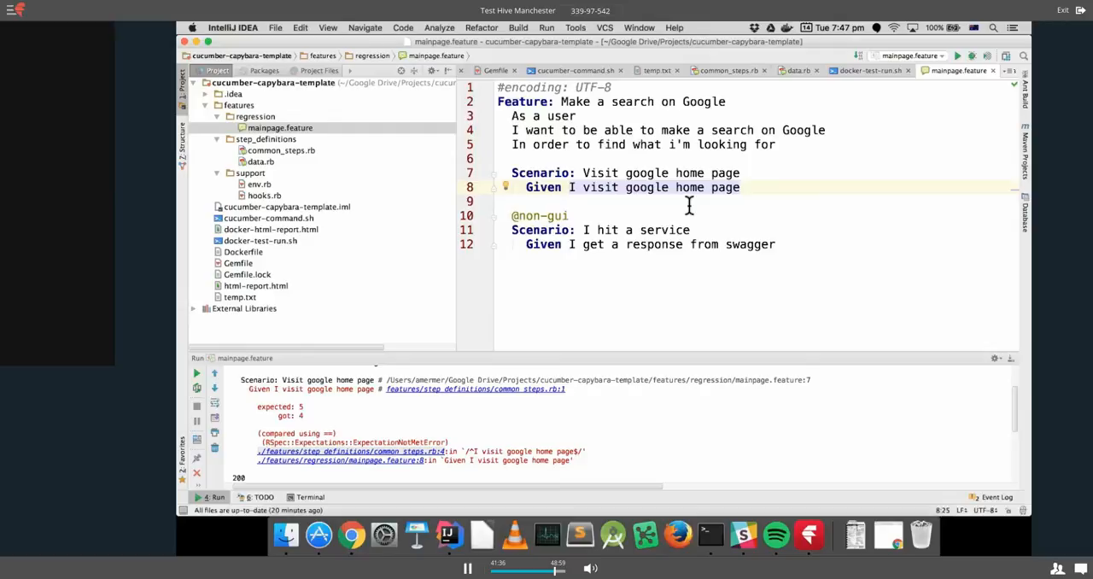
Start a new line after line 8 in mainpage.feature and type 'Given I vii'.
{"action": "left_click", "coordinate": [279, 127]}
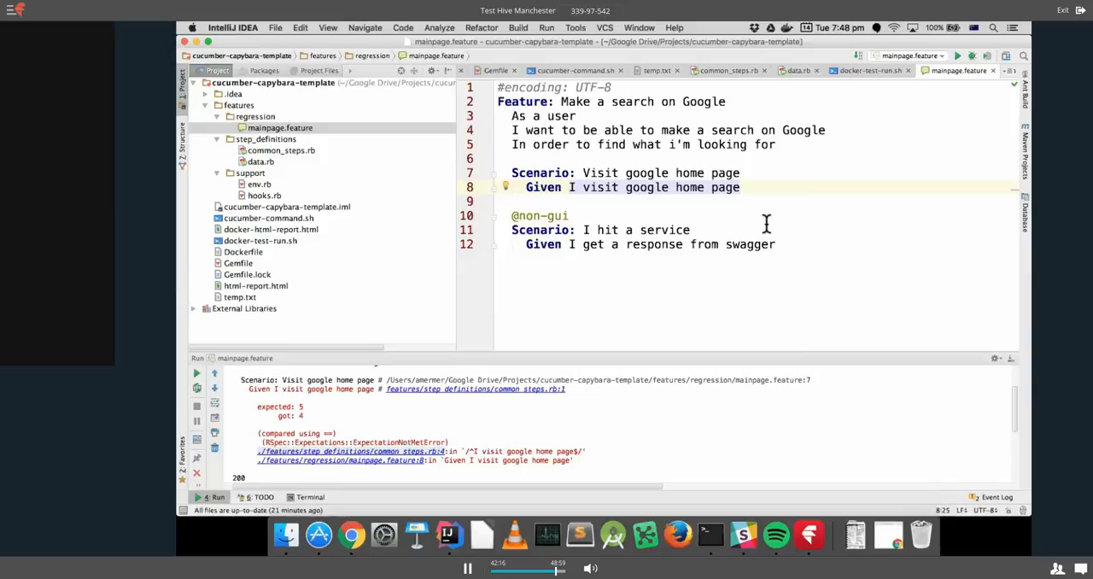
{"action": "left_click", "coordinate": [671, 187]}
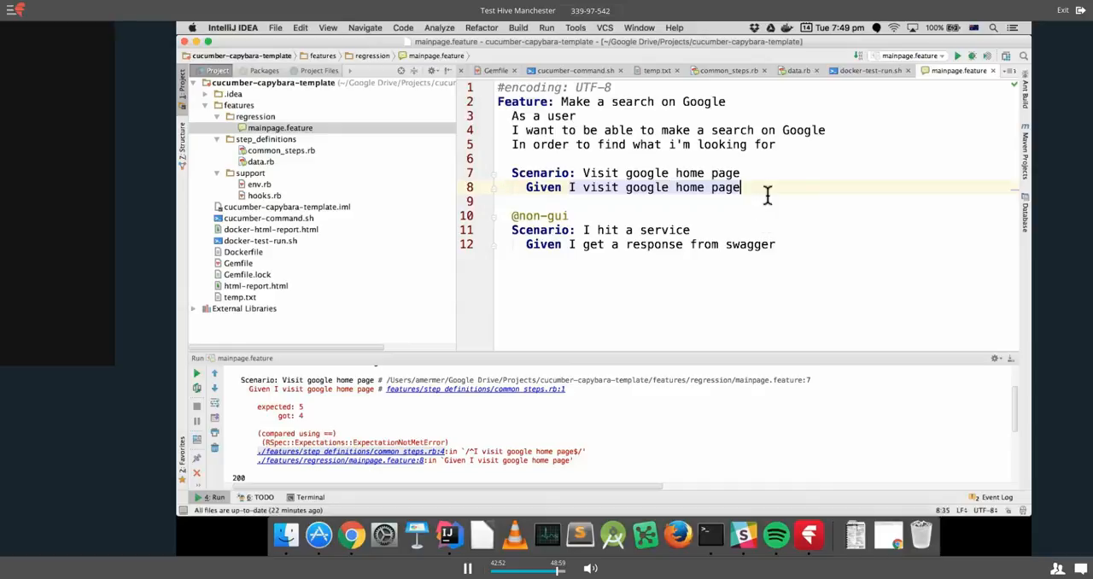
{"action": "type", "text": "G"}
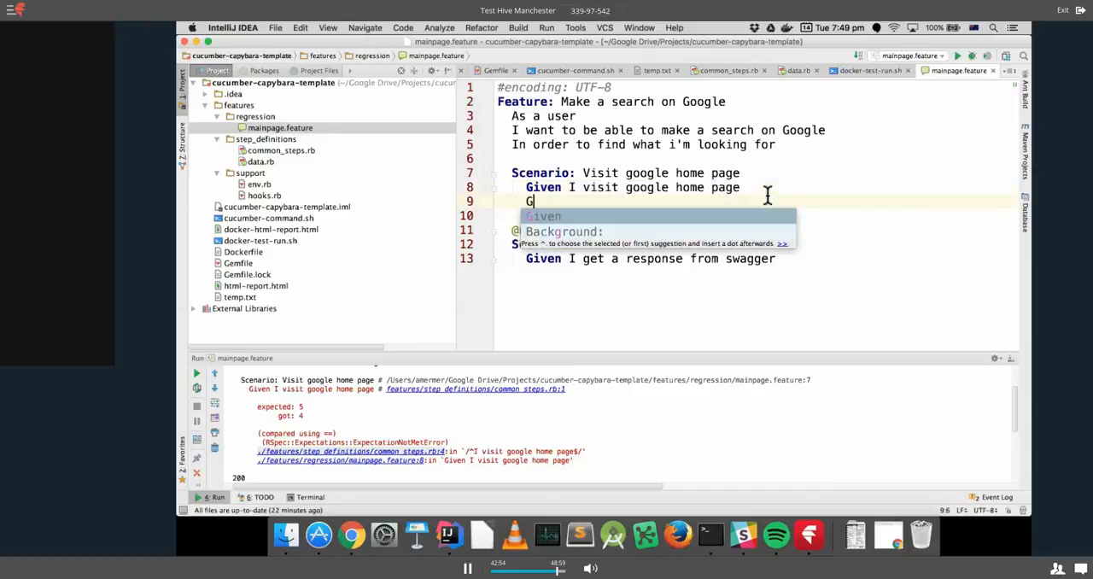
{"action": "type", "text": "iven I"}
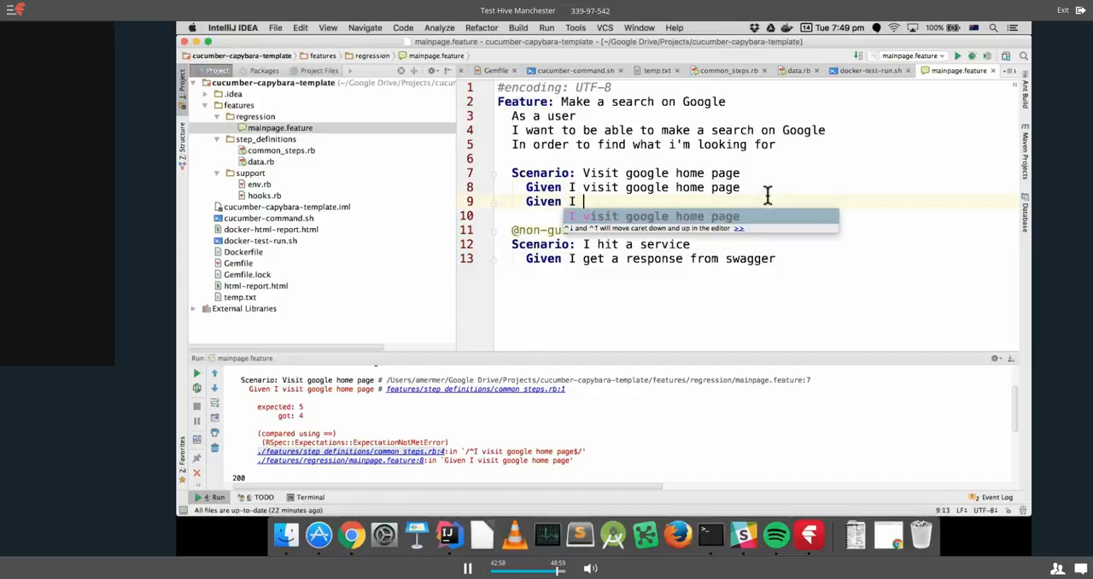
{"action": "type", "text": "vii"}
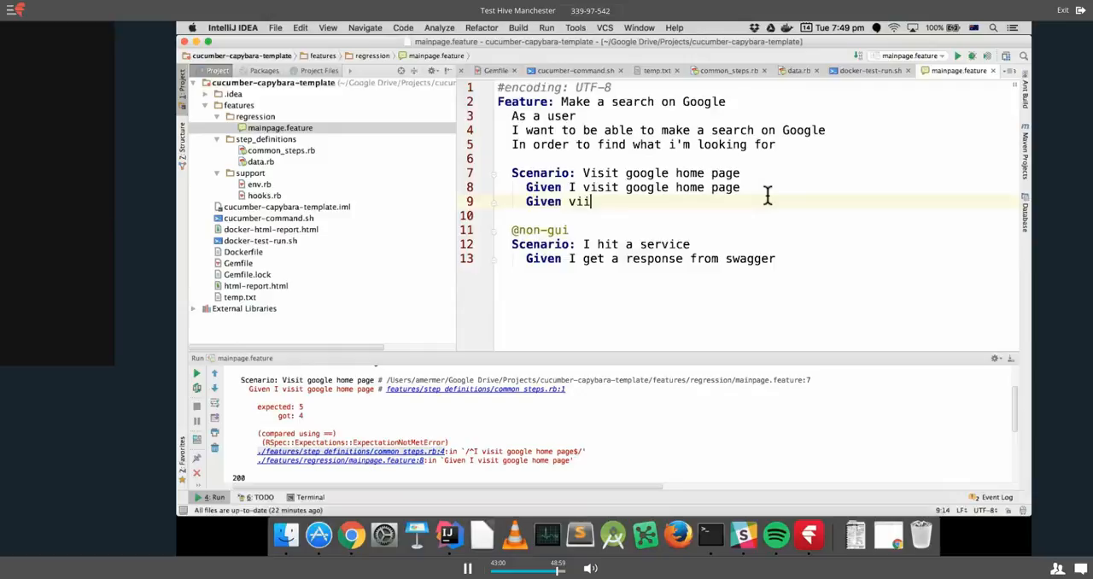